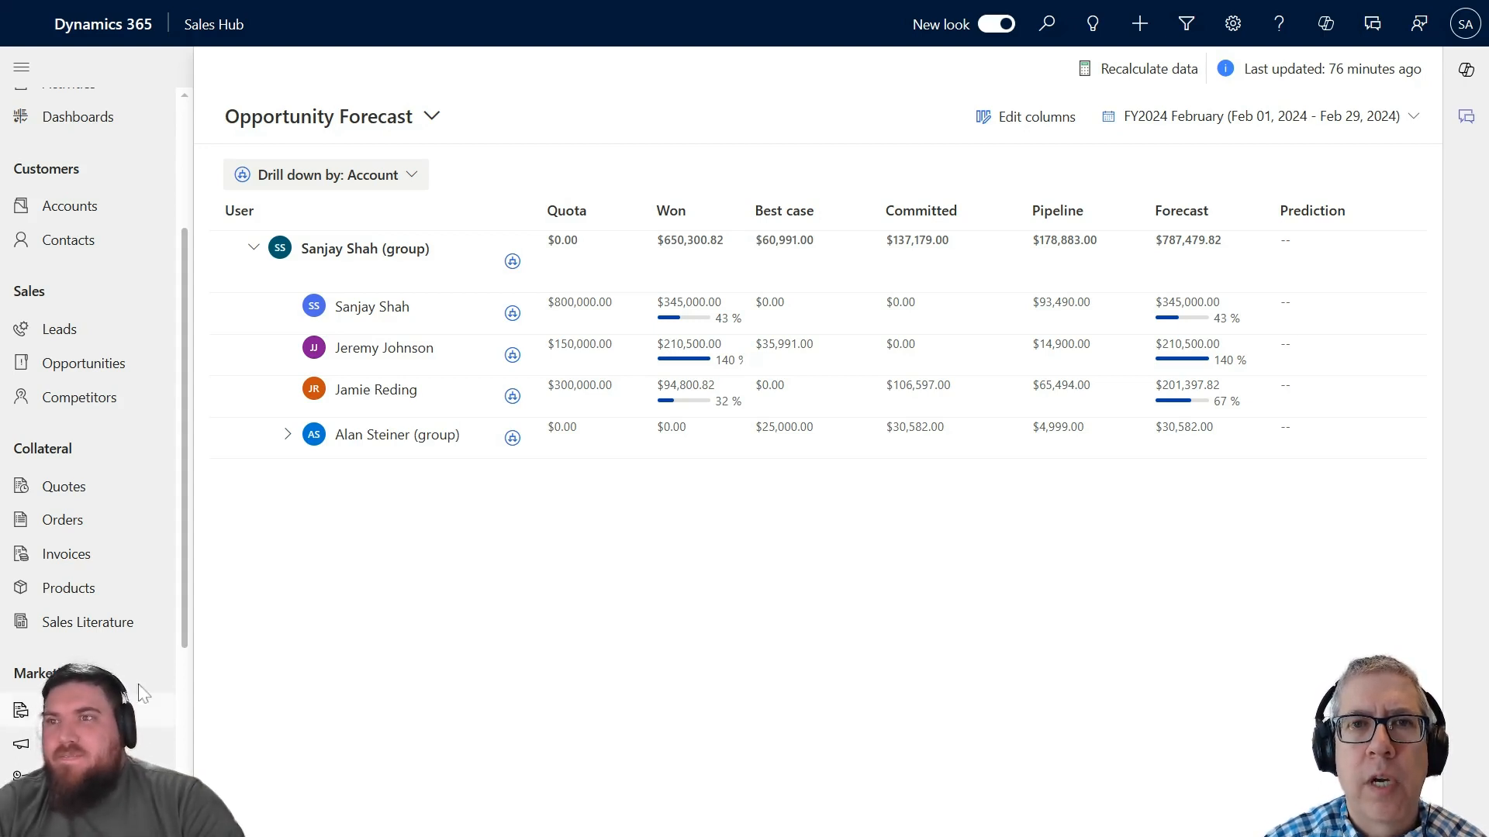
{"action": "mouse_move", "coordinate": [519, 573]}
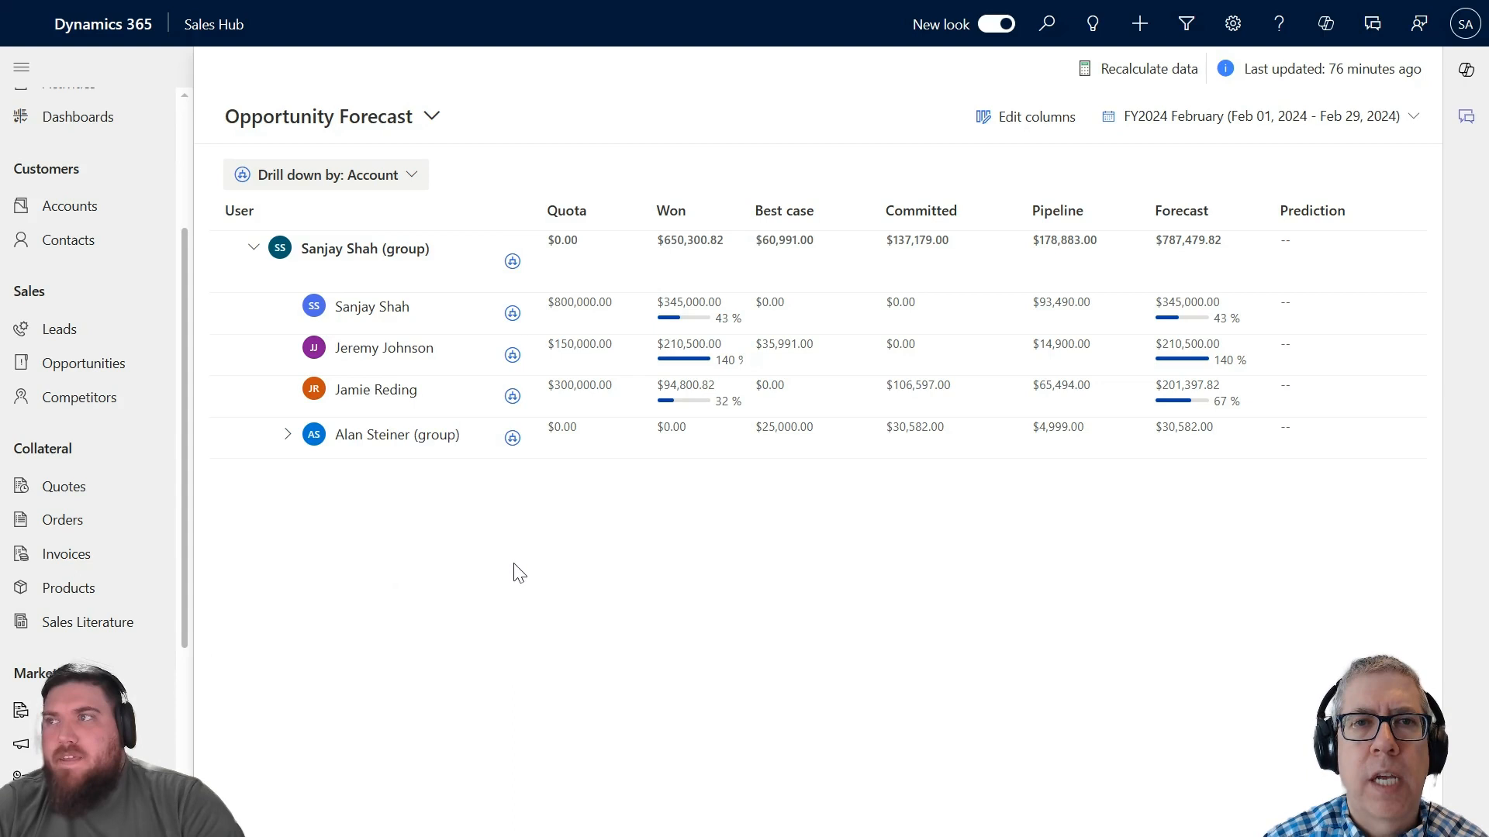
{"action": "mouse_move", "coordinate": [488, 568]}
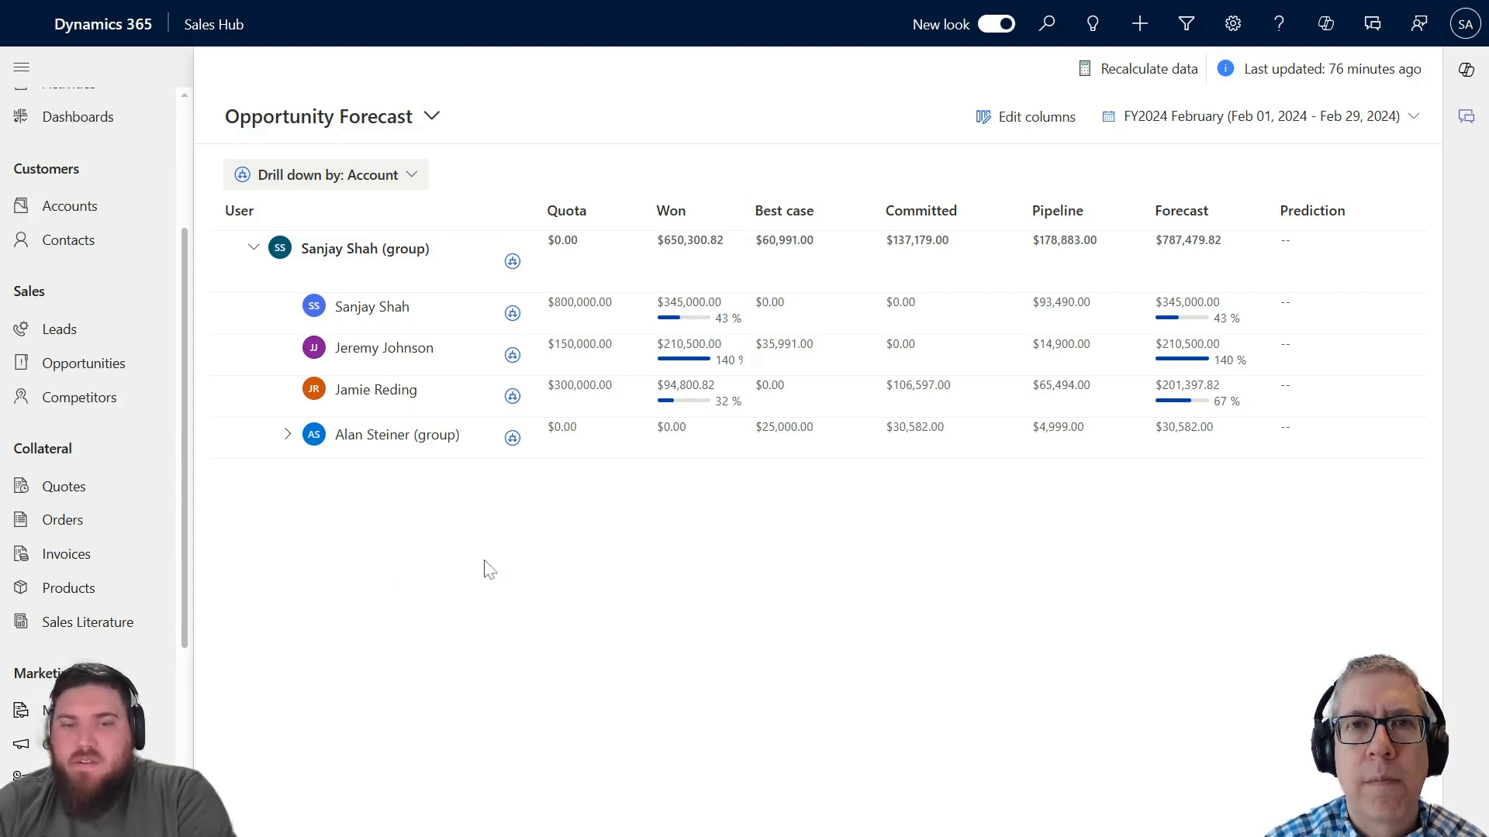
{"action": "mouse_move", "coordinate": [465, 211]}
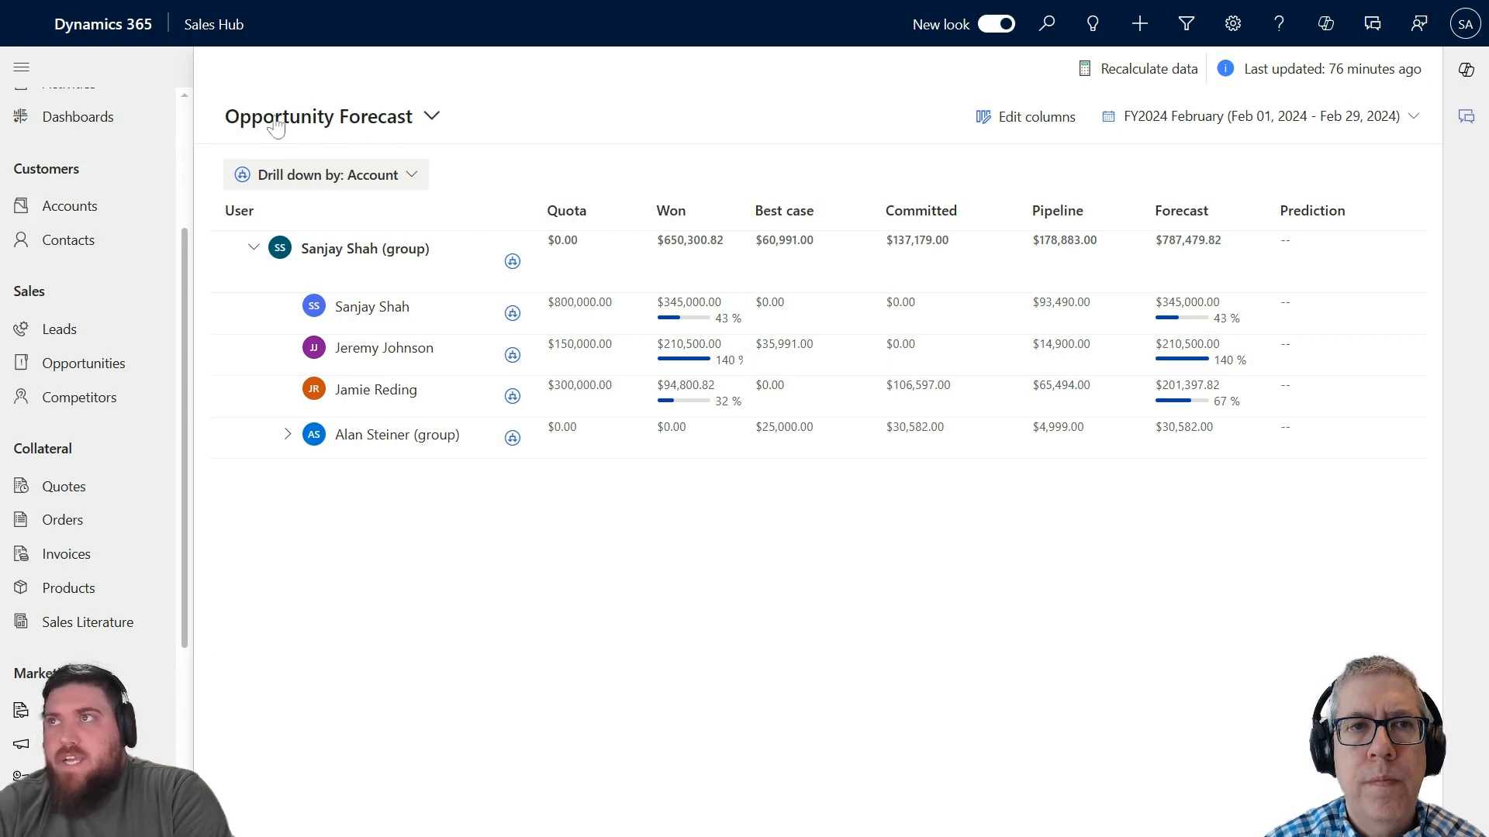
{"action": "mouse_move", "coordinate": [428, 126]}
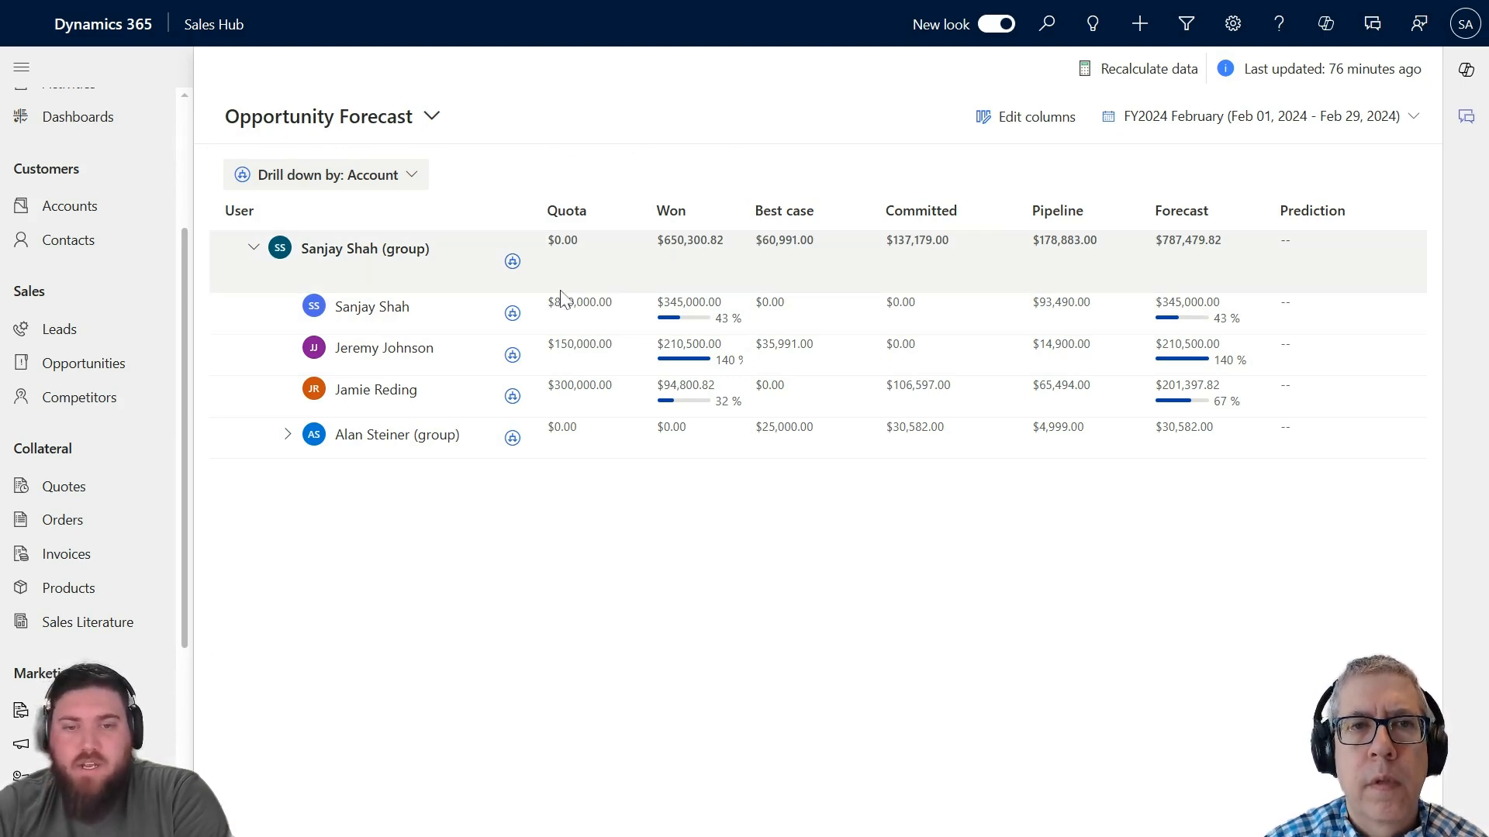
{"action": "mouse_move", "coordinate": [564, 295]}
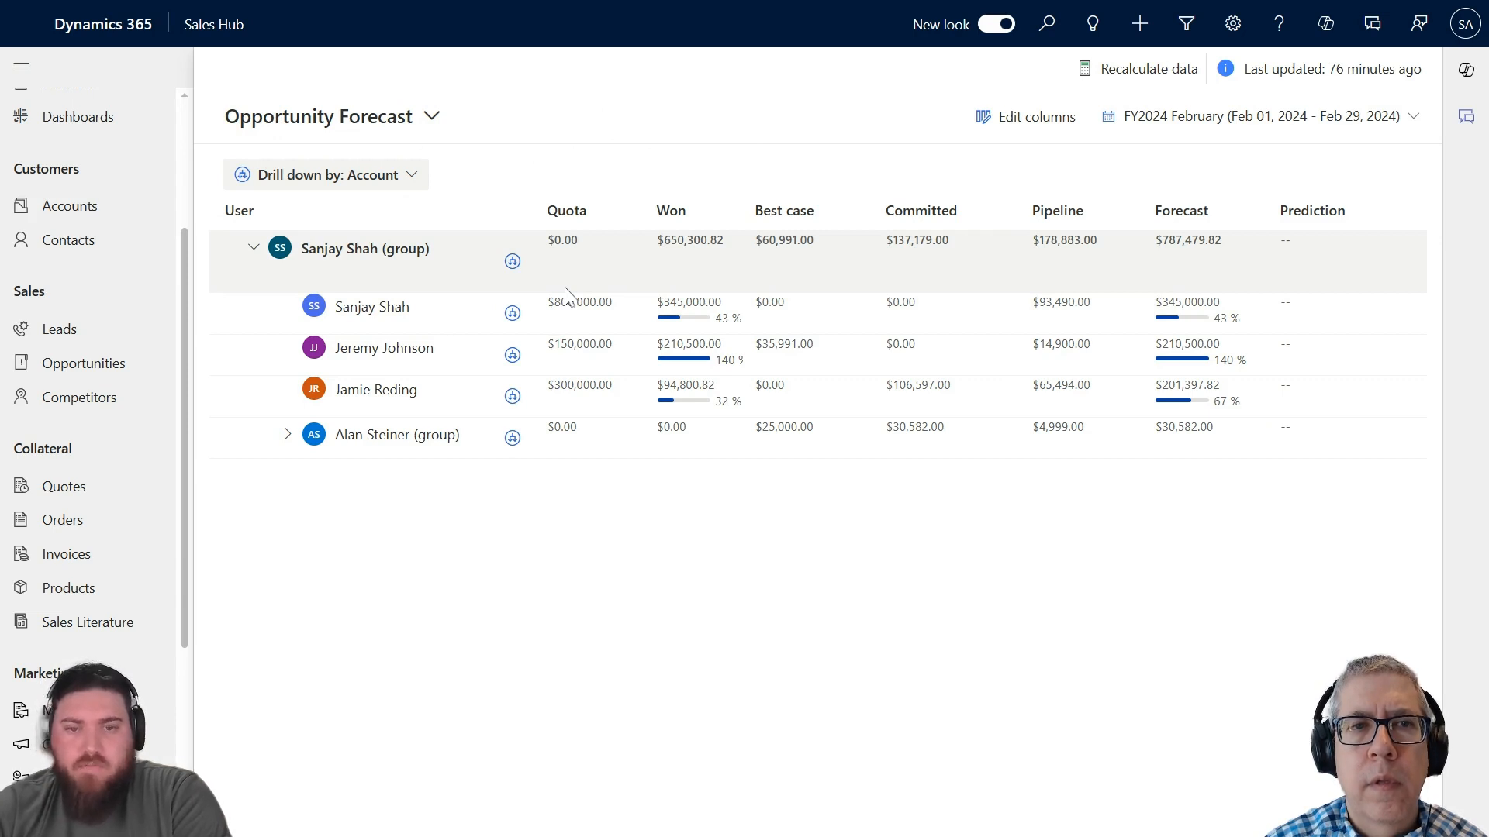
{"action": "mouse_move", "coordinate": [566, 295]}
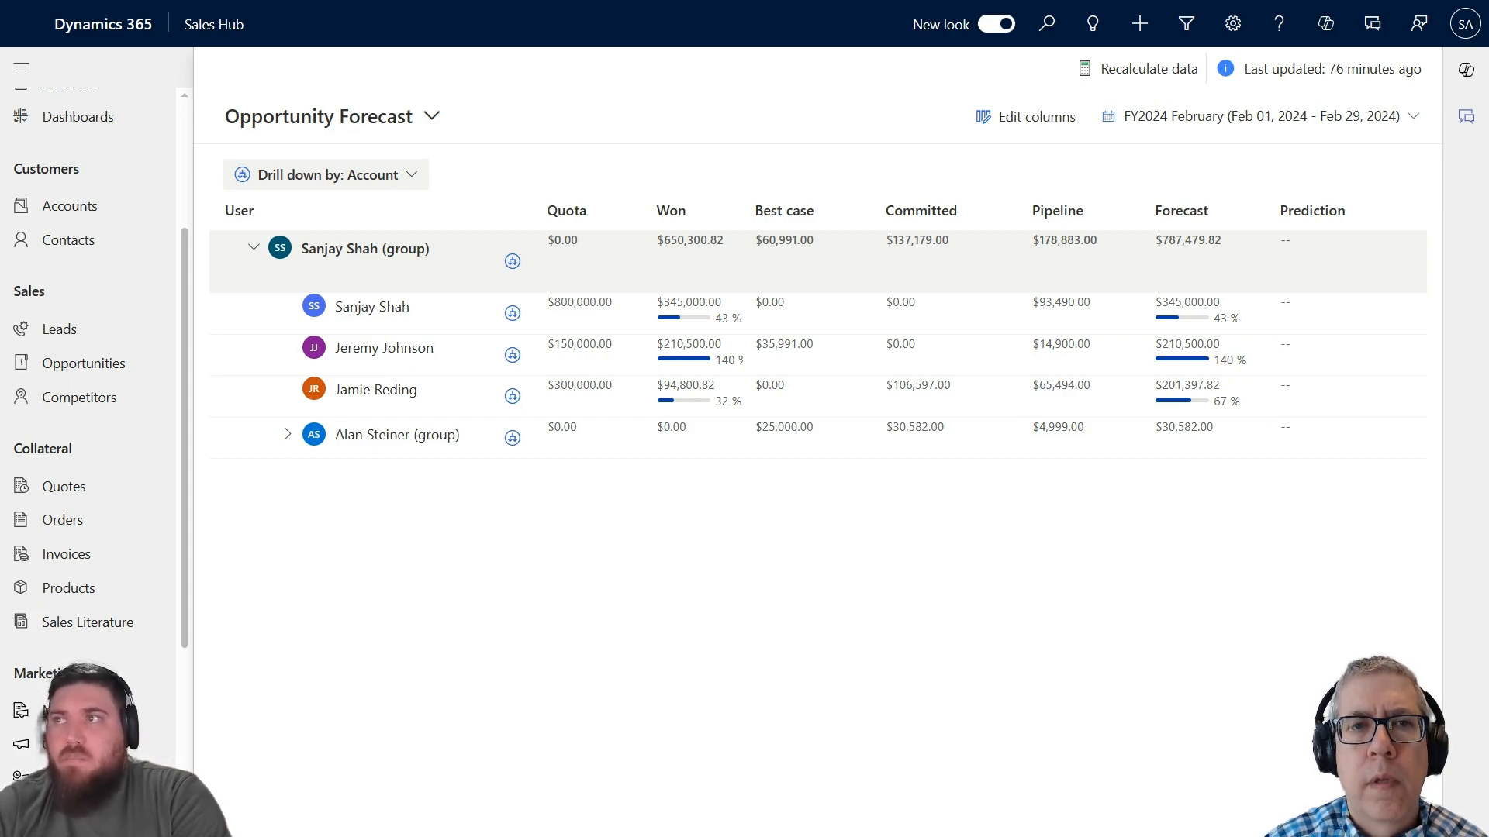
{"action": "mouse_move", "coordinate": [479, 275]}
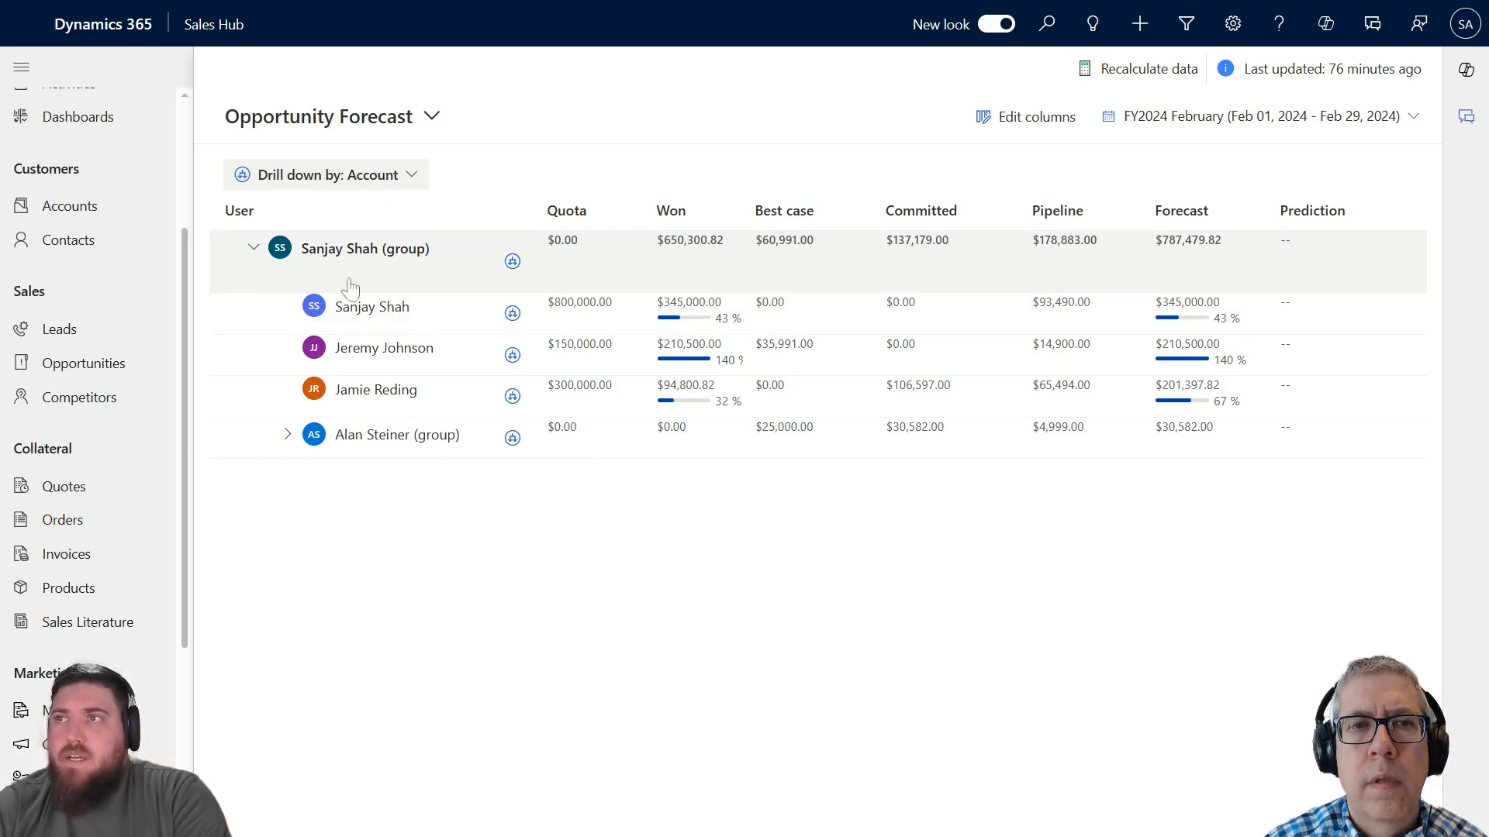
{"action": "mouse_move", "coordinate": [380, 263]}
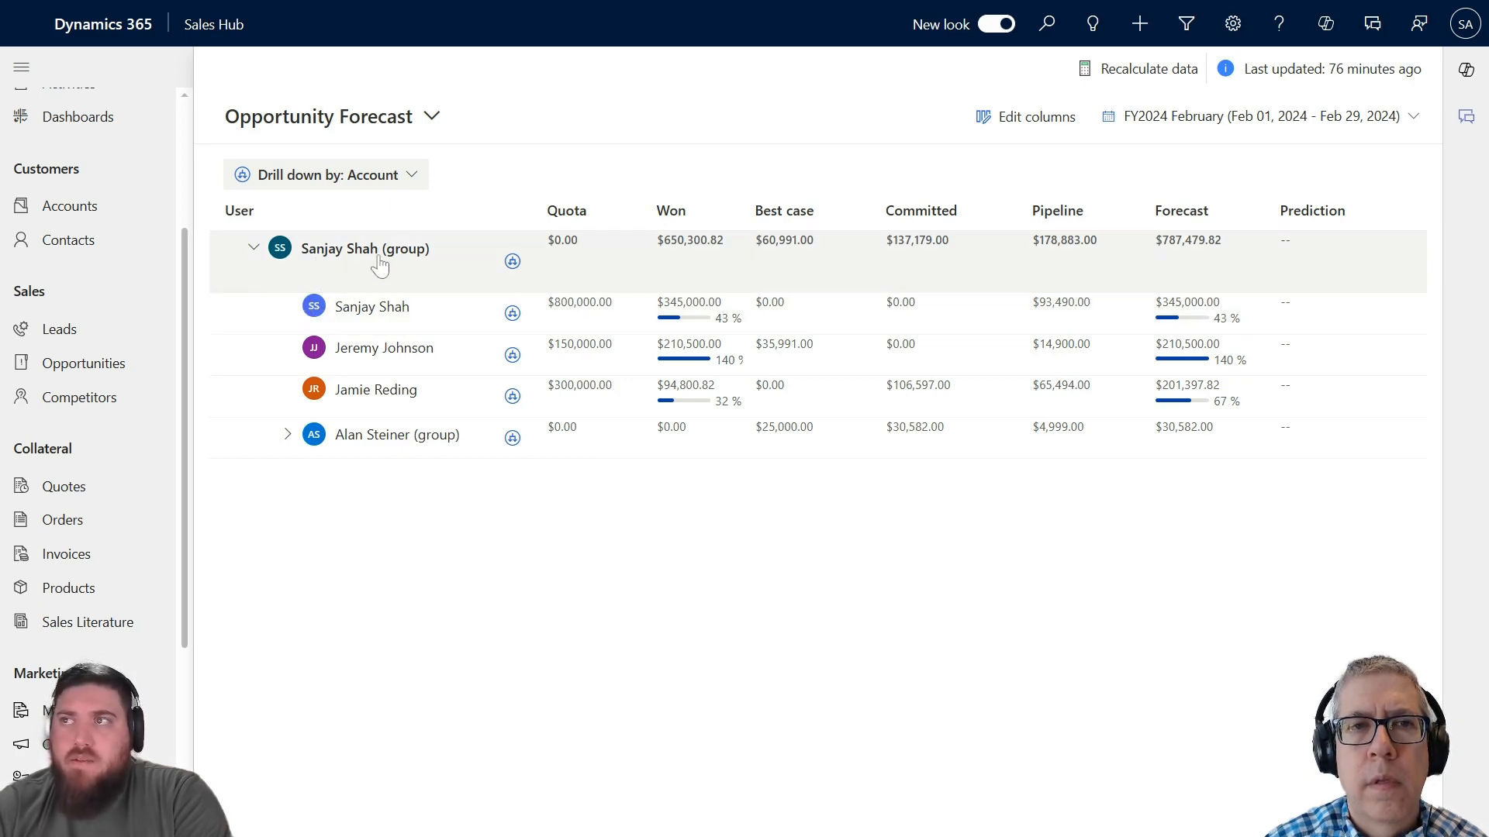
{"action": "mouse_move", "coordinate": [431, 272]}
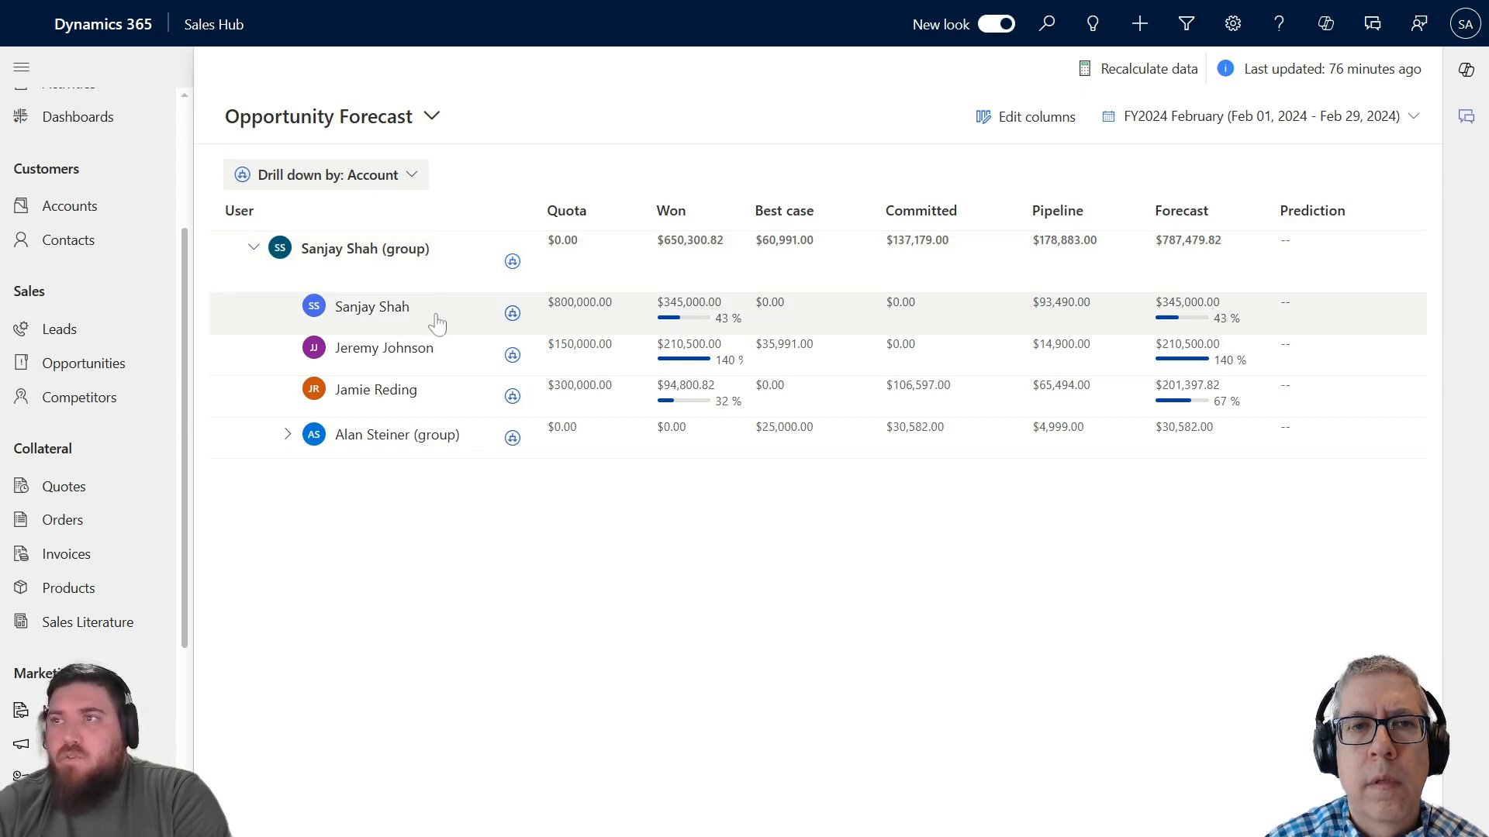
{"action": "mouse_move", "coordinate": [436, 393]}
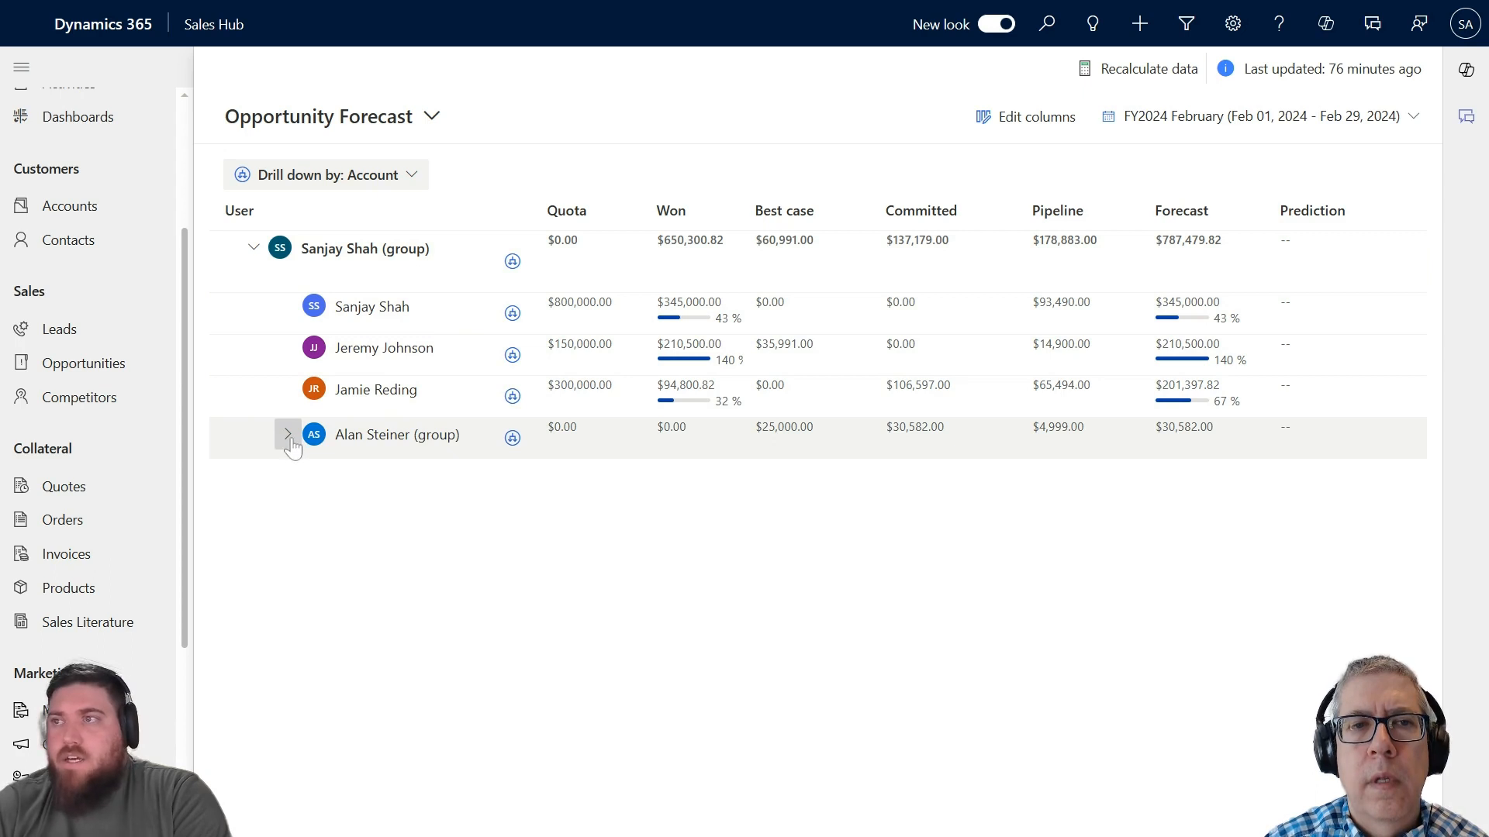
Expand the second user group to list its two members' quota and forecast rows
{"action": "left_click", "coordinate": [288, 434]}
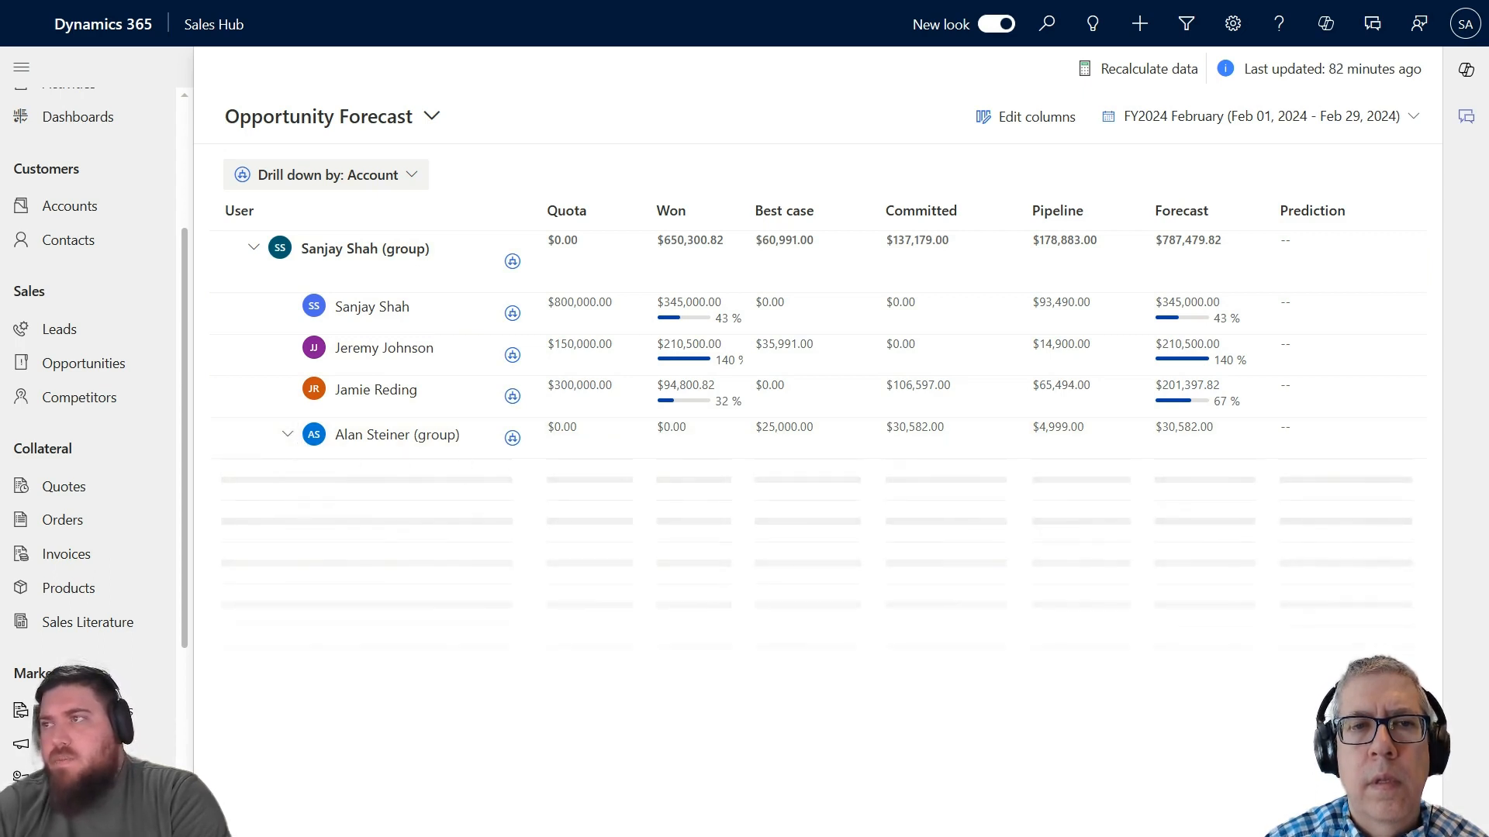
{"action": "left_click", "coordinate": [288, 434]}
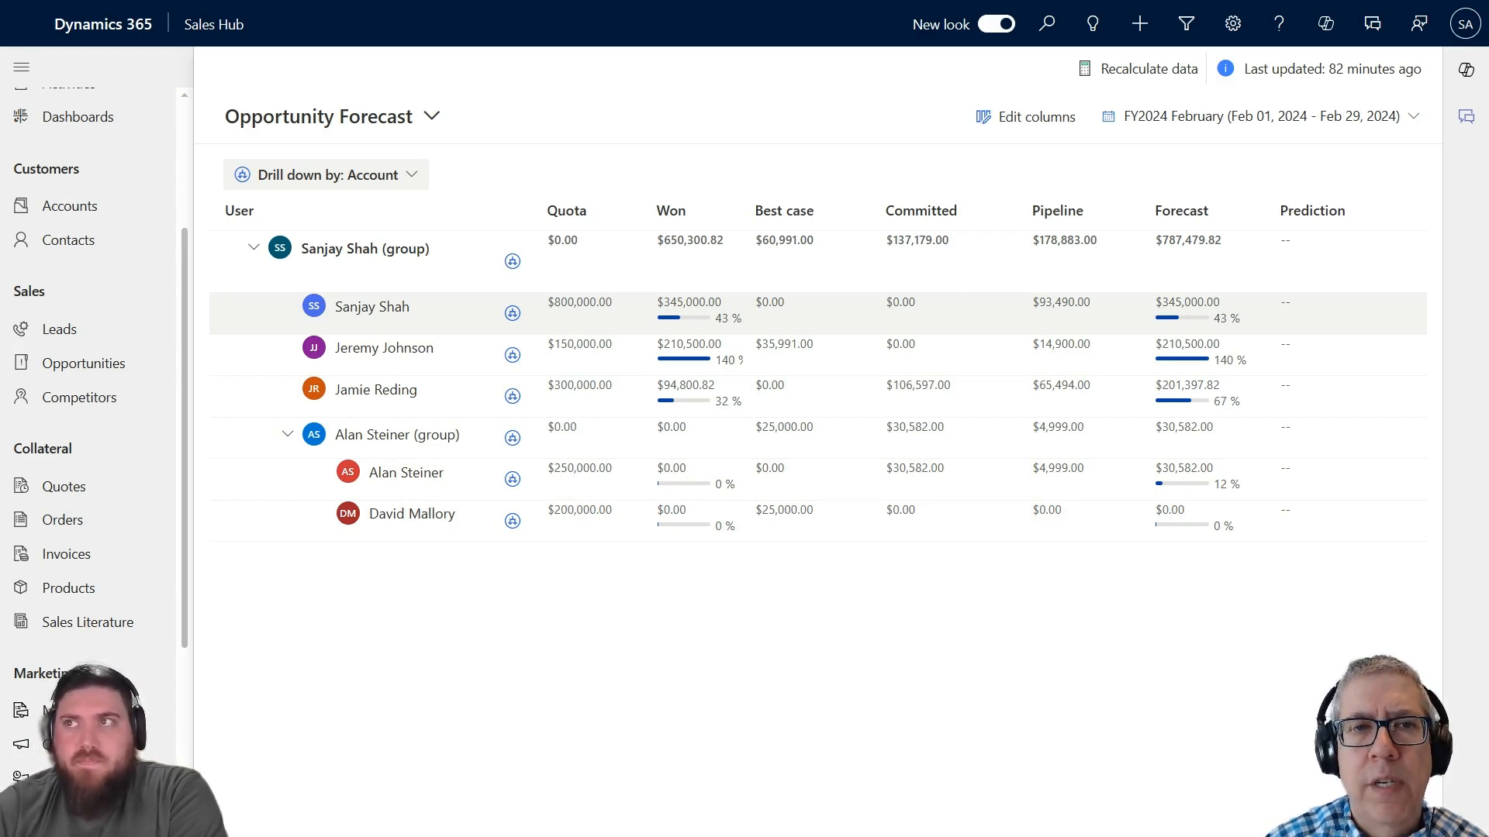
{"action": "mouse_move", "coordinate": [432, 330]}
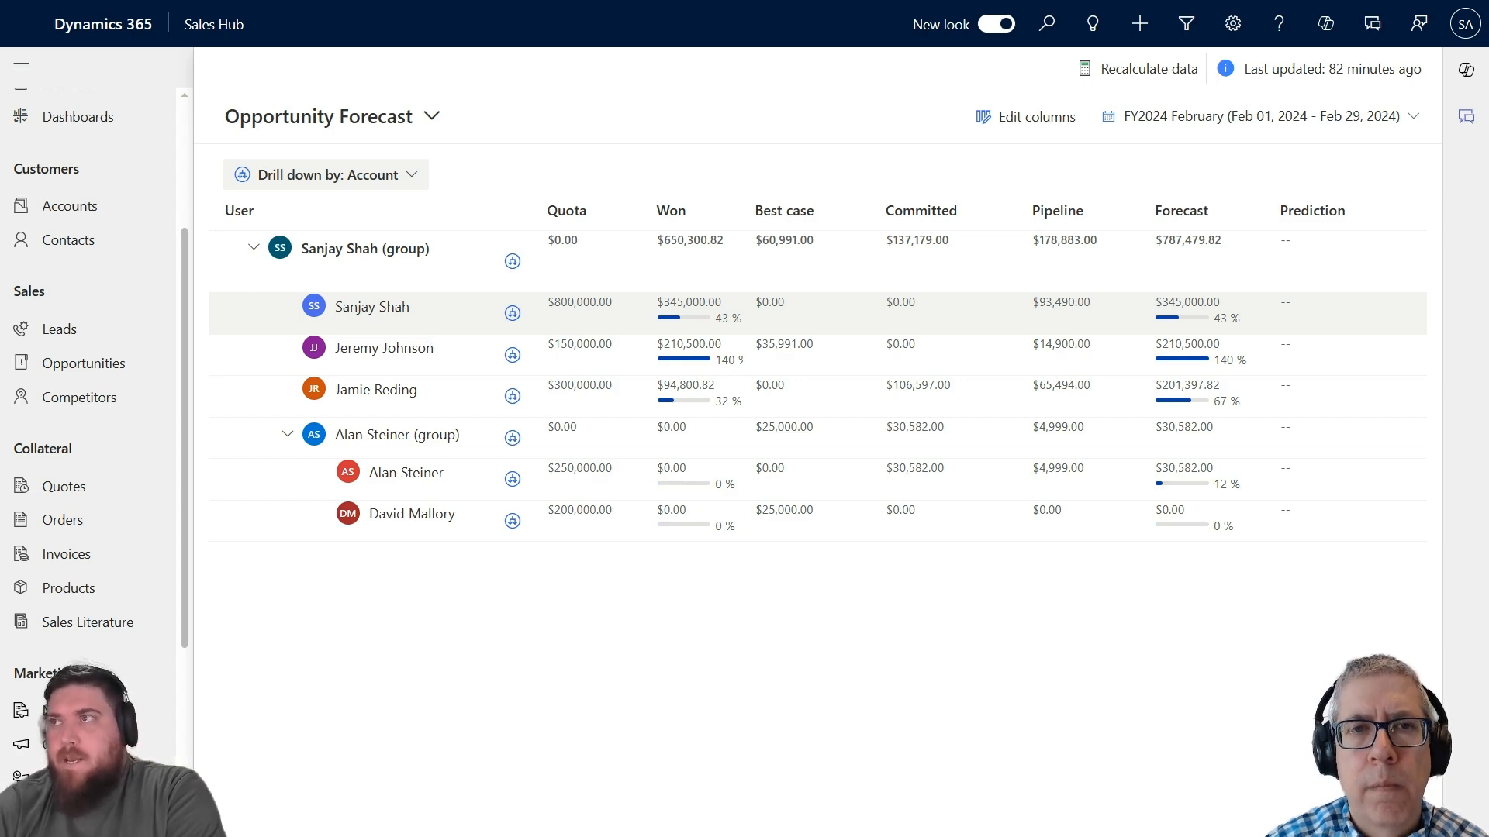
{"action": "mouse_move", "coordinate": [588, 319]}
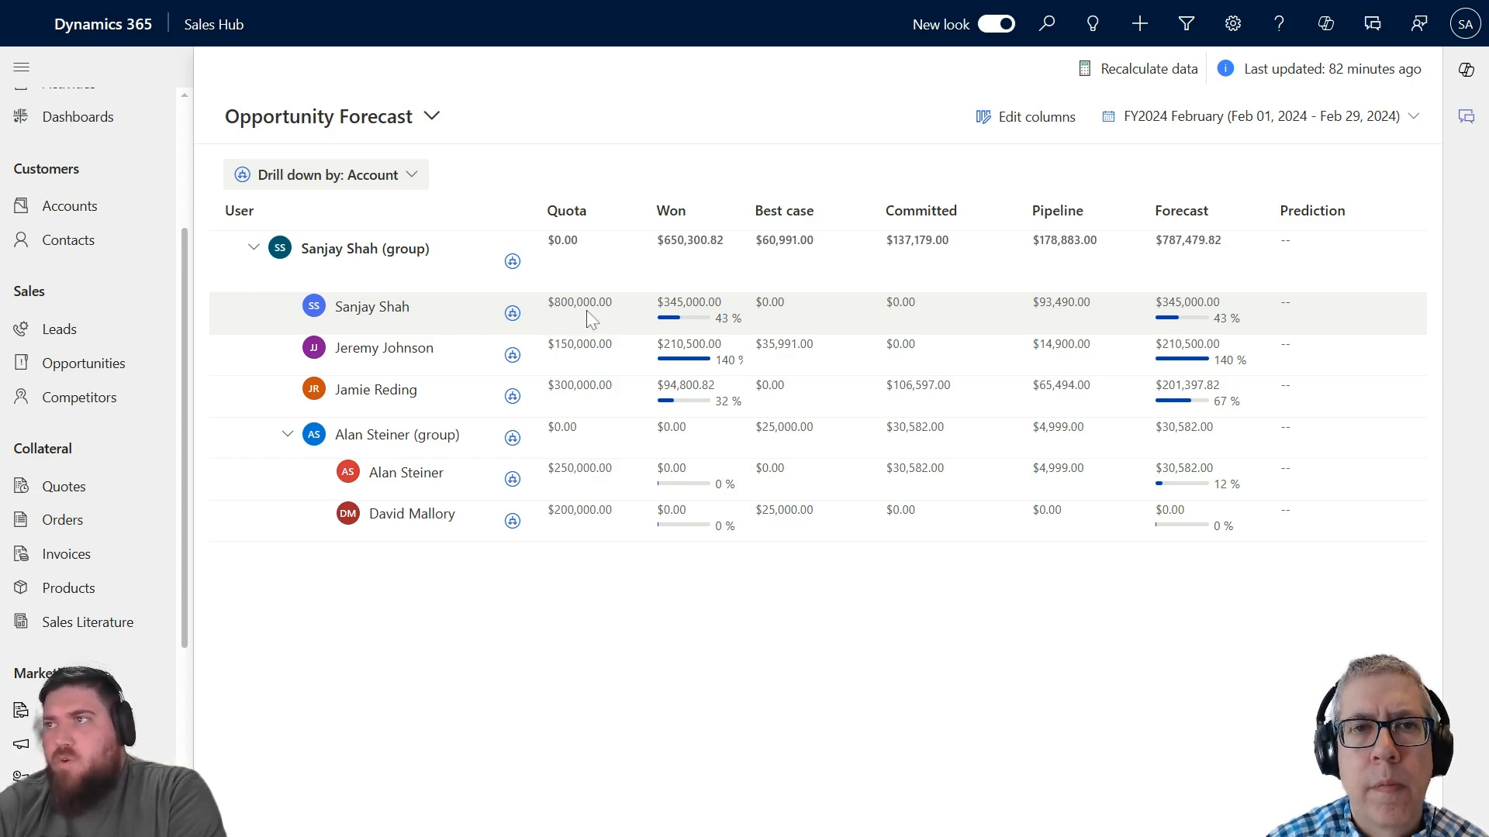
{"action": "mouse_move", "coordinate": [606, 319]}
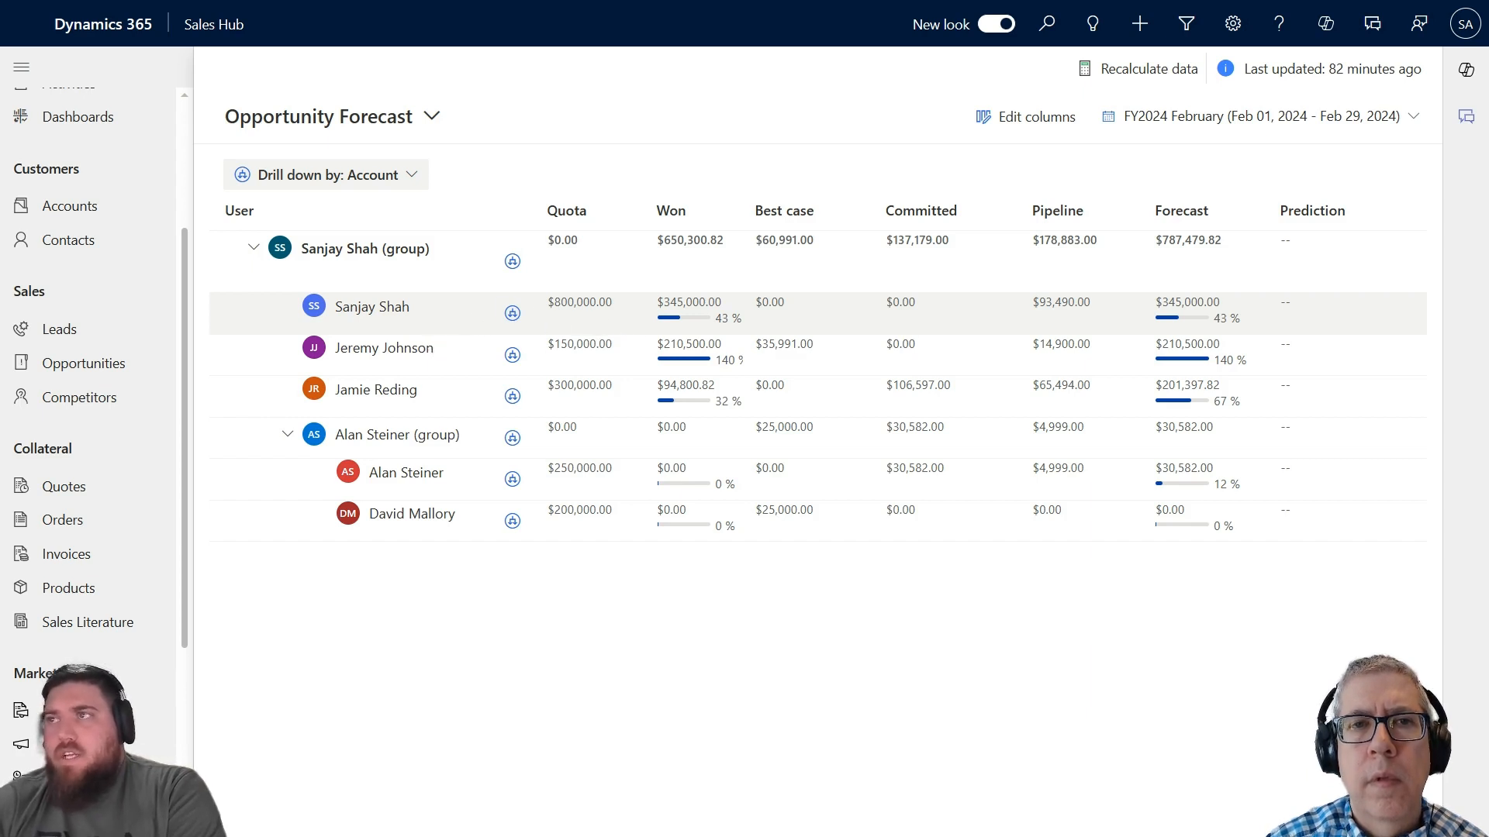
{"action": "mouse_move", "coordinate": [566, 326]}
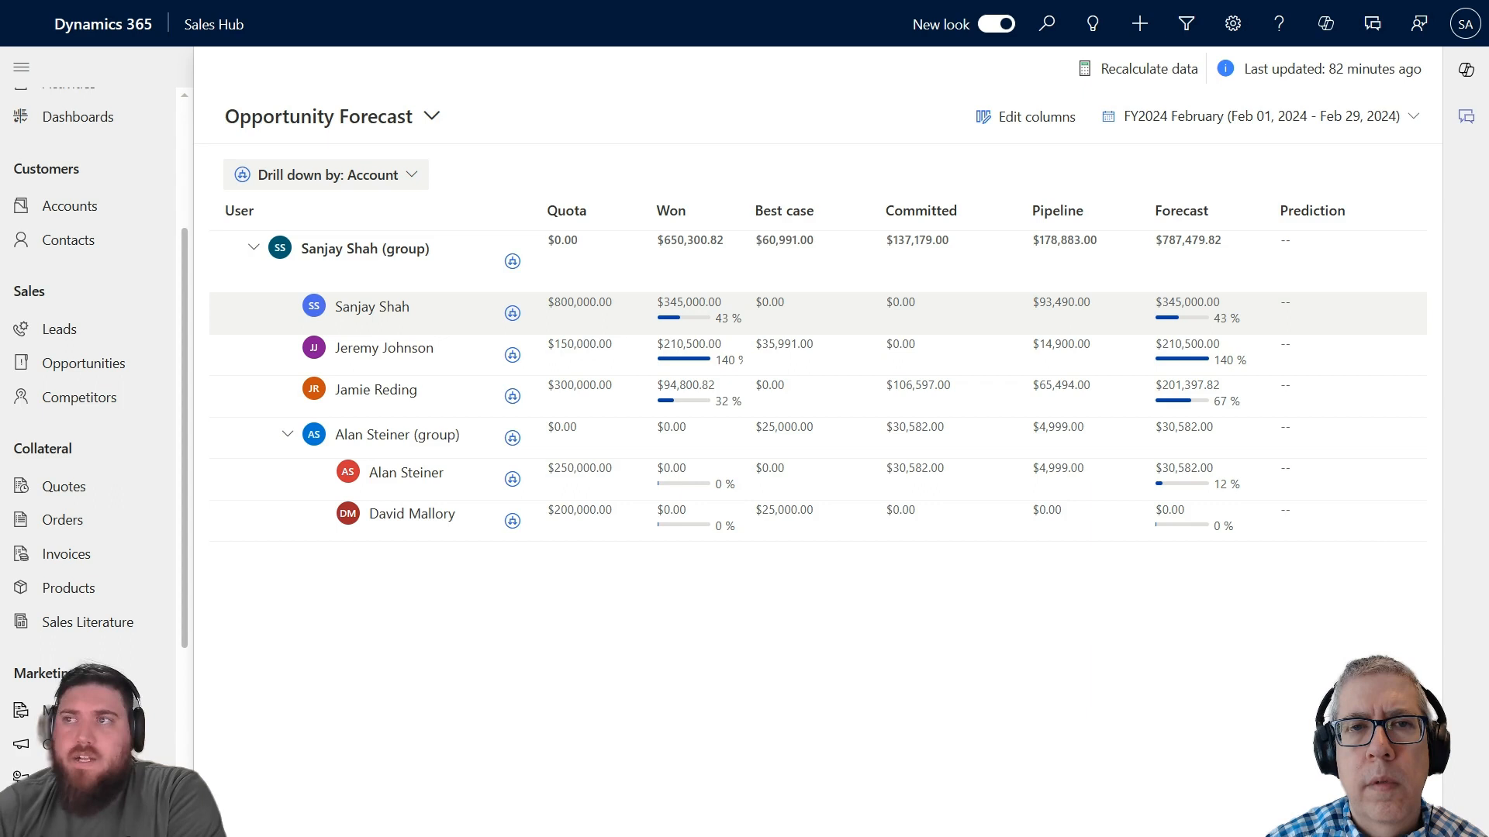
{"action": "mouse_move", "coordinate": [567, 334]}
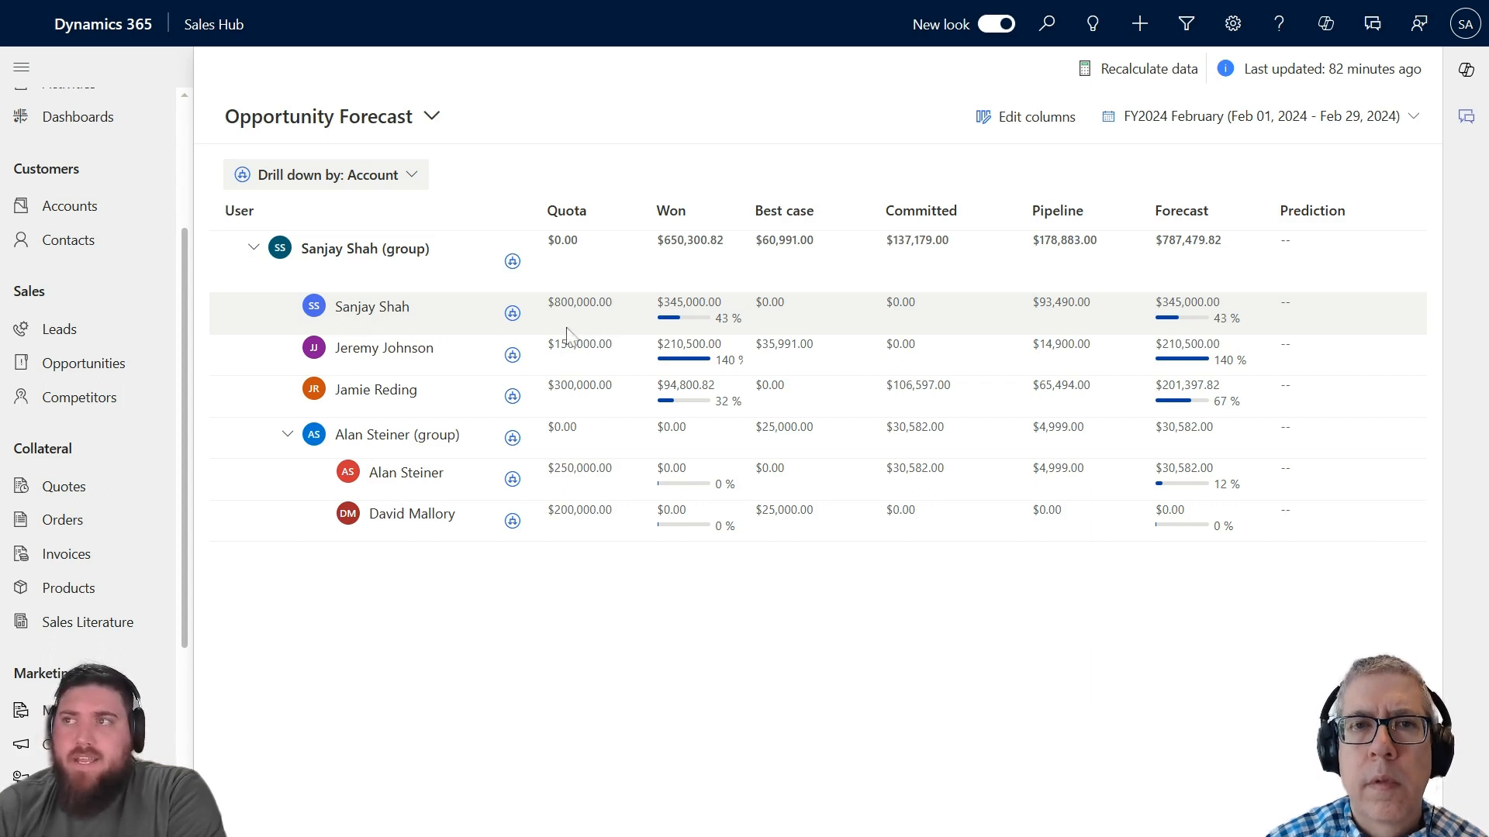
{"action": "mouse_move", "coordinate": [358, 316]}
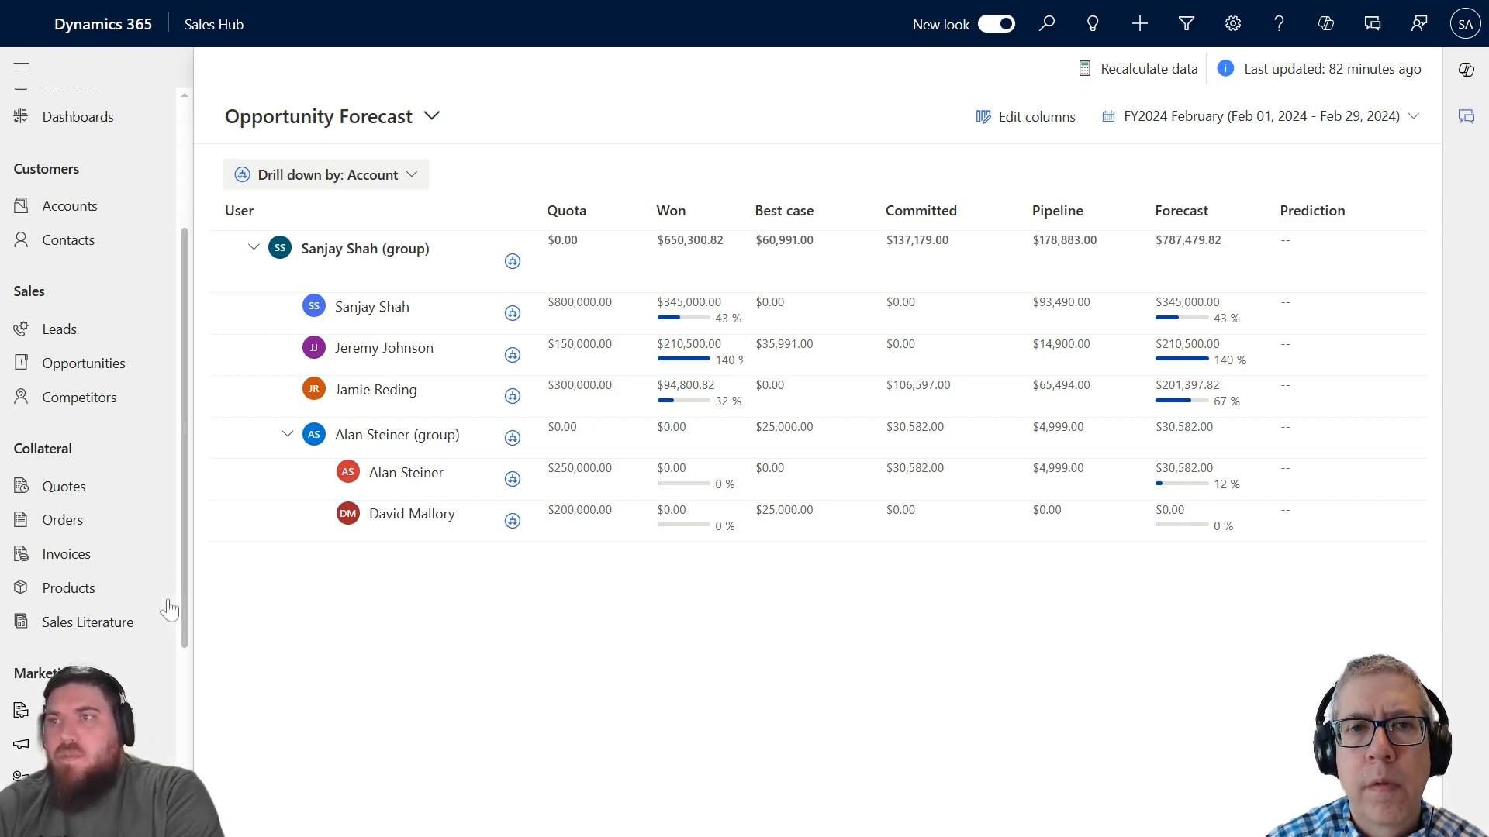
{"action": "mouse_move", "coordinate": [165, 456]}
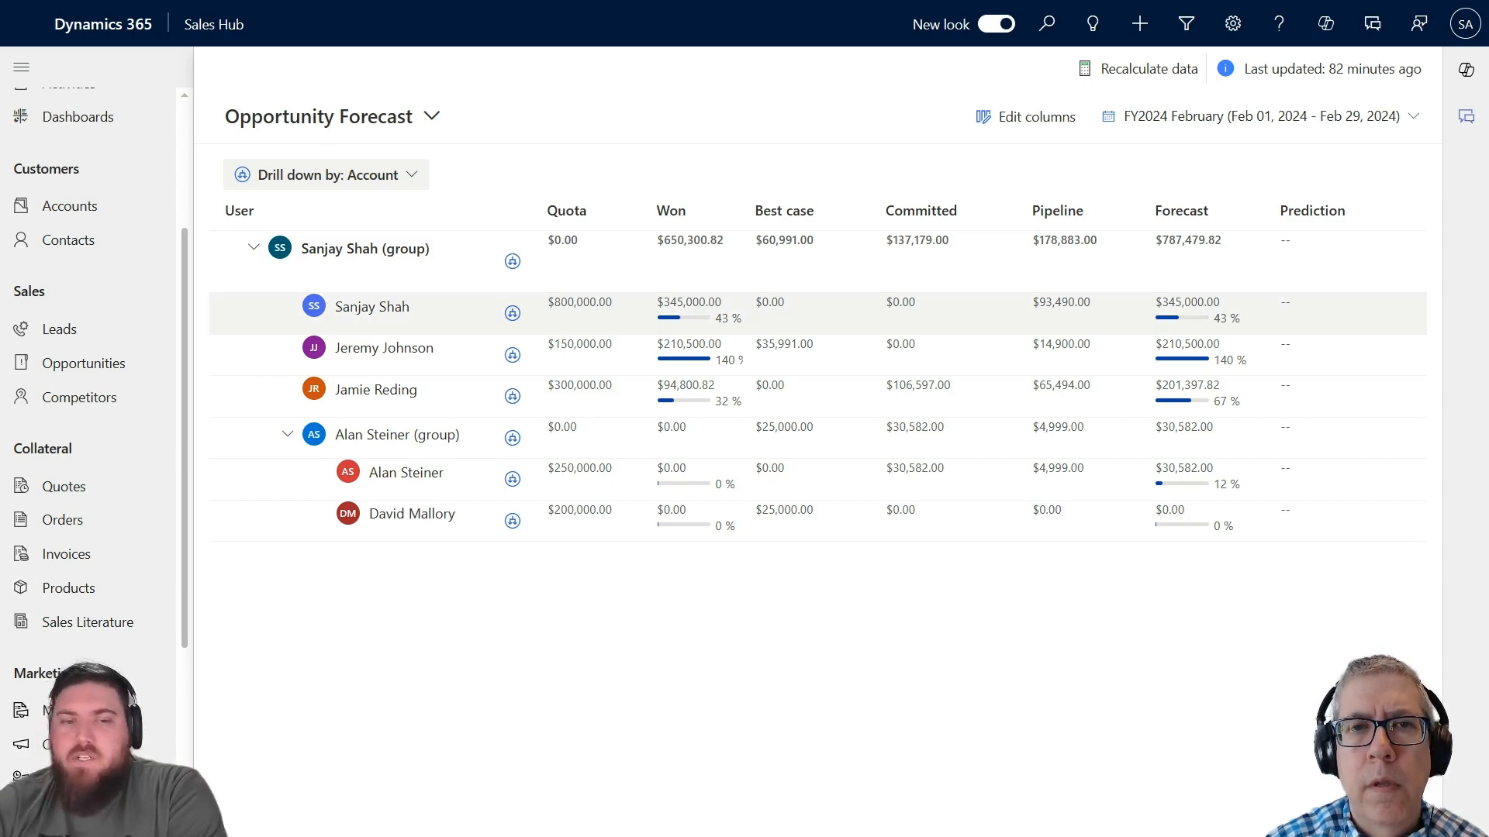
{"action": "mouse_move", "coordinate": [347, 327]}
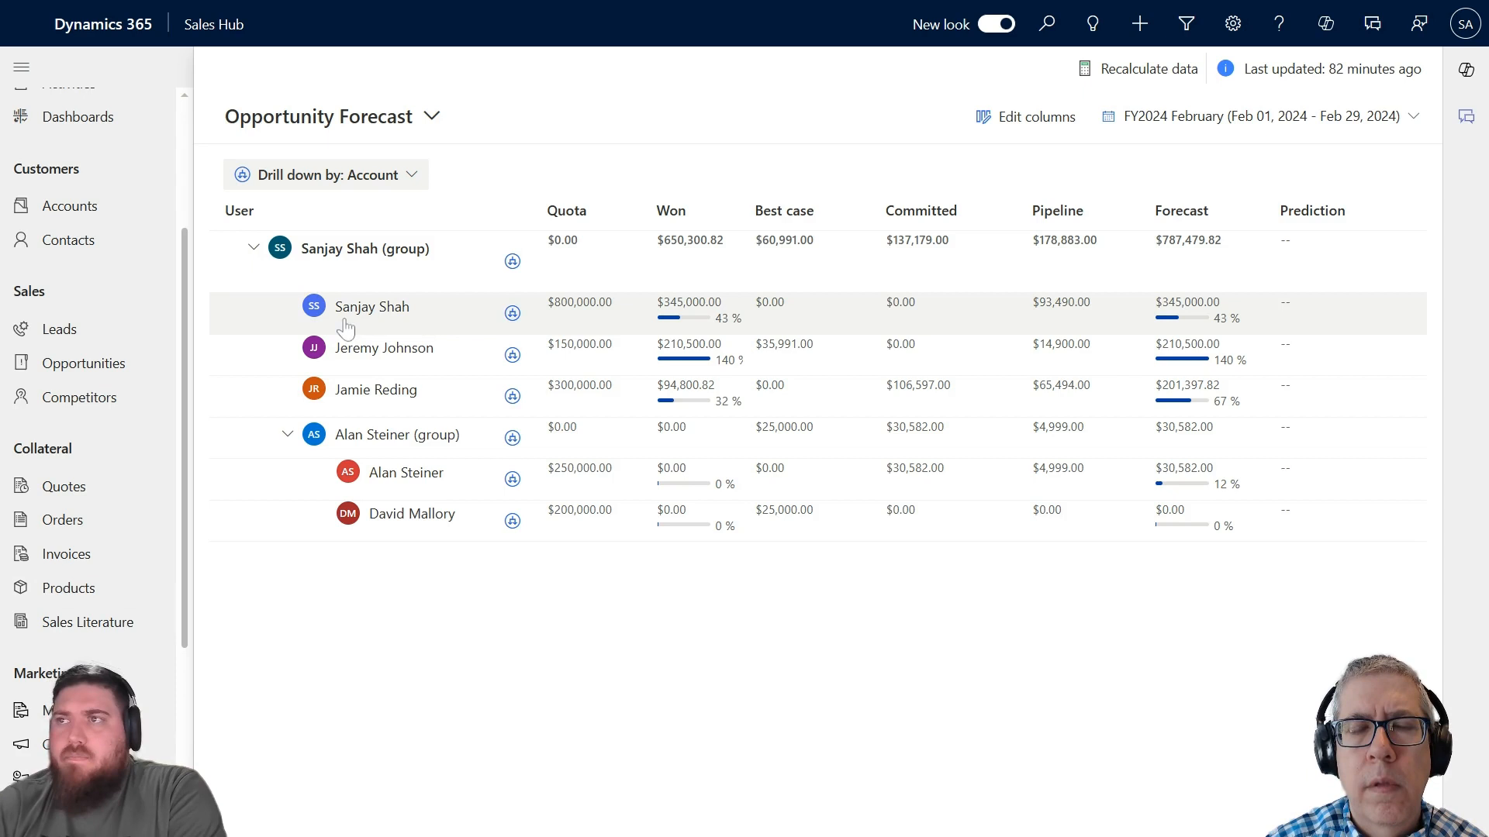
{"action": "mouse_move", "coordinate": [413, 322]}
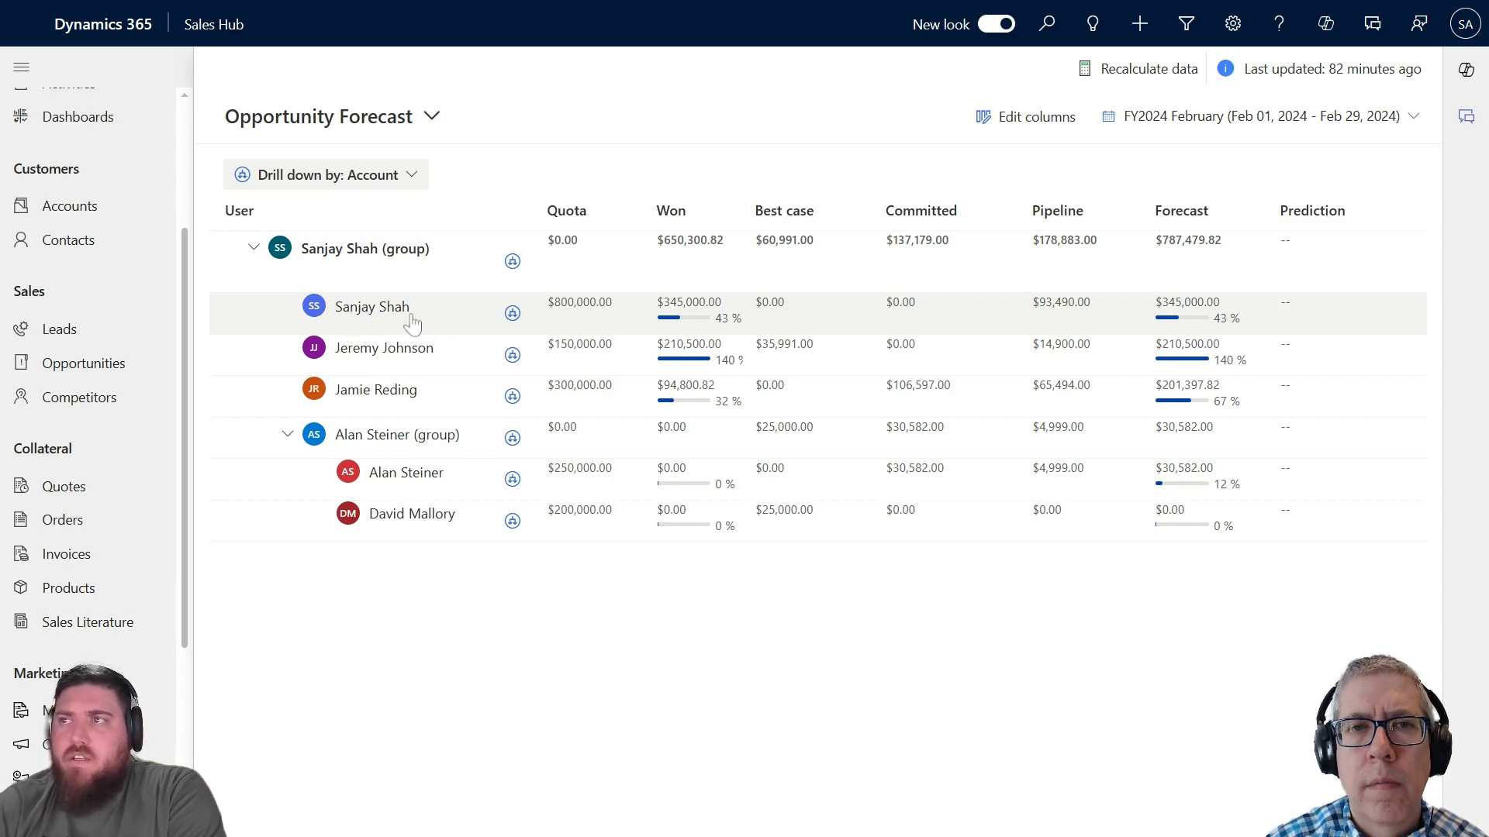
{"action": "mouse_move", "coordinate": [400, 394]}
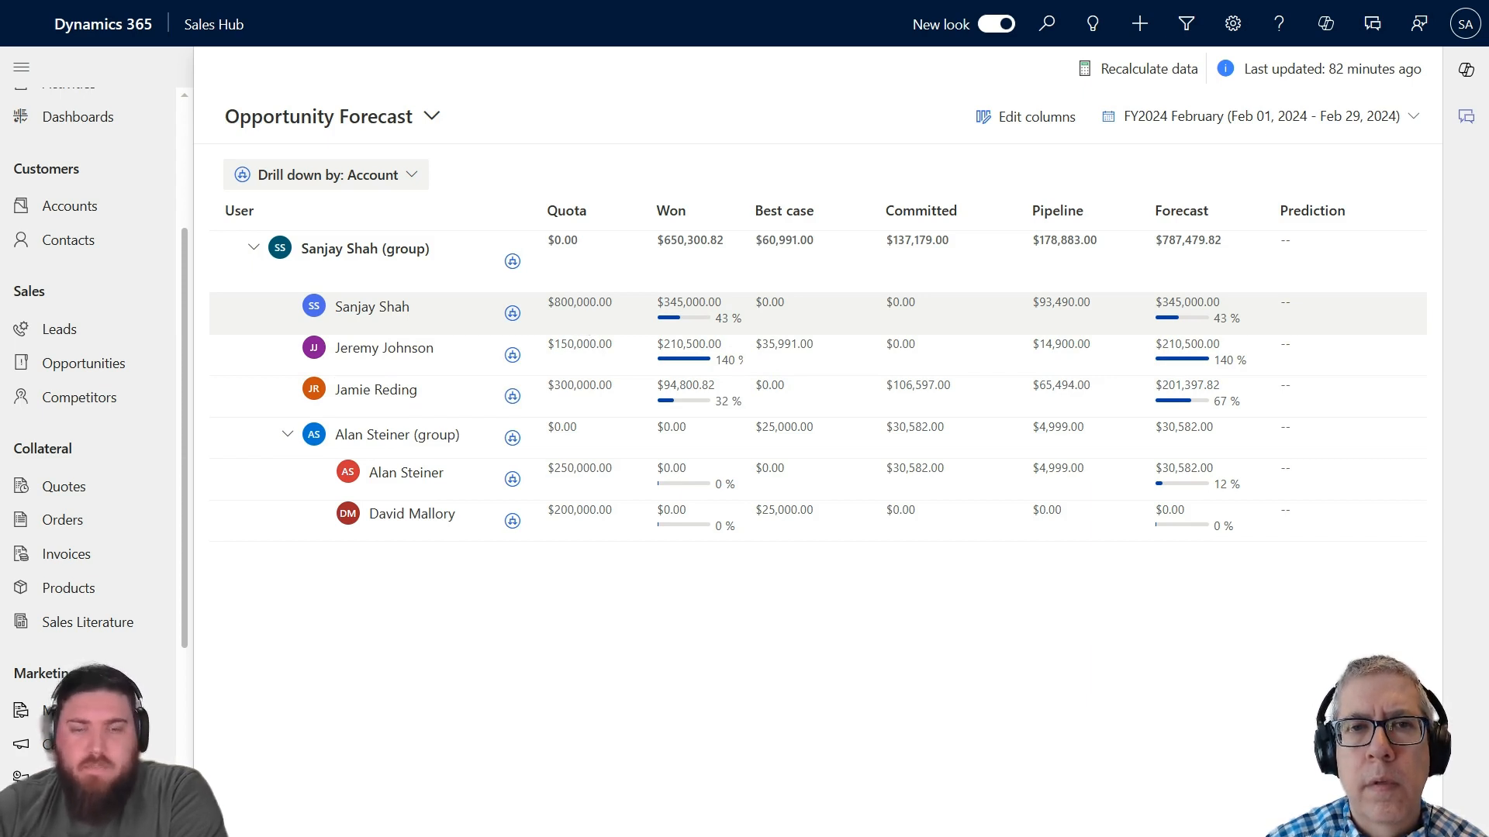
{"action": "mouse_move", "coordinate": [559, 322]}
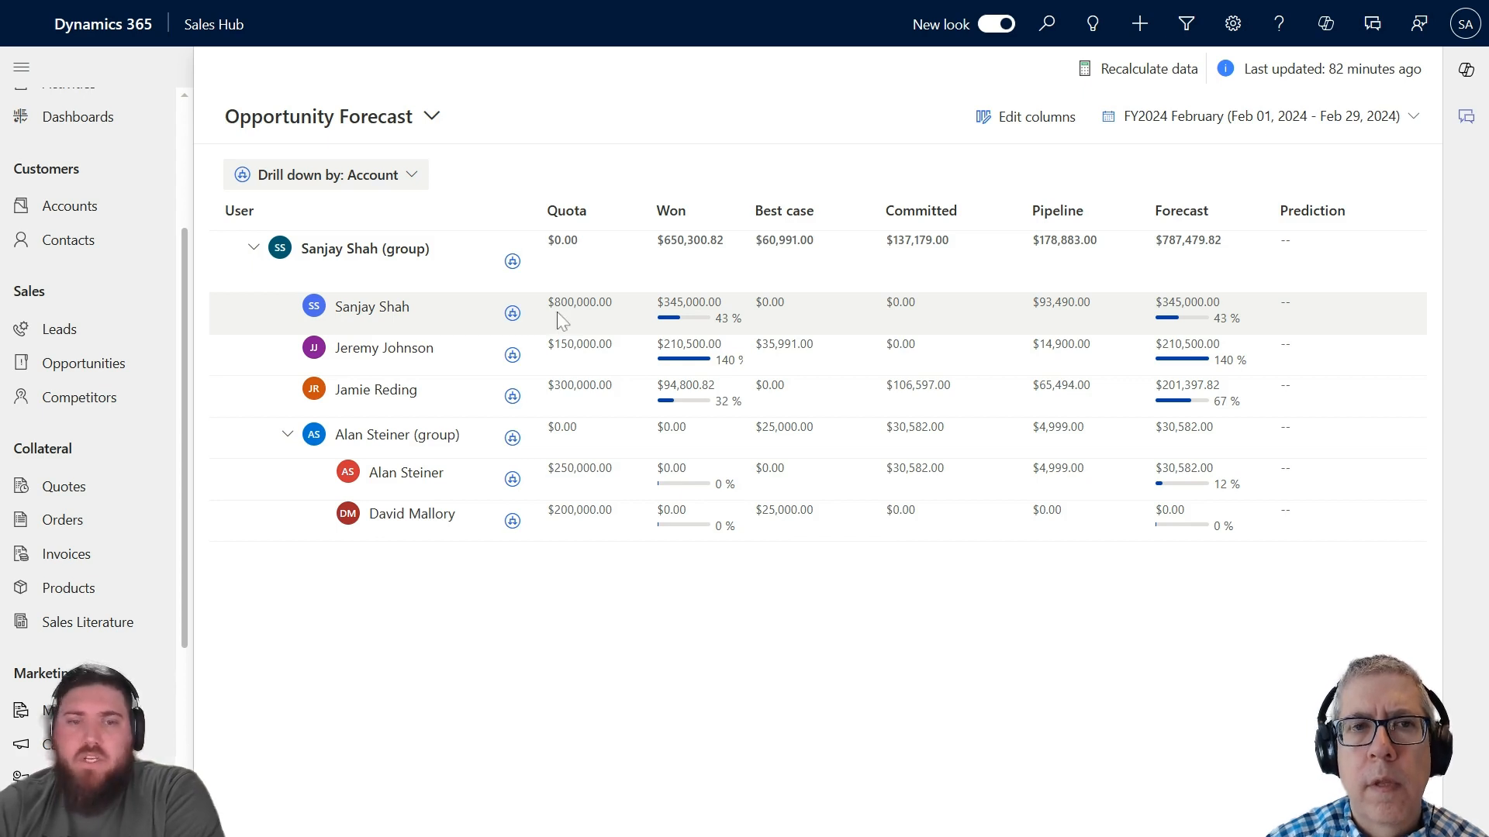
{"action": "mouse_move", "coordinate": [576, 318]}
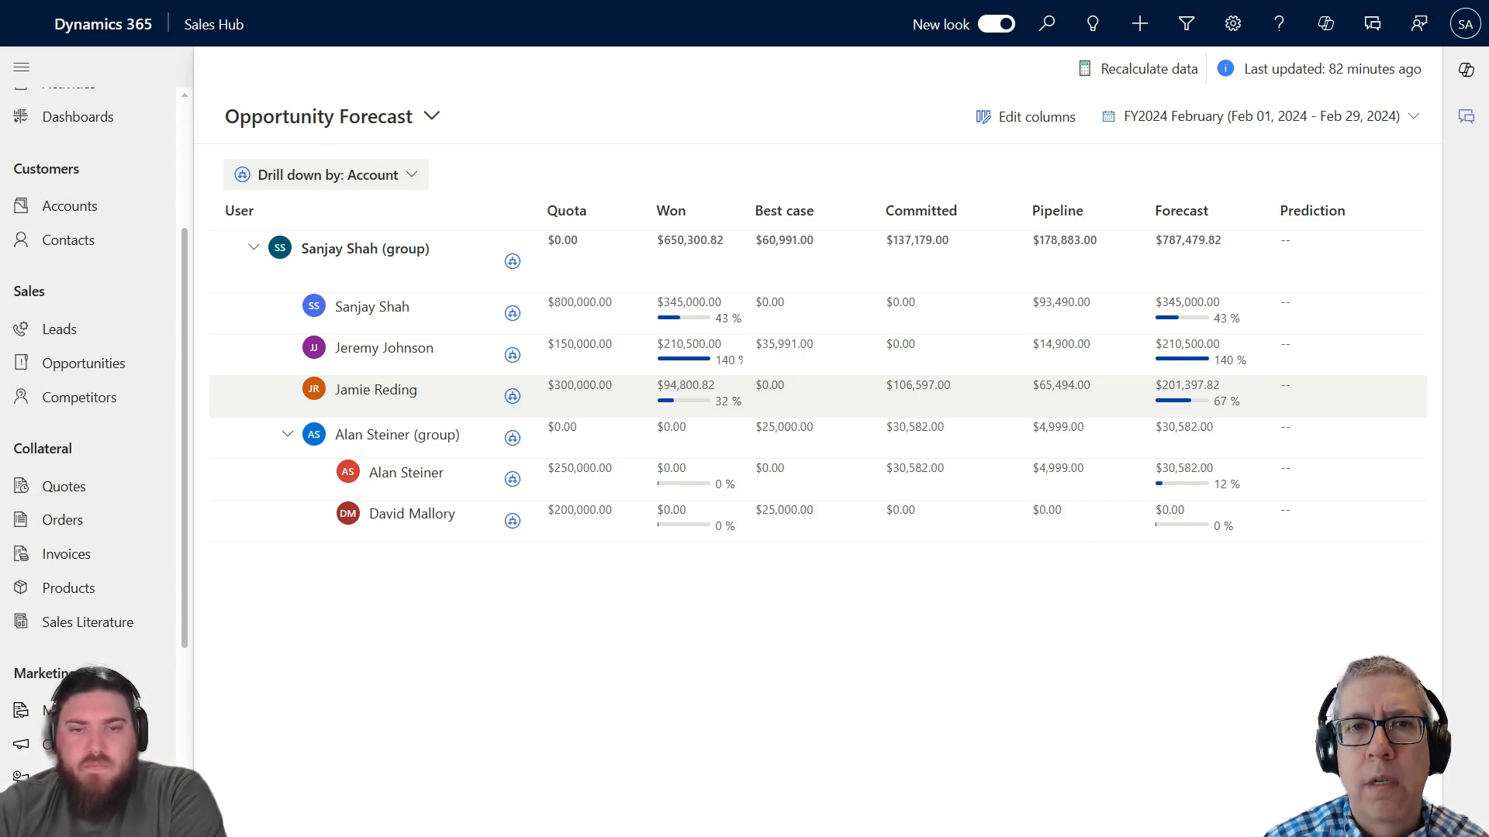
{"action": "mouse_move", "coordinate": [579, 411]}
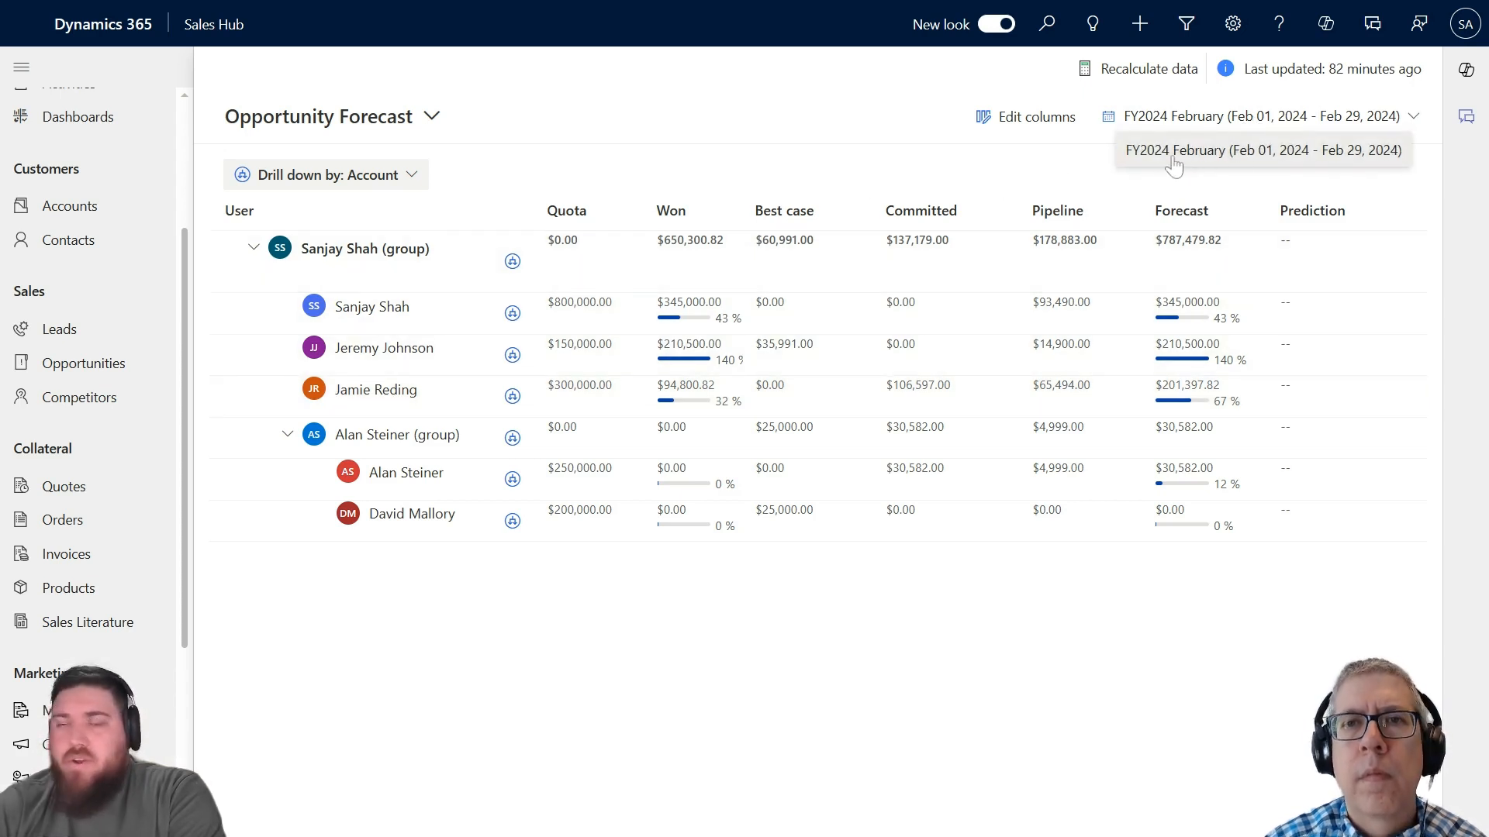
{"action": "mouse_move", "coordinate": [1359, 161]}
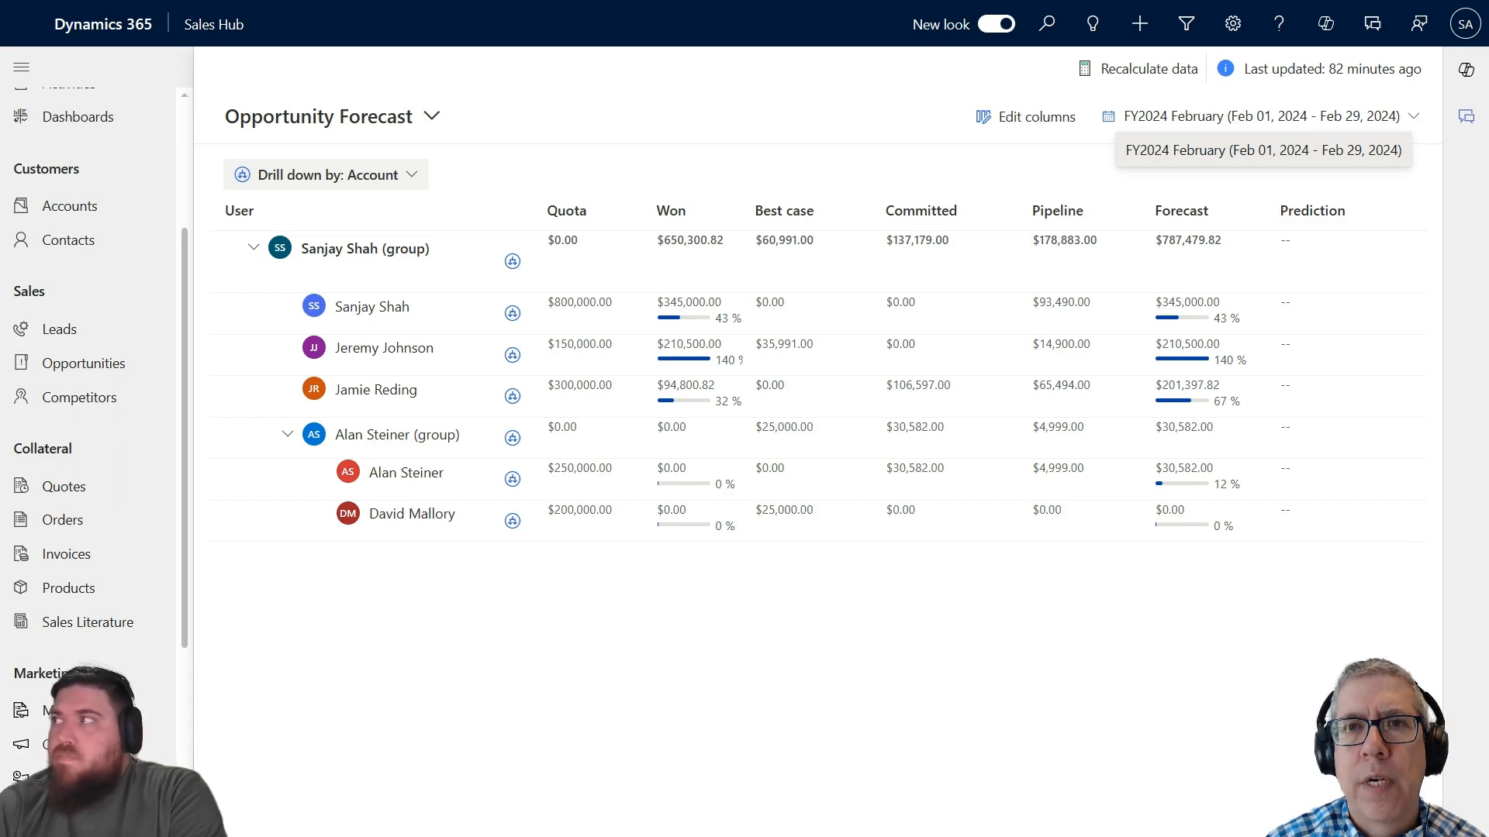
{"action": "mouse_move", "coordinate": [1395, 161]}
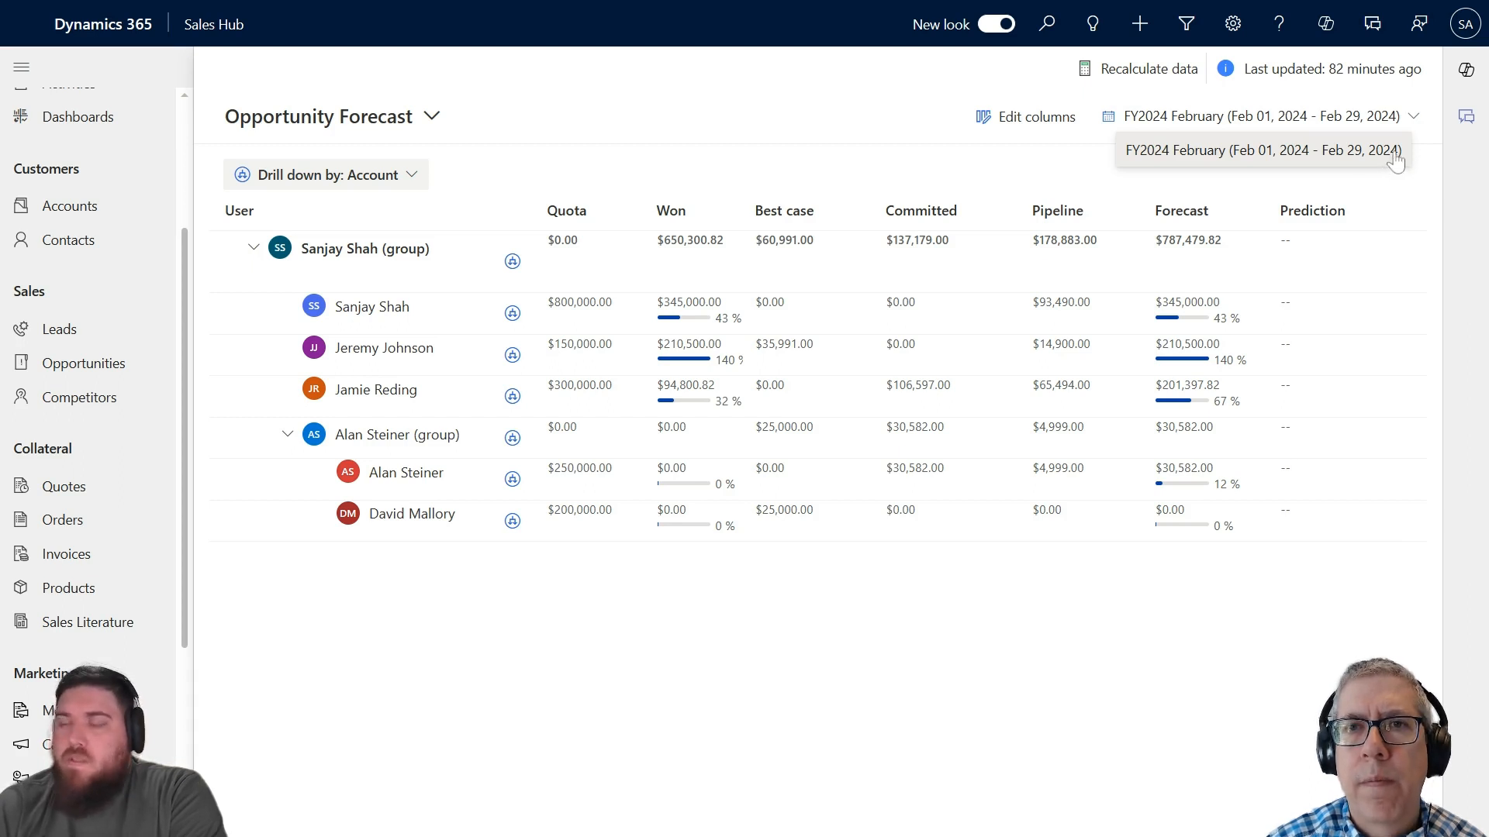
{"action": "mouse_move", "coordinate": [1169, 153]}
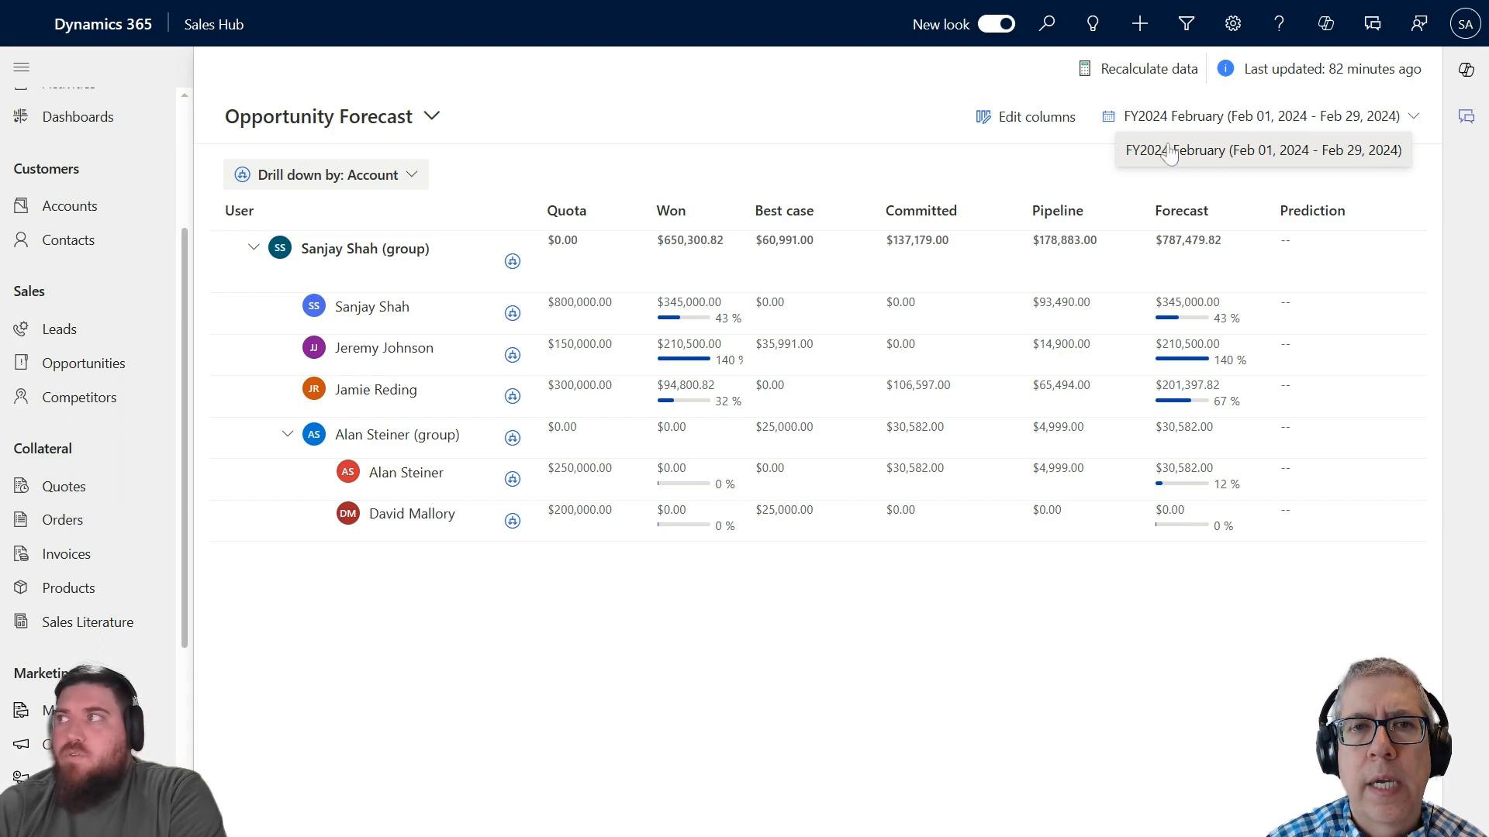
{"action": "mouse_move", "coordinate": [653, 170]}
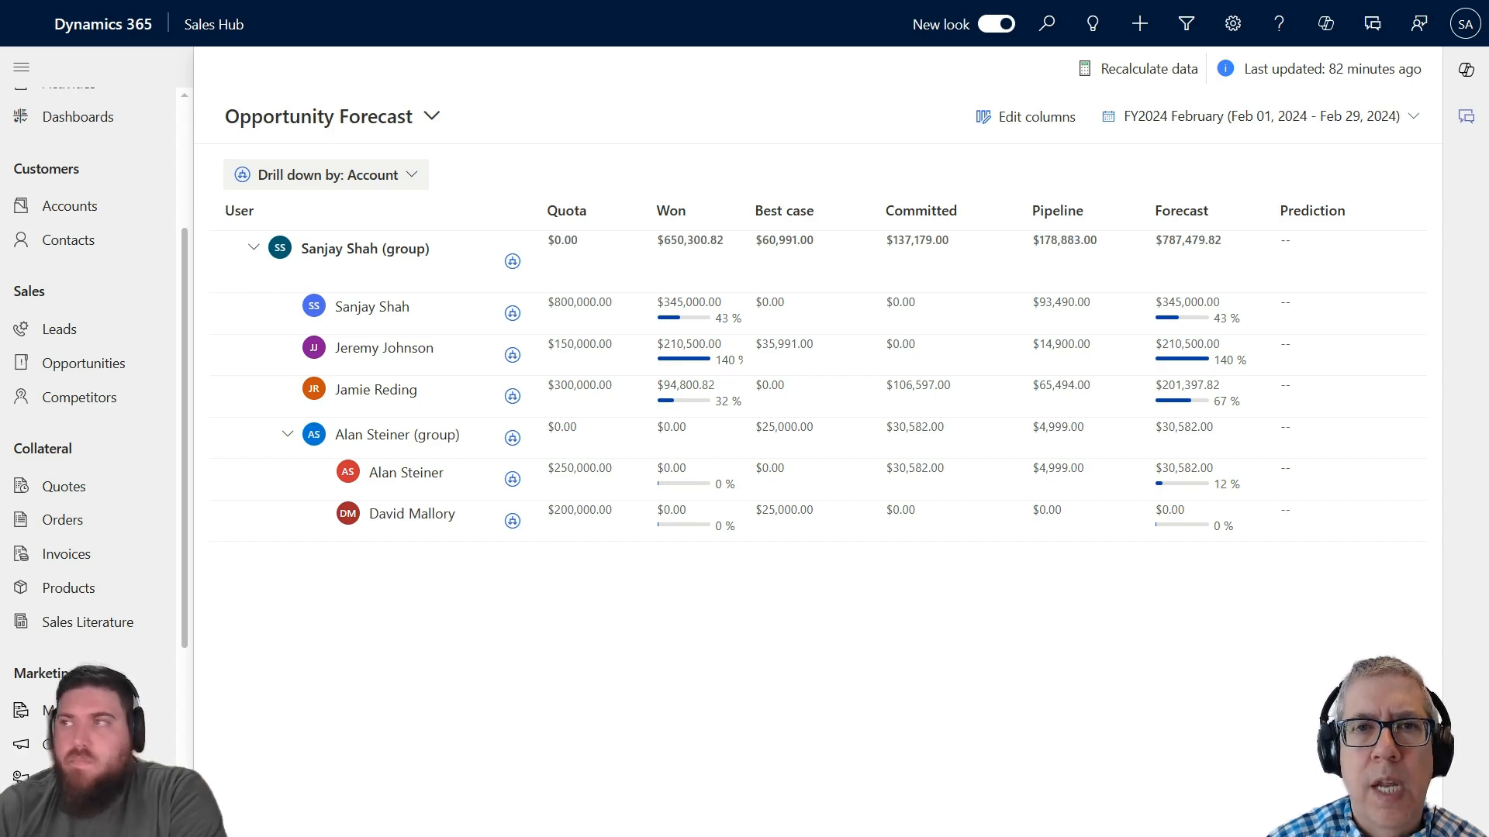
{"action": "mouse_move", "coordinate": [689, 569]}
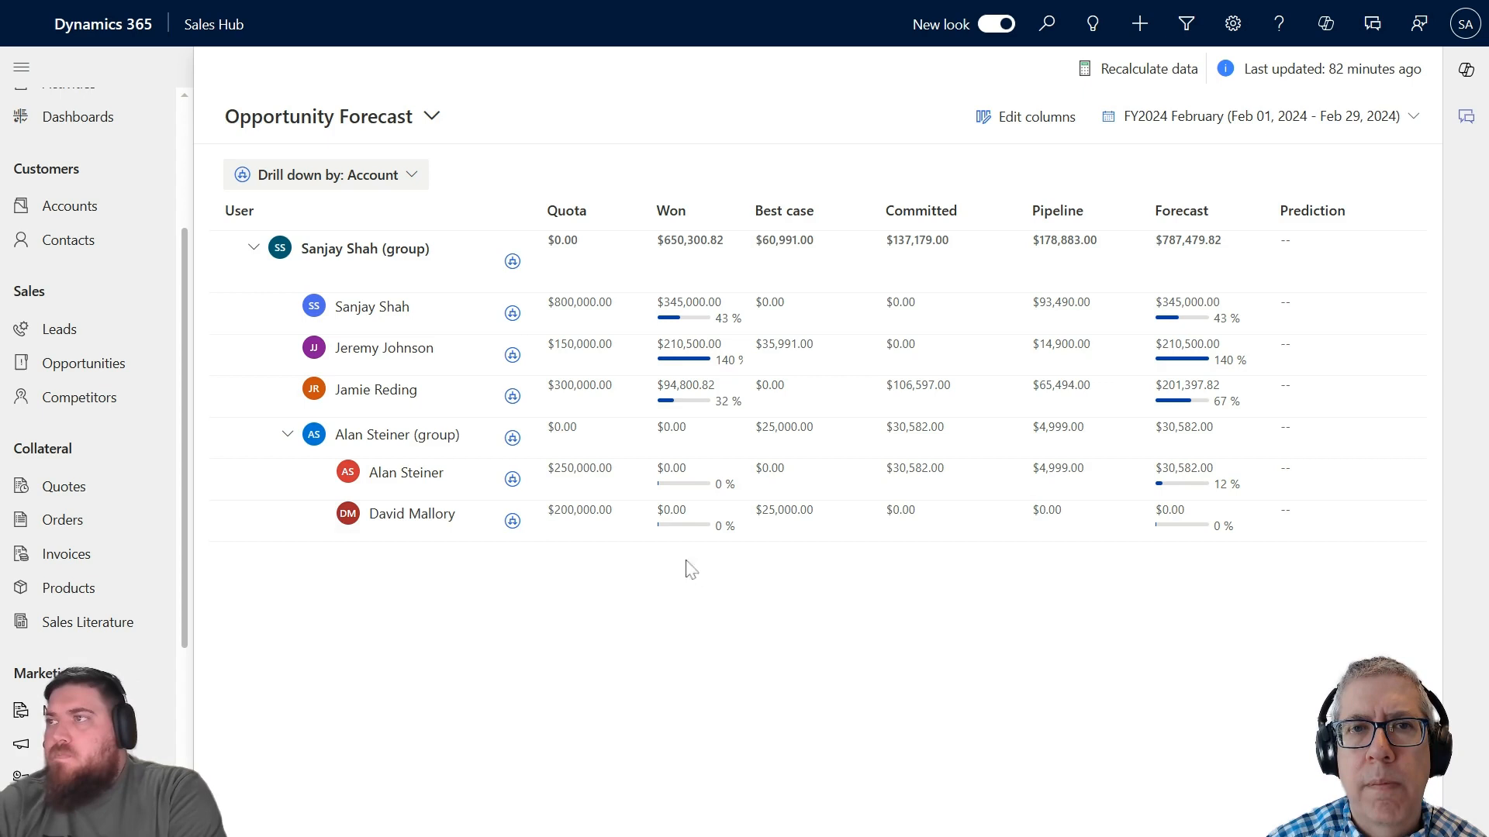
{"action": "mouse_move", "coordinate": [719, 315]}
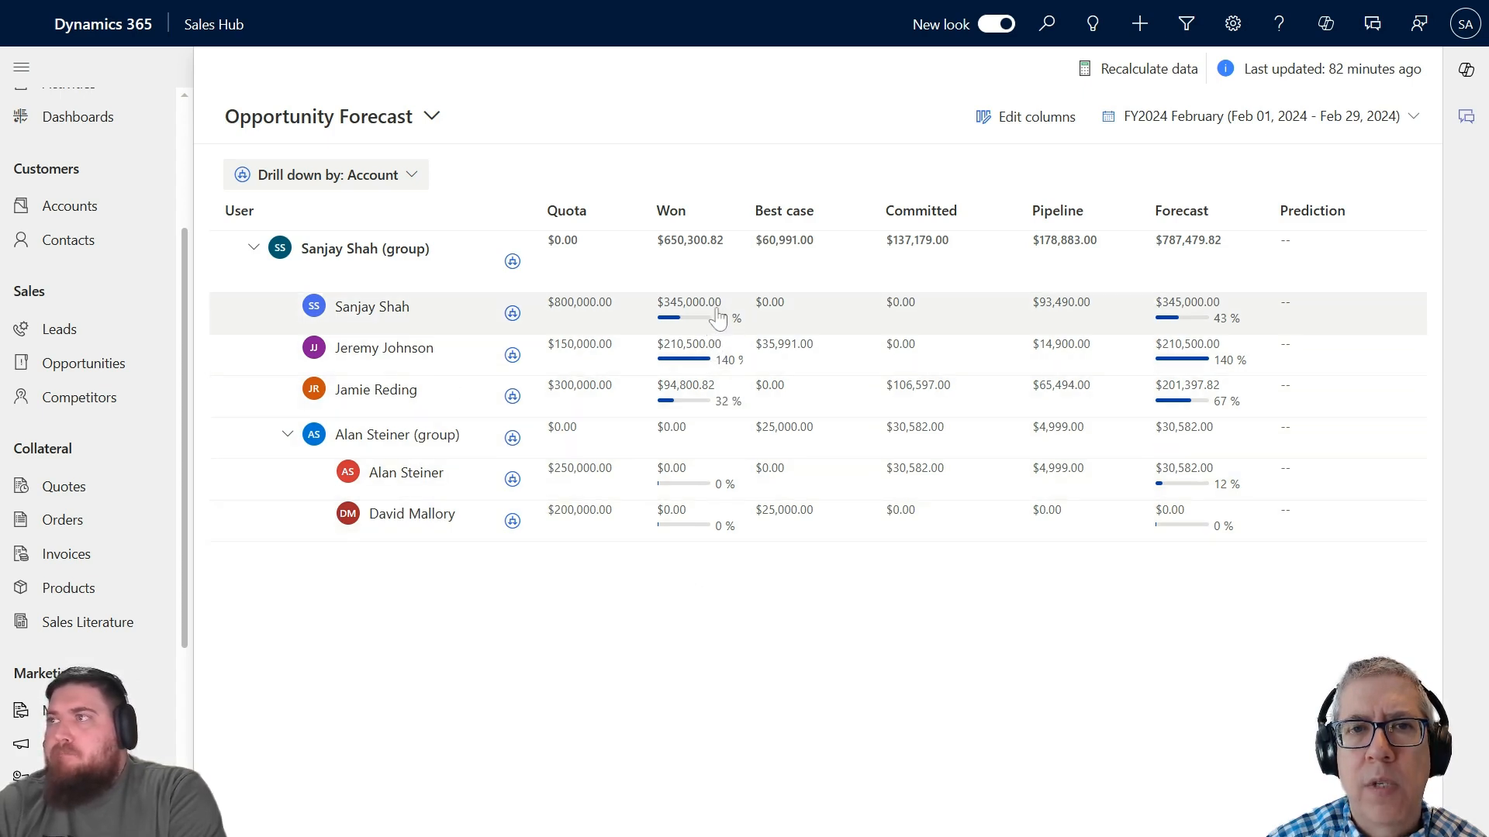
{"action": "mouse_move", "coordinate": [703, 318]}
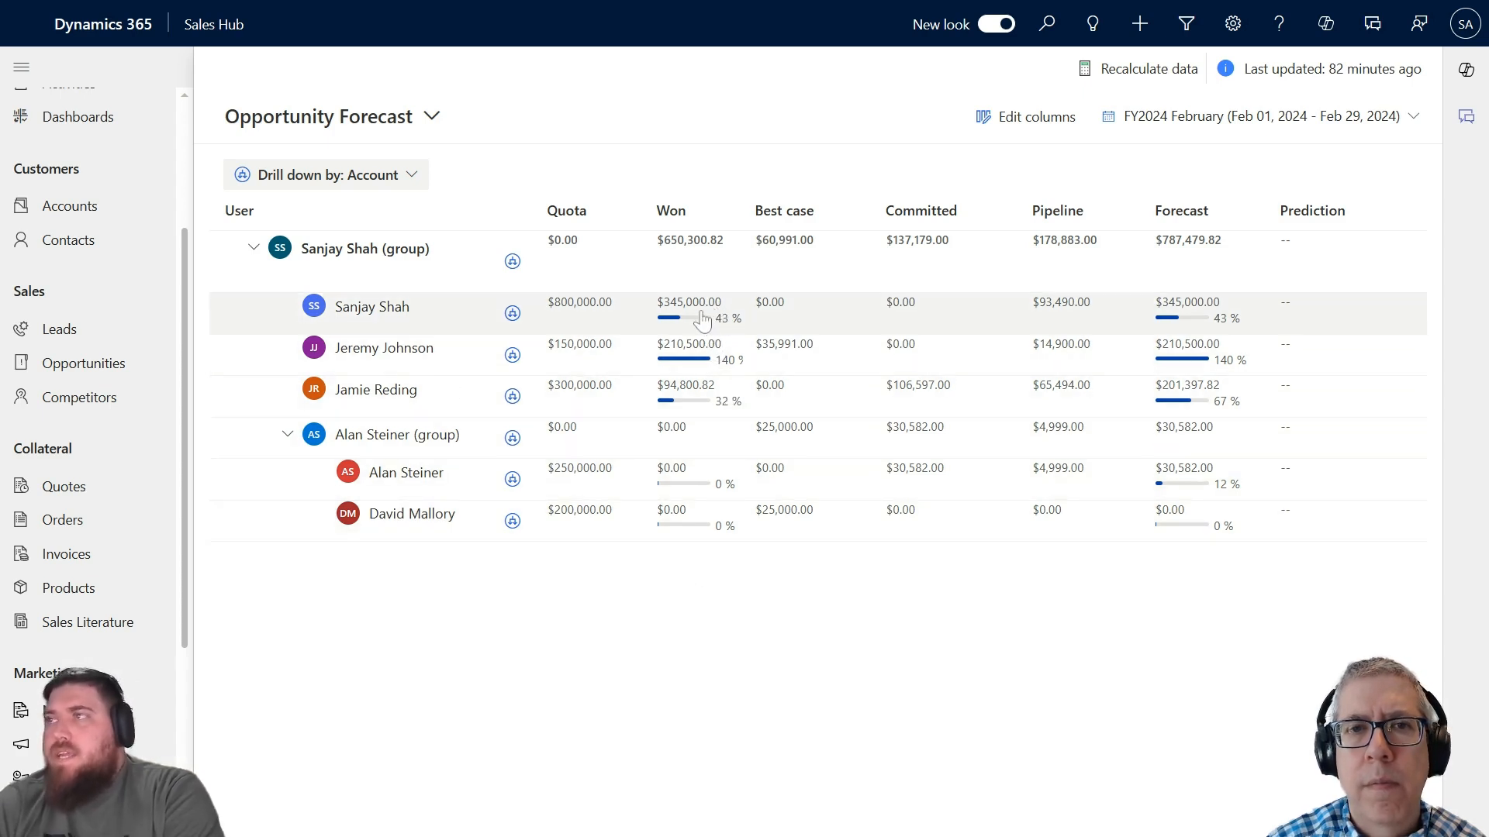
{"action": "mouse_move", "coordinate": [703, 323]}
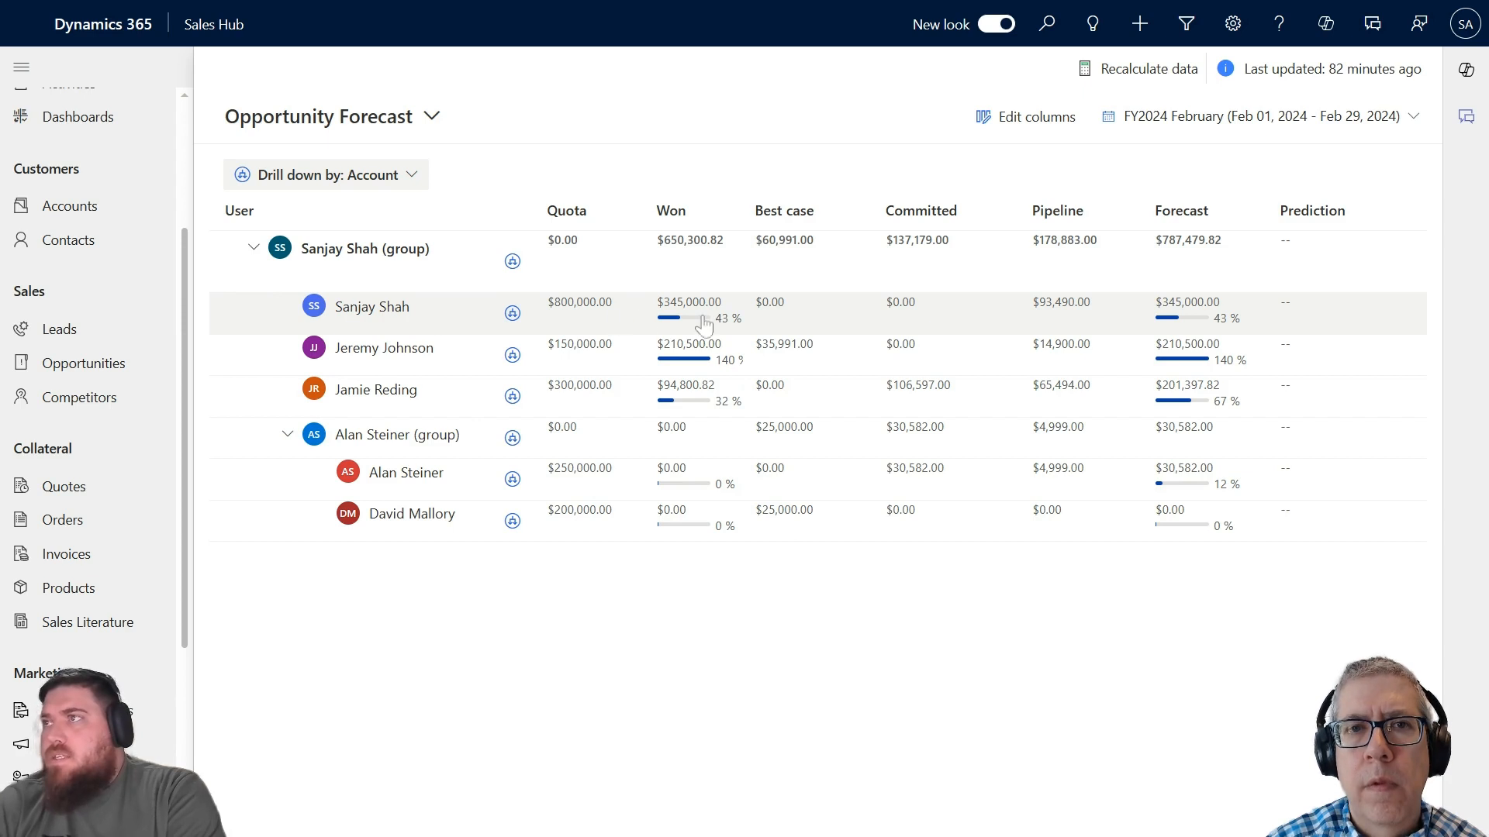
{"action": "mouse_move", "coordinate": [694, 313]}
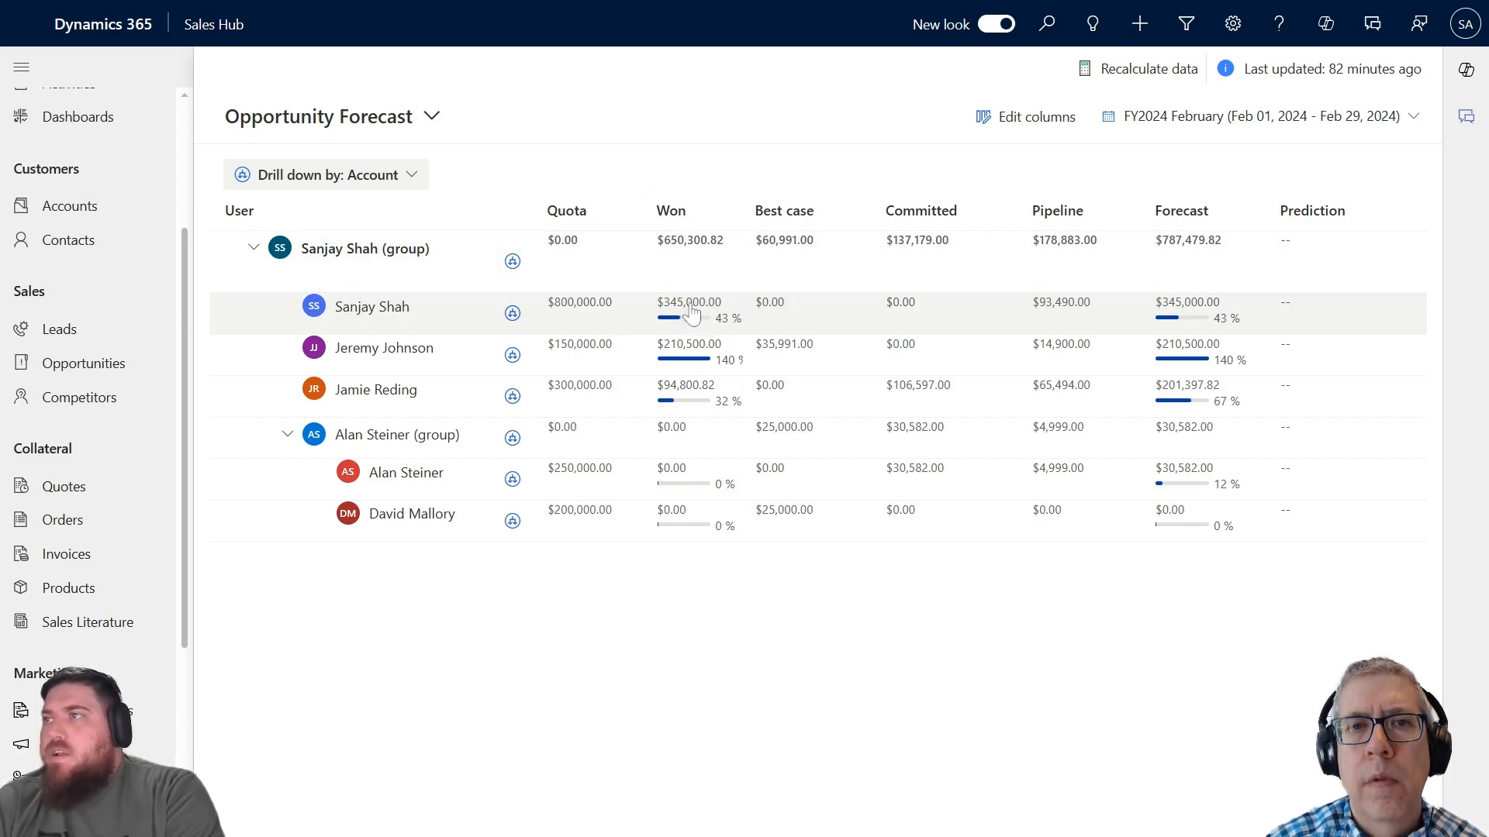
{"action": "mouse_move", "coordinate": [879, 322]}
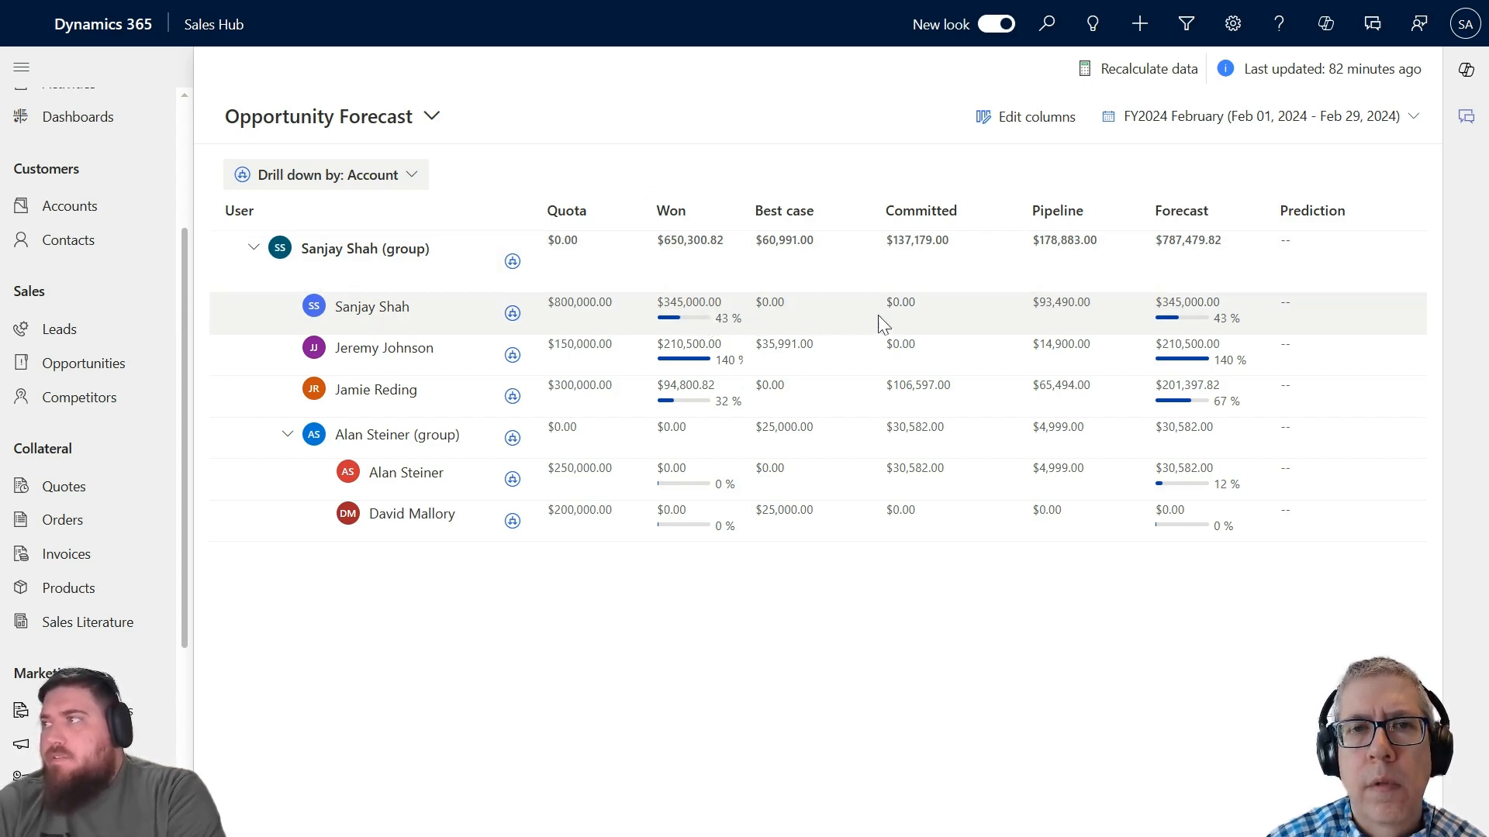
{"action": "mouse_move", "coordinate": [1106, 323]}
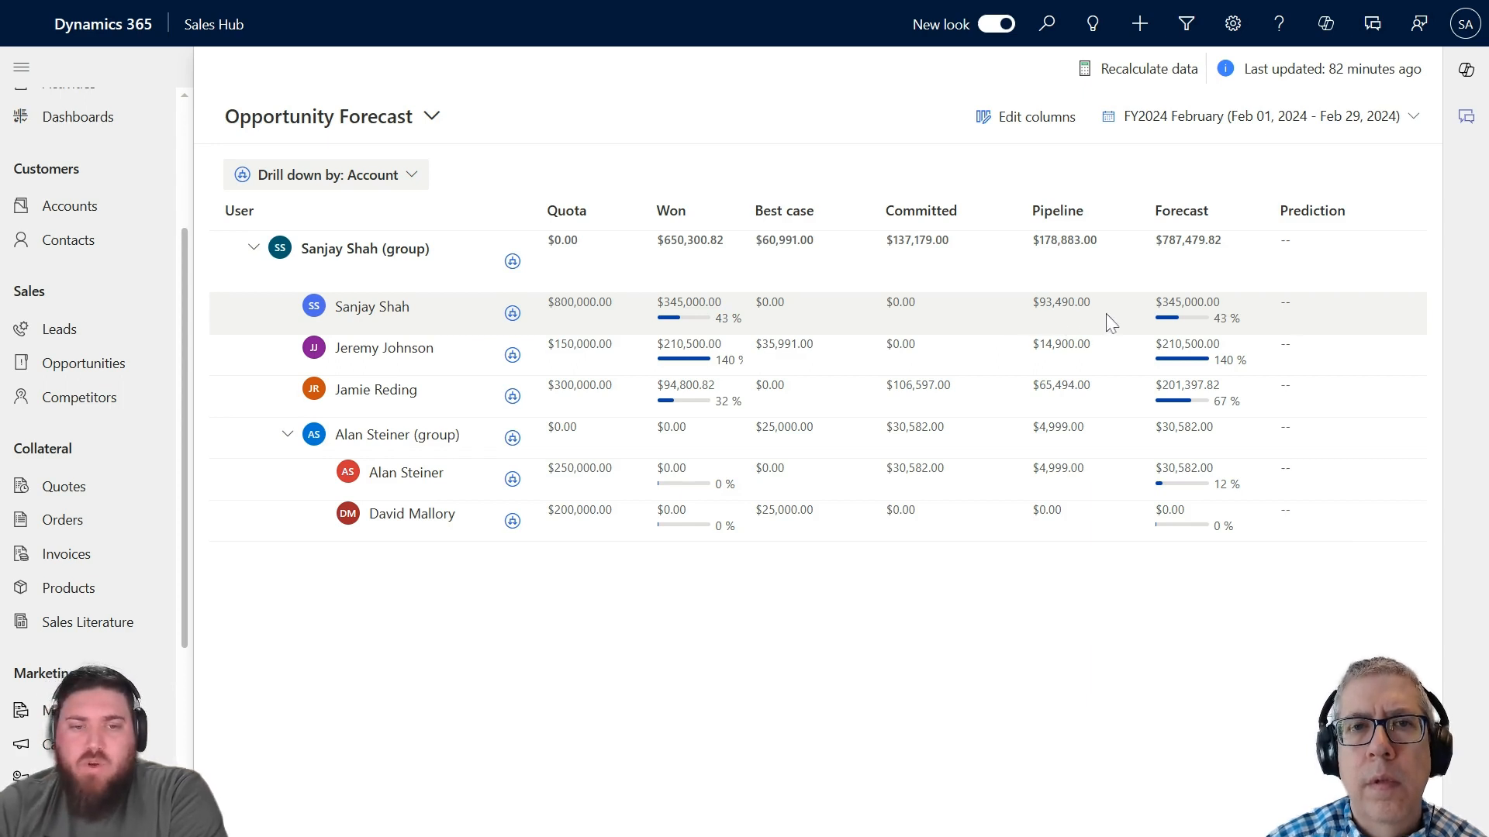
{"action": "mouse_move", "coordinate": [1035, 317]}
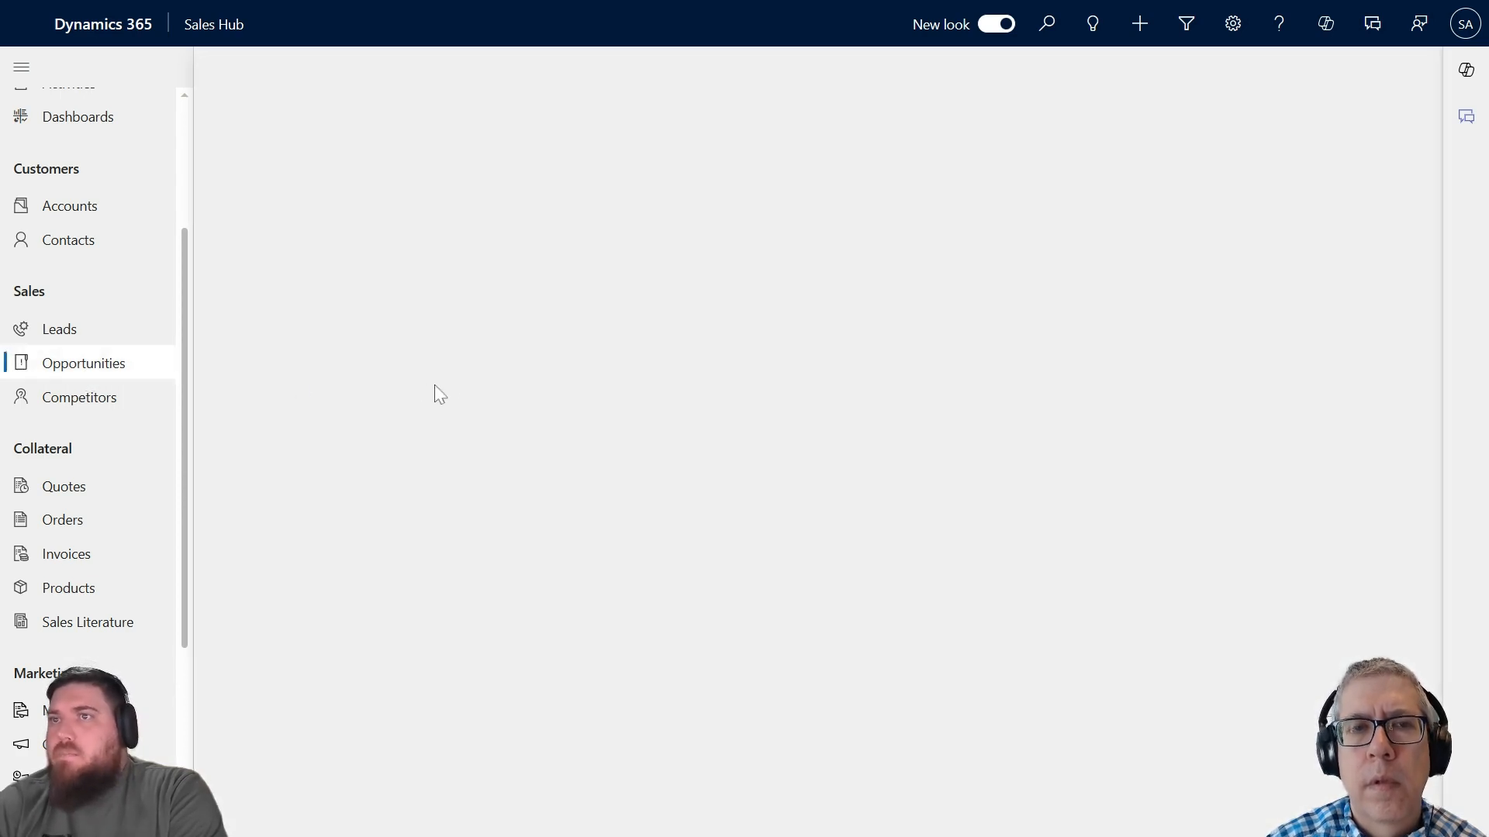
{"action": "mouse_move", "coordinate": [98, 370]}
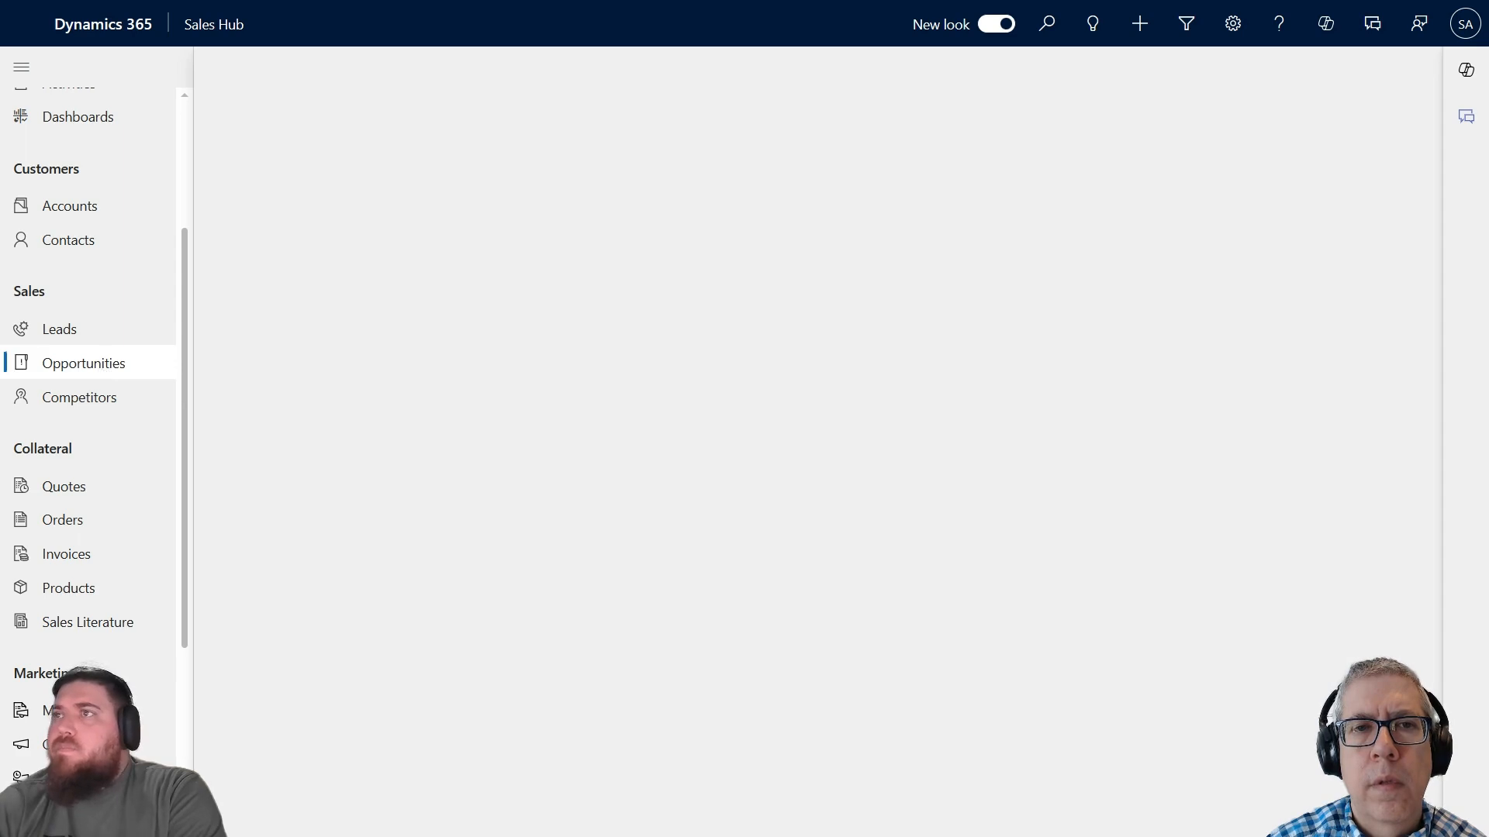
Load the 15 forecast open opportunities and open Alpine Ski House's forecast category choices
{"action": "left_click", "coordinate": [84, 363]}
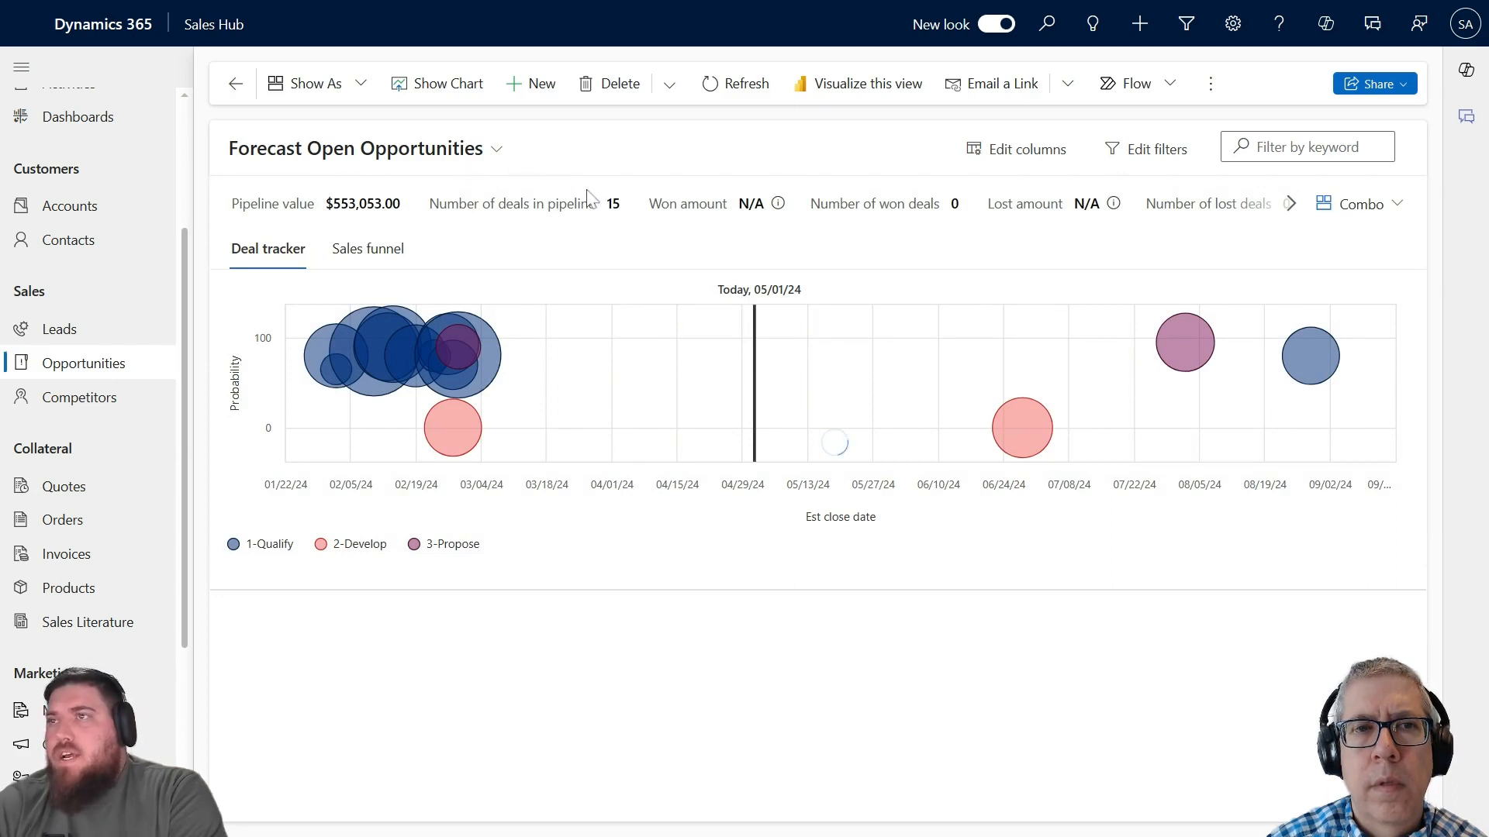
{"action": "mouse_move", "coordinate": [475, 273]}
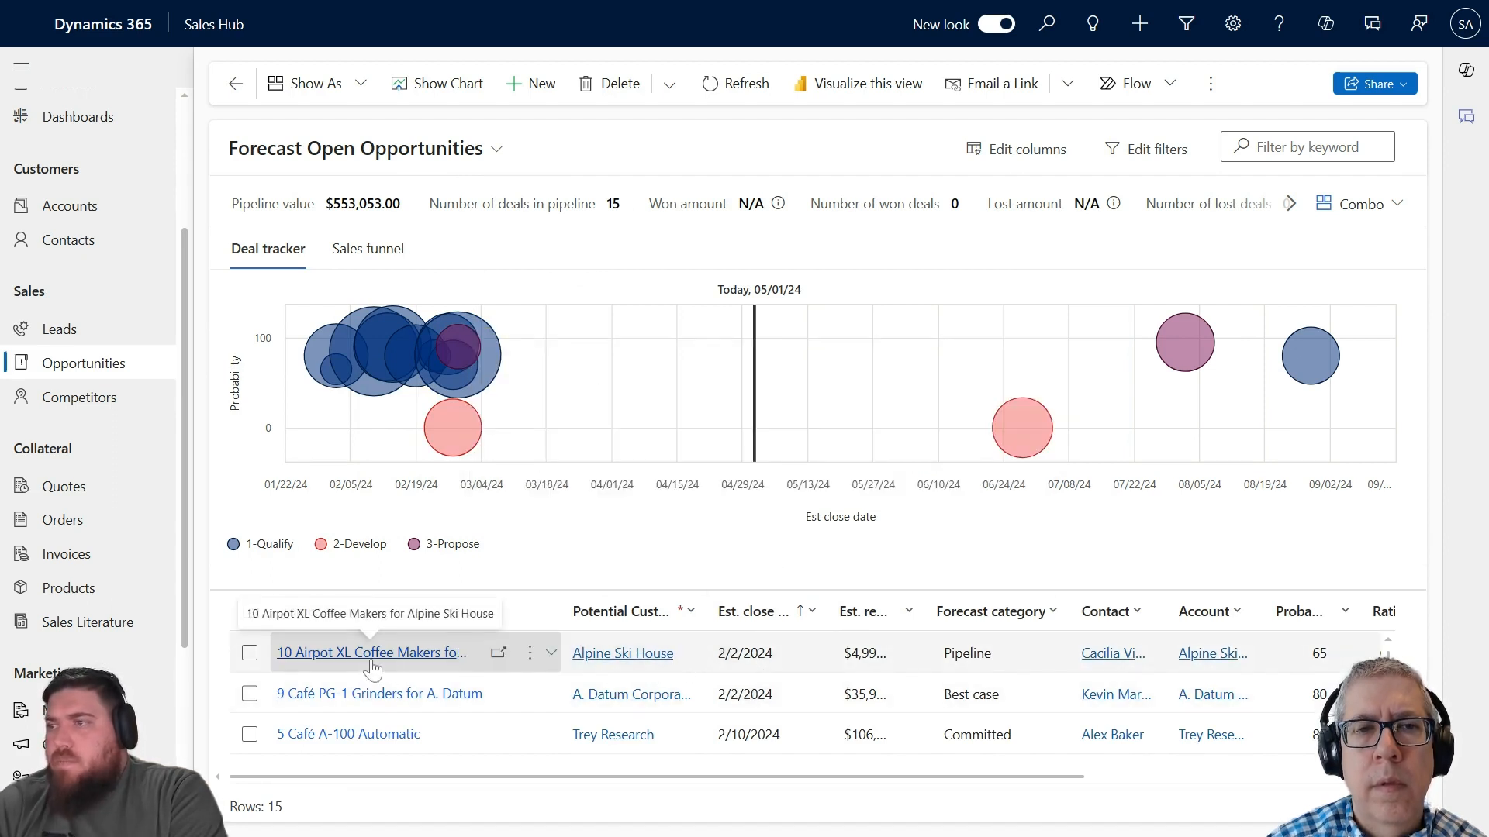
{"action": "mouse_move", "coordinate": [622, 653]}
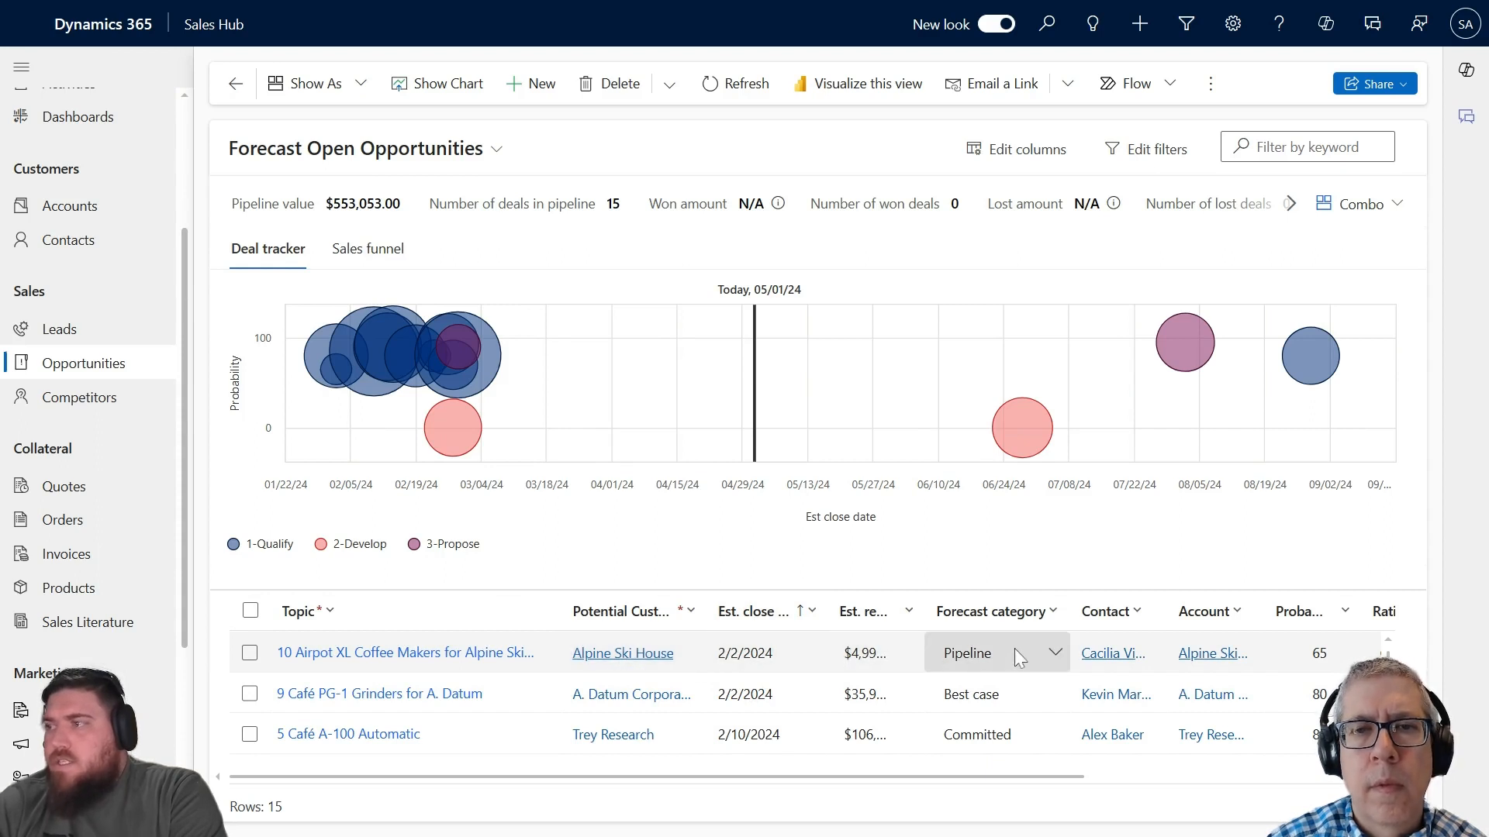
{"action": "mouse_move", "coordinate": [1003, 655]}
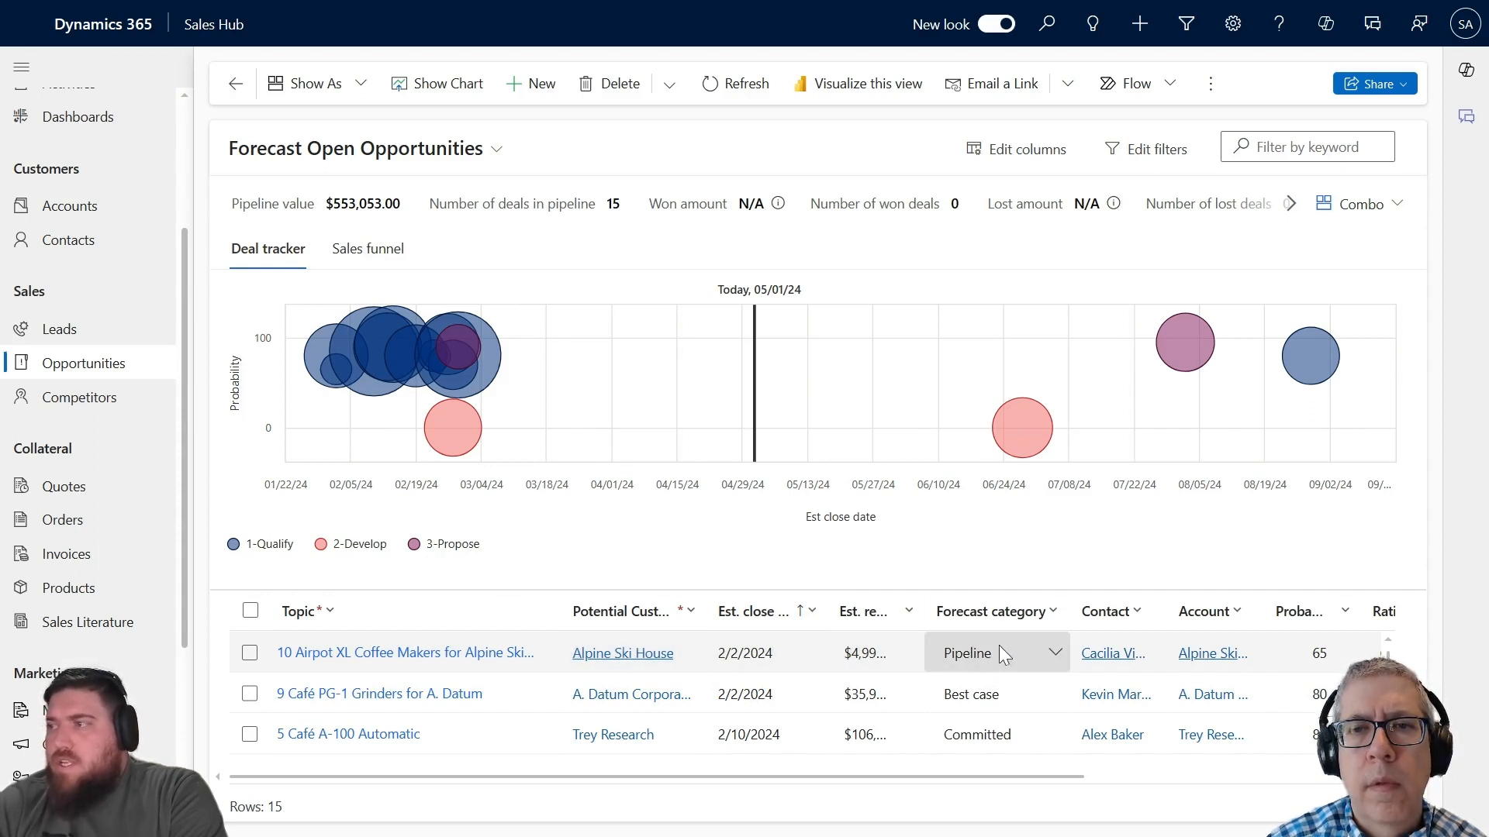
{"action": "mouse_move", "coordinate": [1056, 658]}
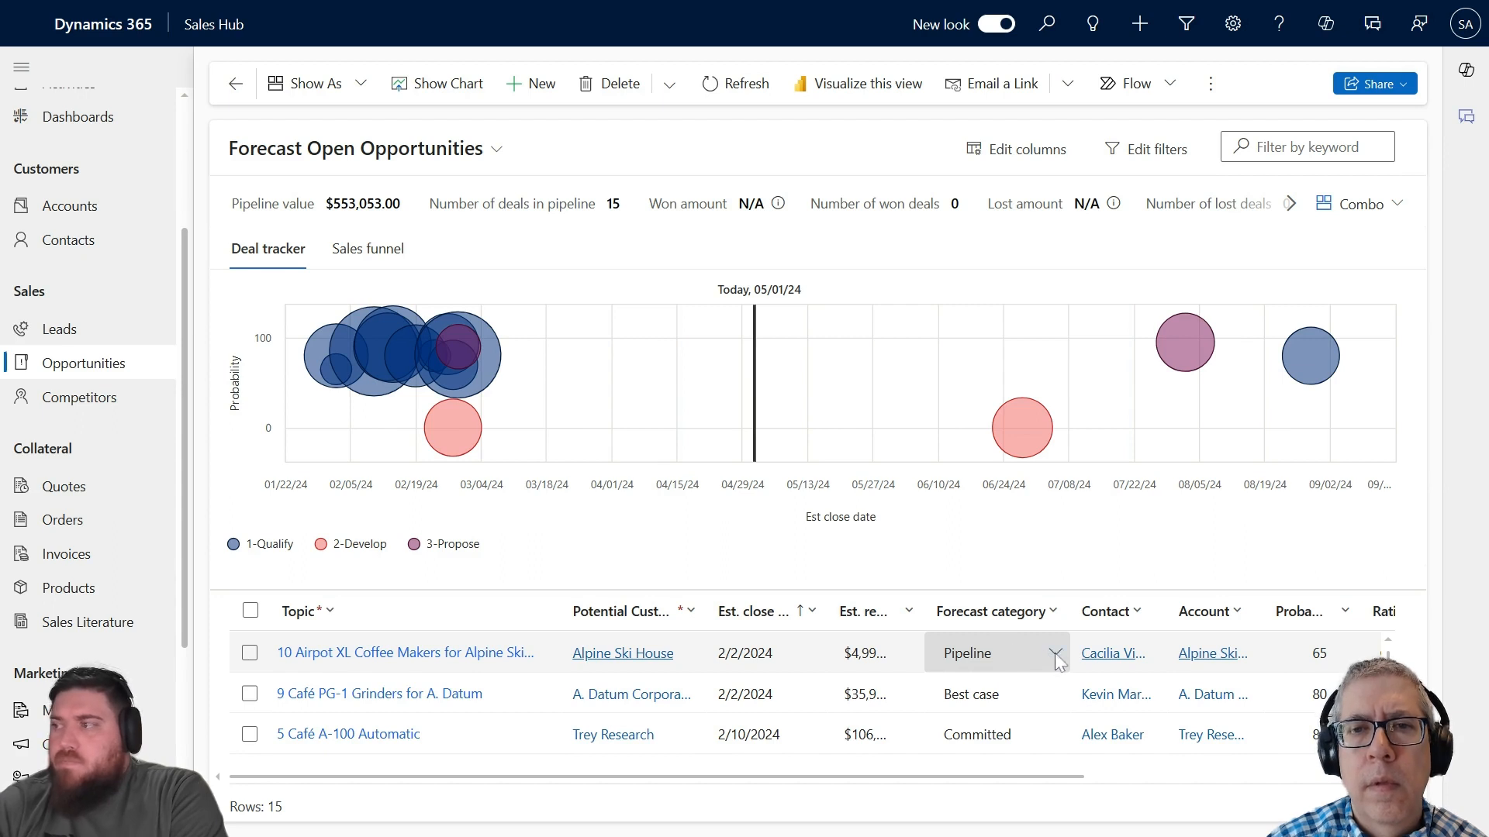
{"action": "left_click", "coordinate": [1053, 652]}
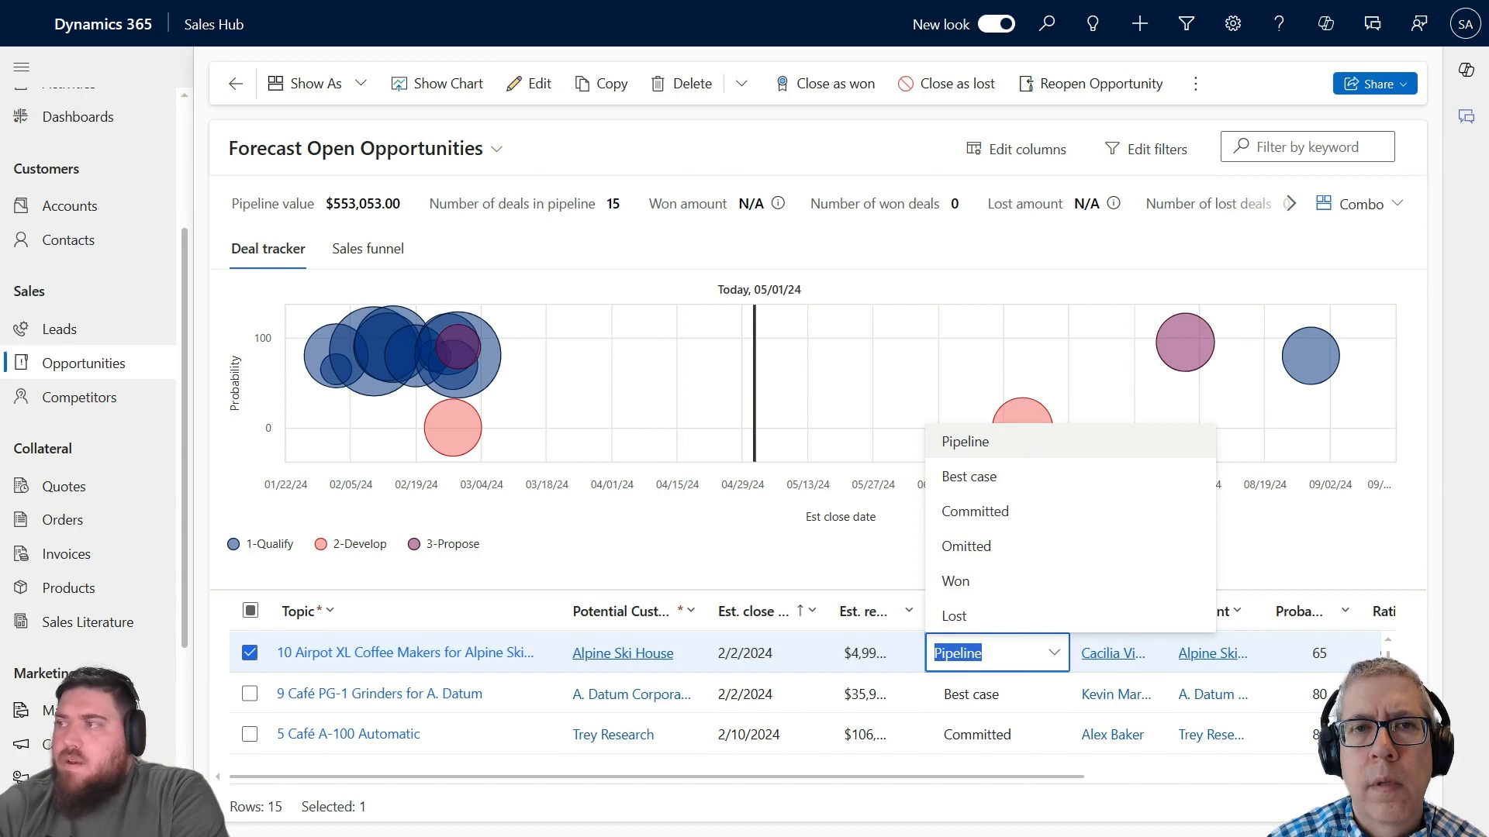
{"action": "mouse_move", "coordinate": [1005, 549]}
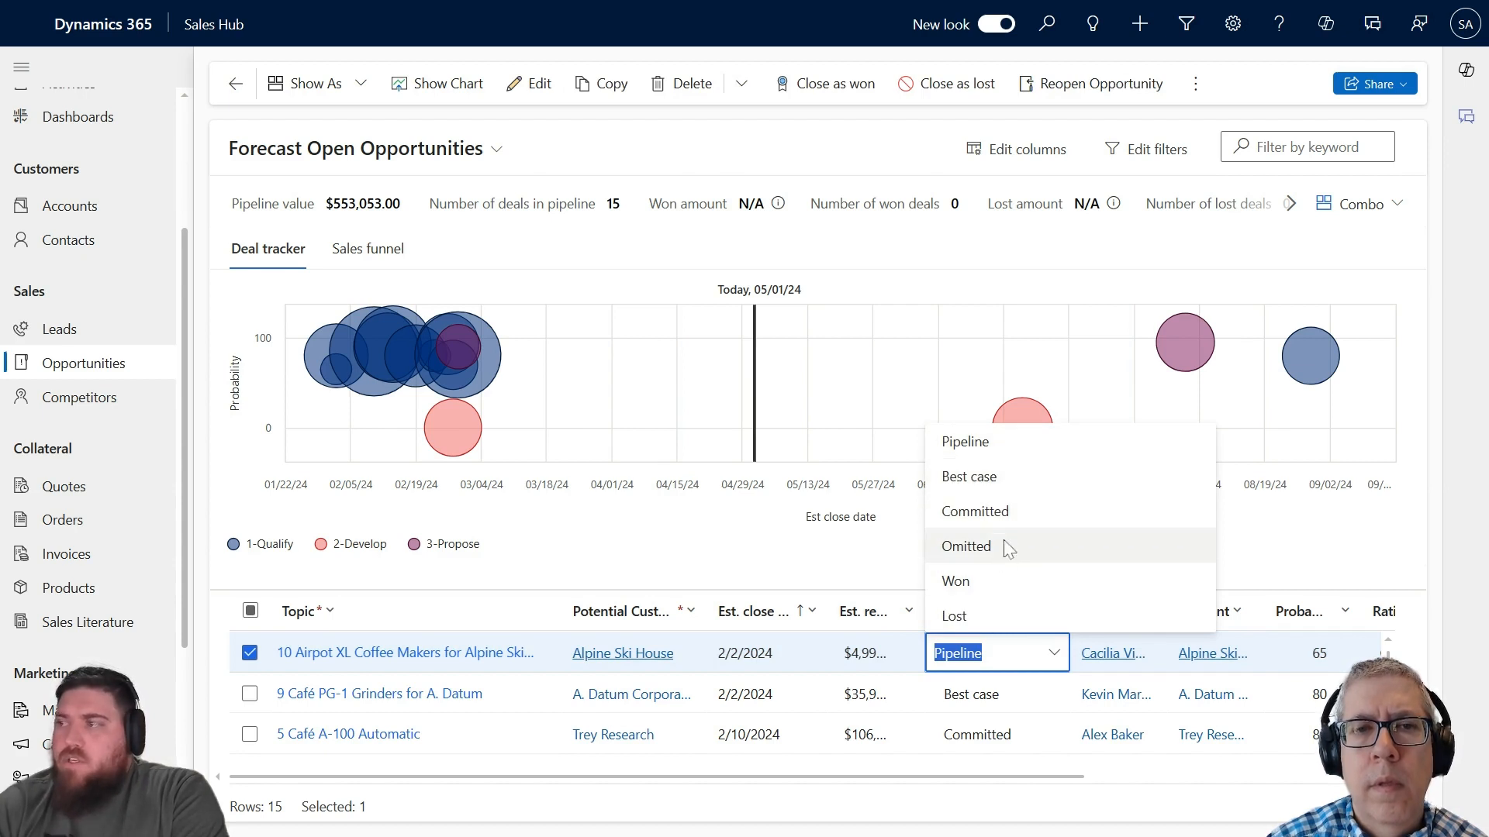
{"action": "mouse_move", "coordinate": [1013, 512]}
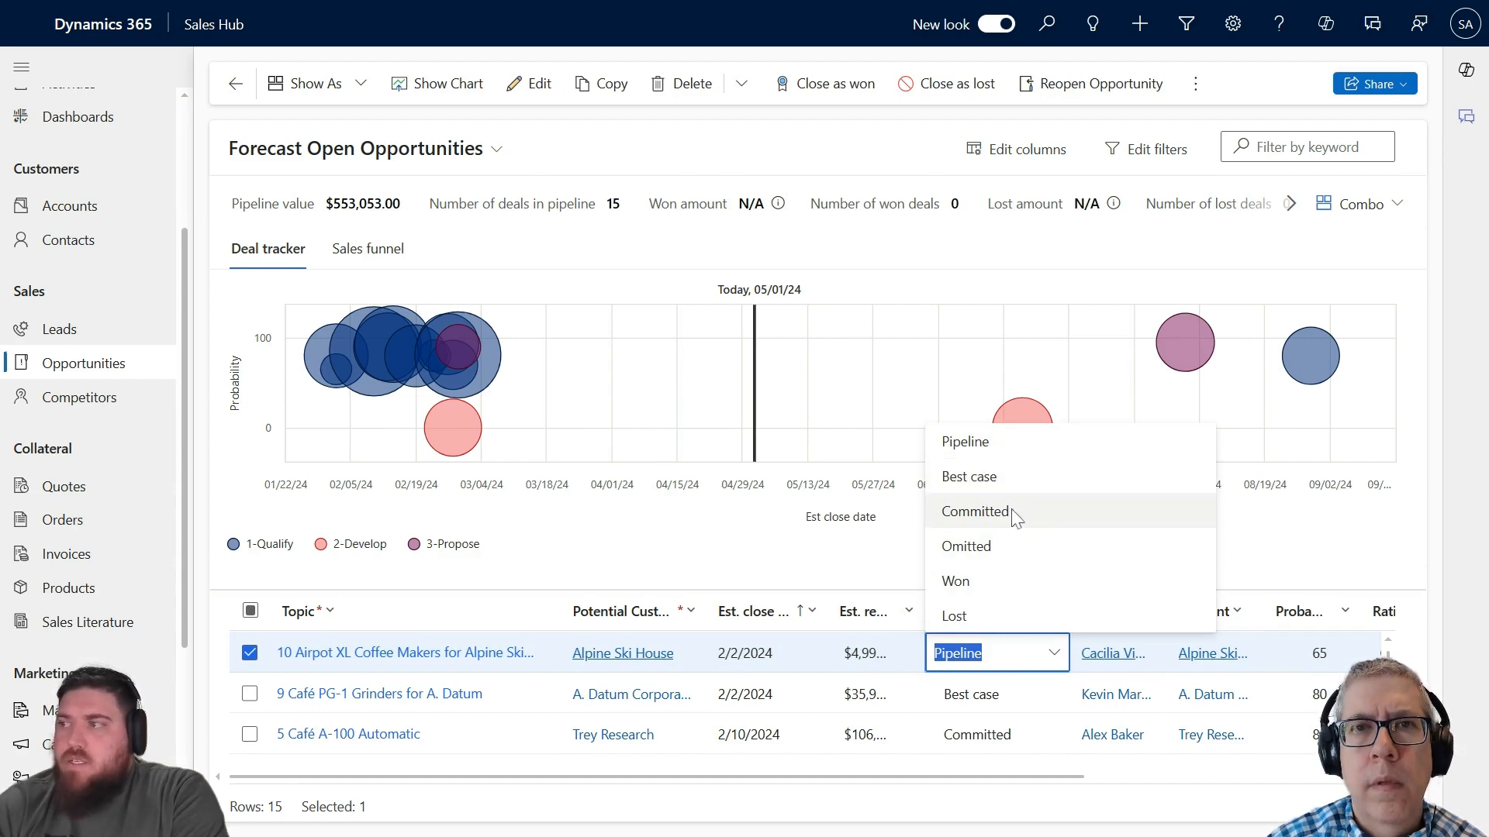
{"action": "mouse_move", "coordinate": [1028, 615]}
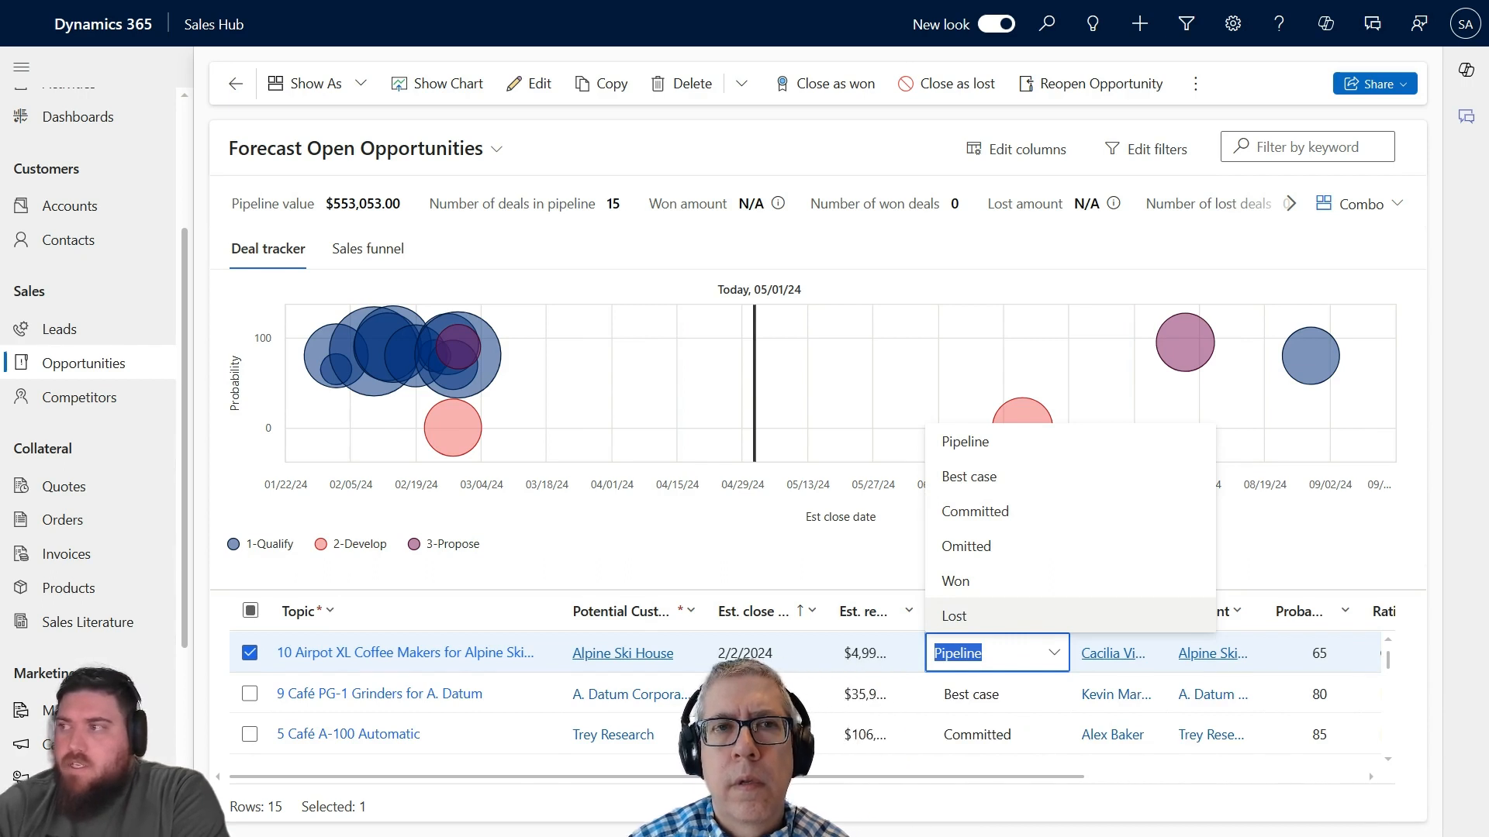
{"action": "mouse_move", "coordinate": [991, 463]}
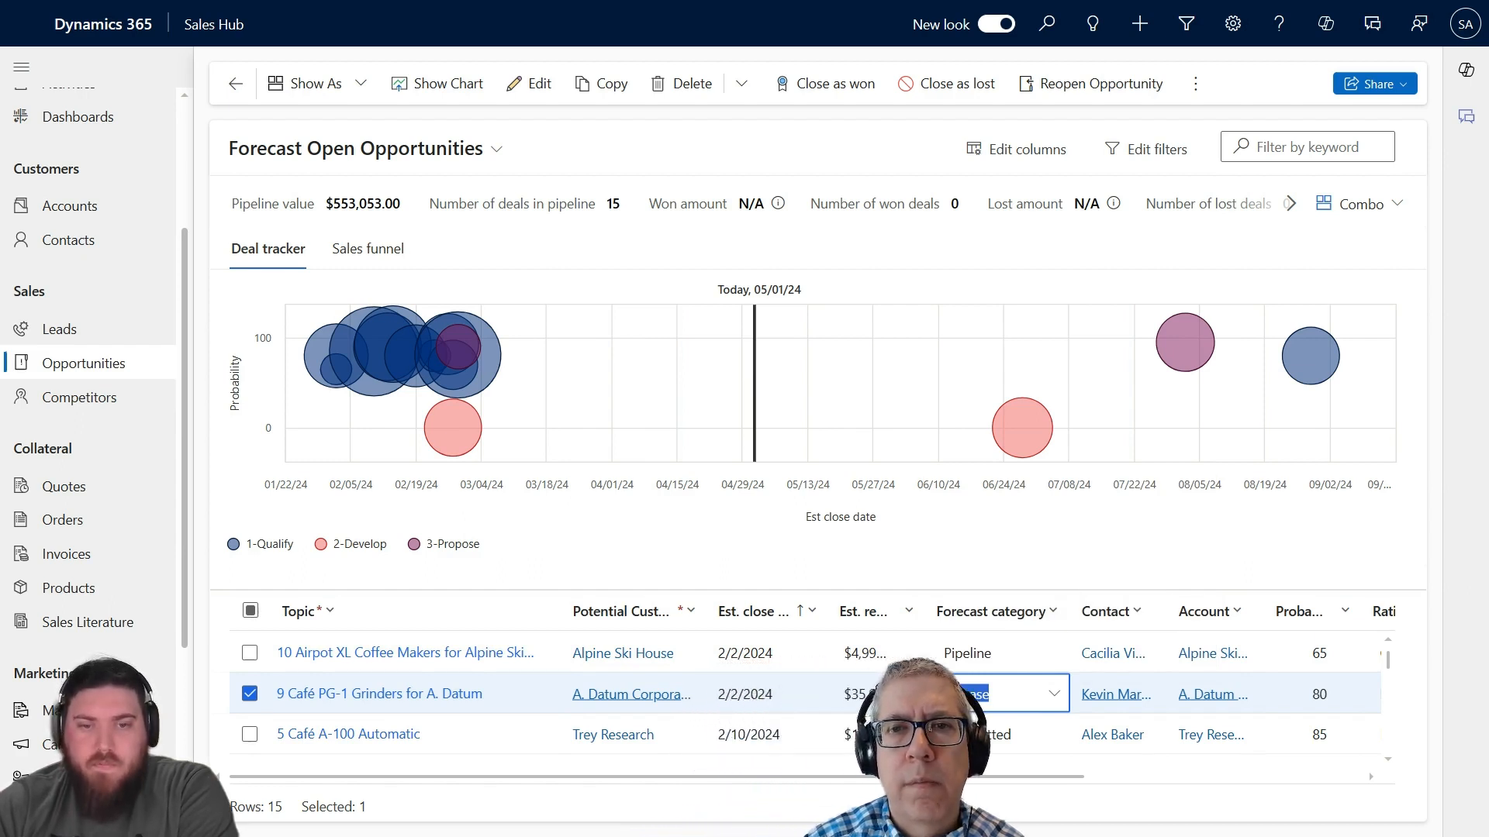
Select the A. Datum grinders deal's Best case forecast category and scroll the grid
{"action": "left_click", "coordinate": [996, 693]}
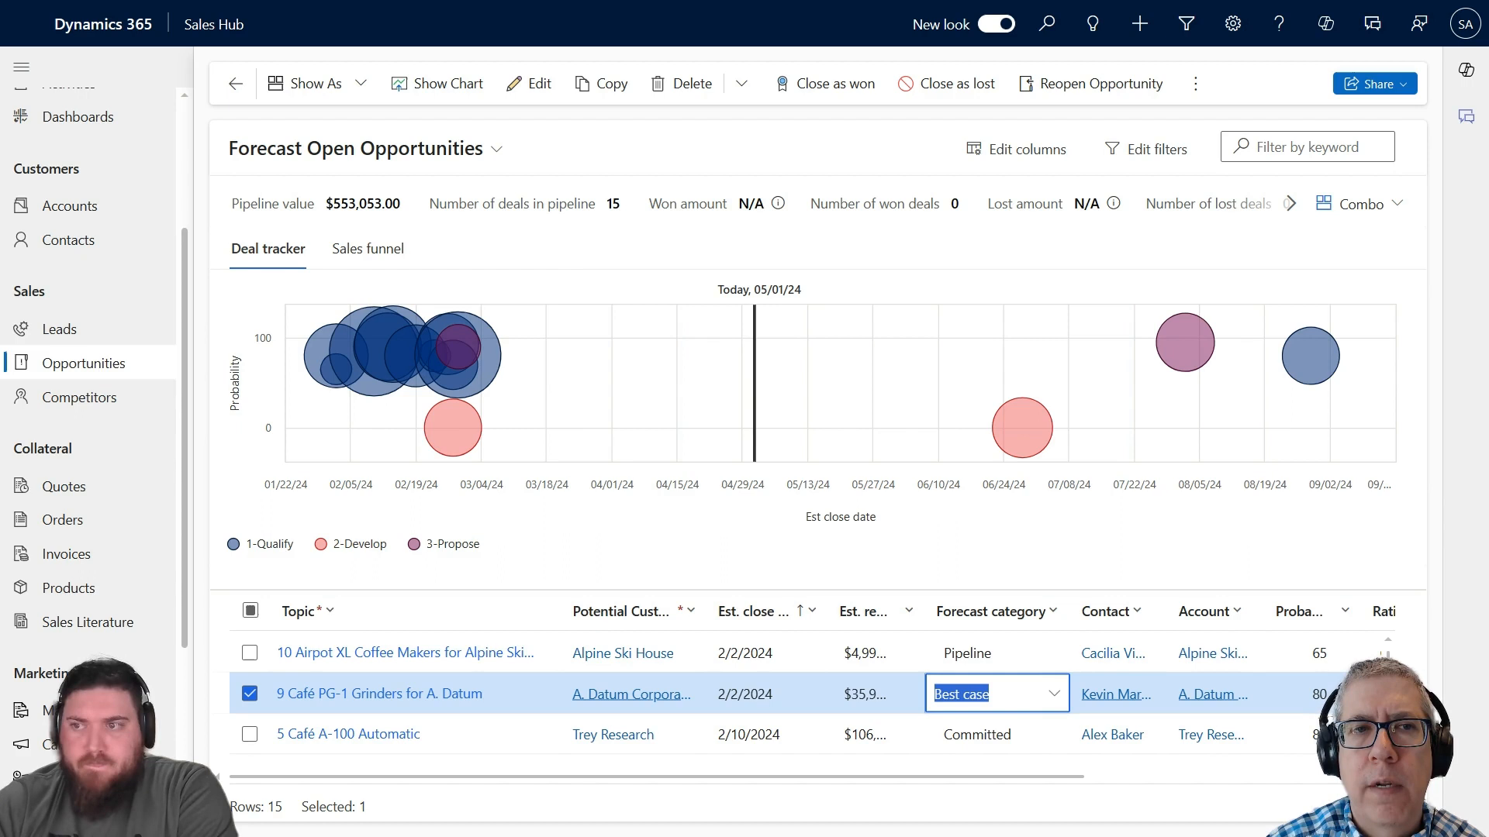
{"action": "mouse_move", "coordinate": [632, 694]}
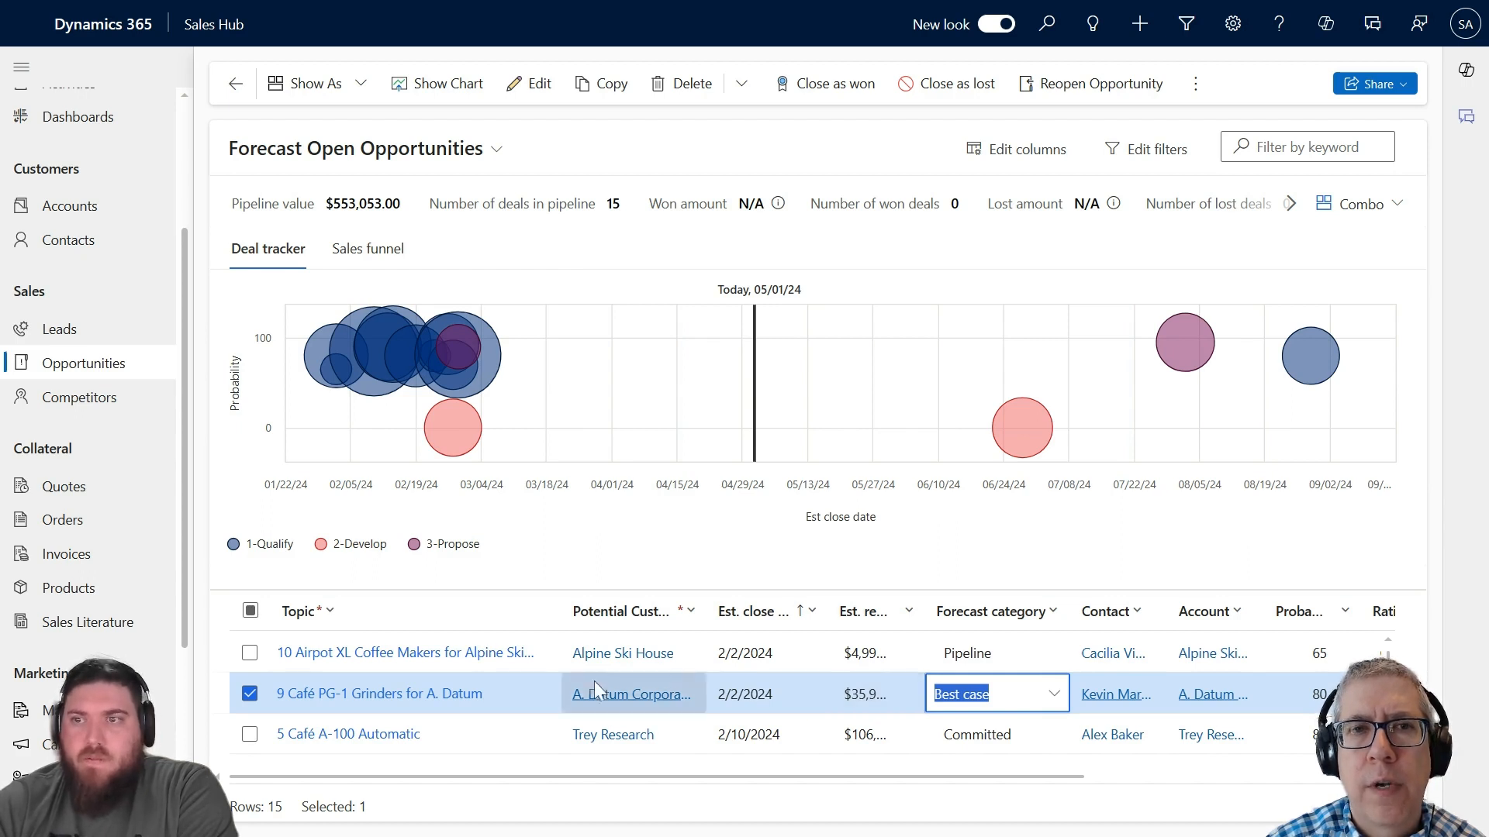
{"action": "scroll", "scroll_direction": "down", "scroll_amount": 3}
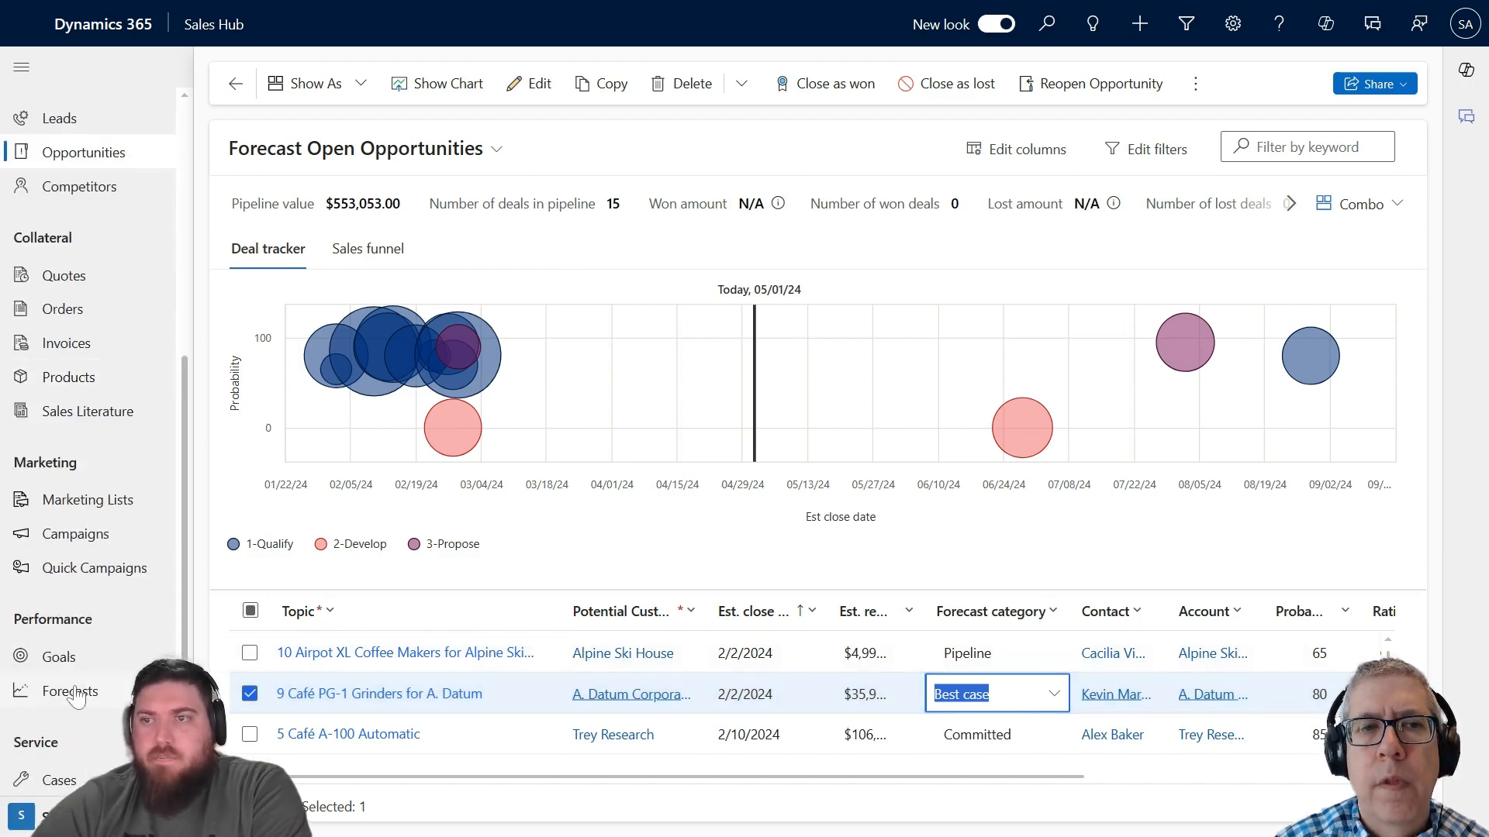
Return to the FY2024 February Opportunity Forecast and dismiss the prediction error banner
{"action": "left_click", "coordinate": [69, 690]}
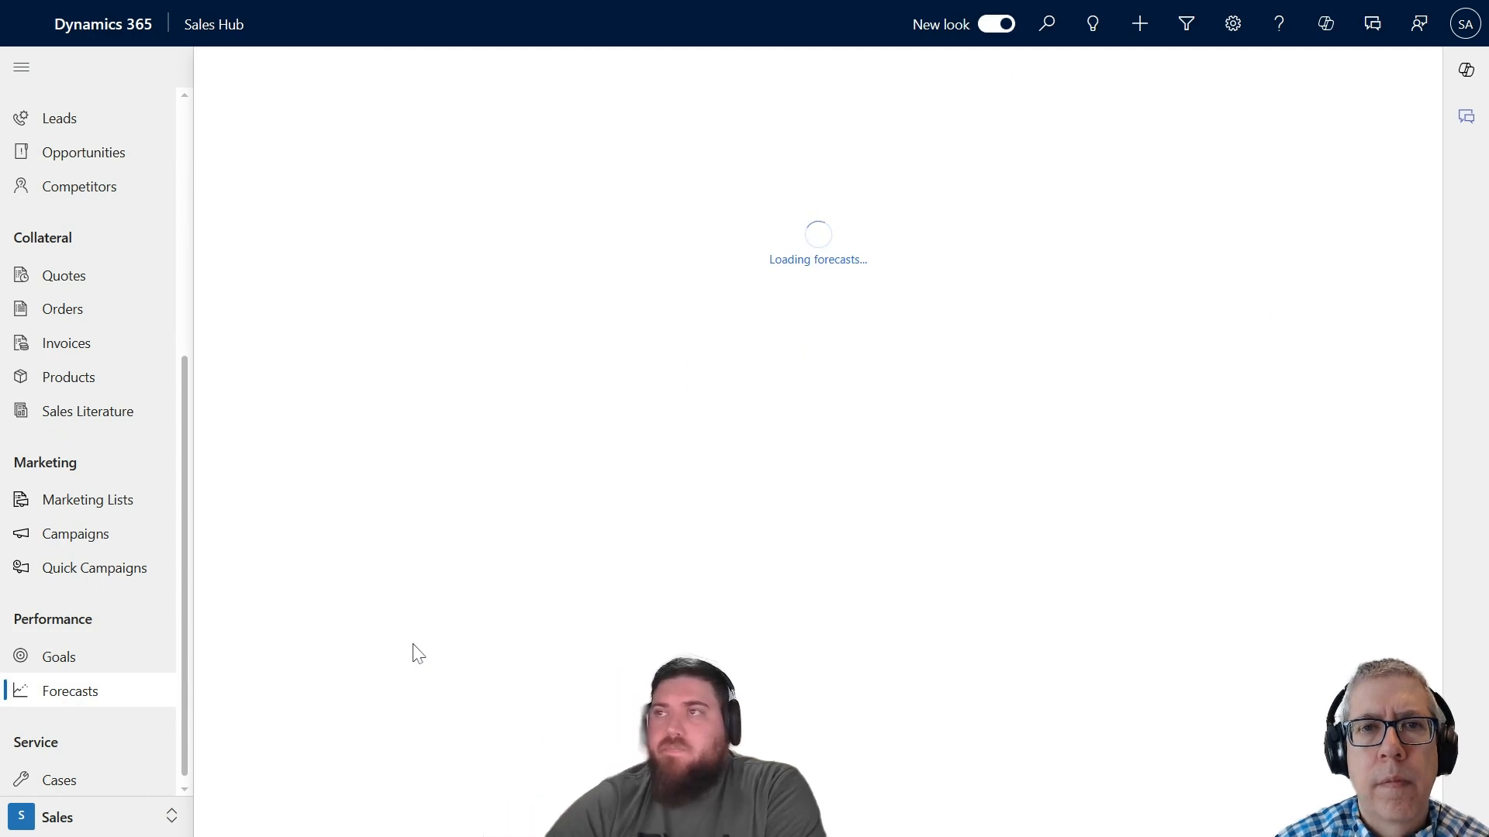
{"action": "mouse_move", "coordinate": [766, 545]}
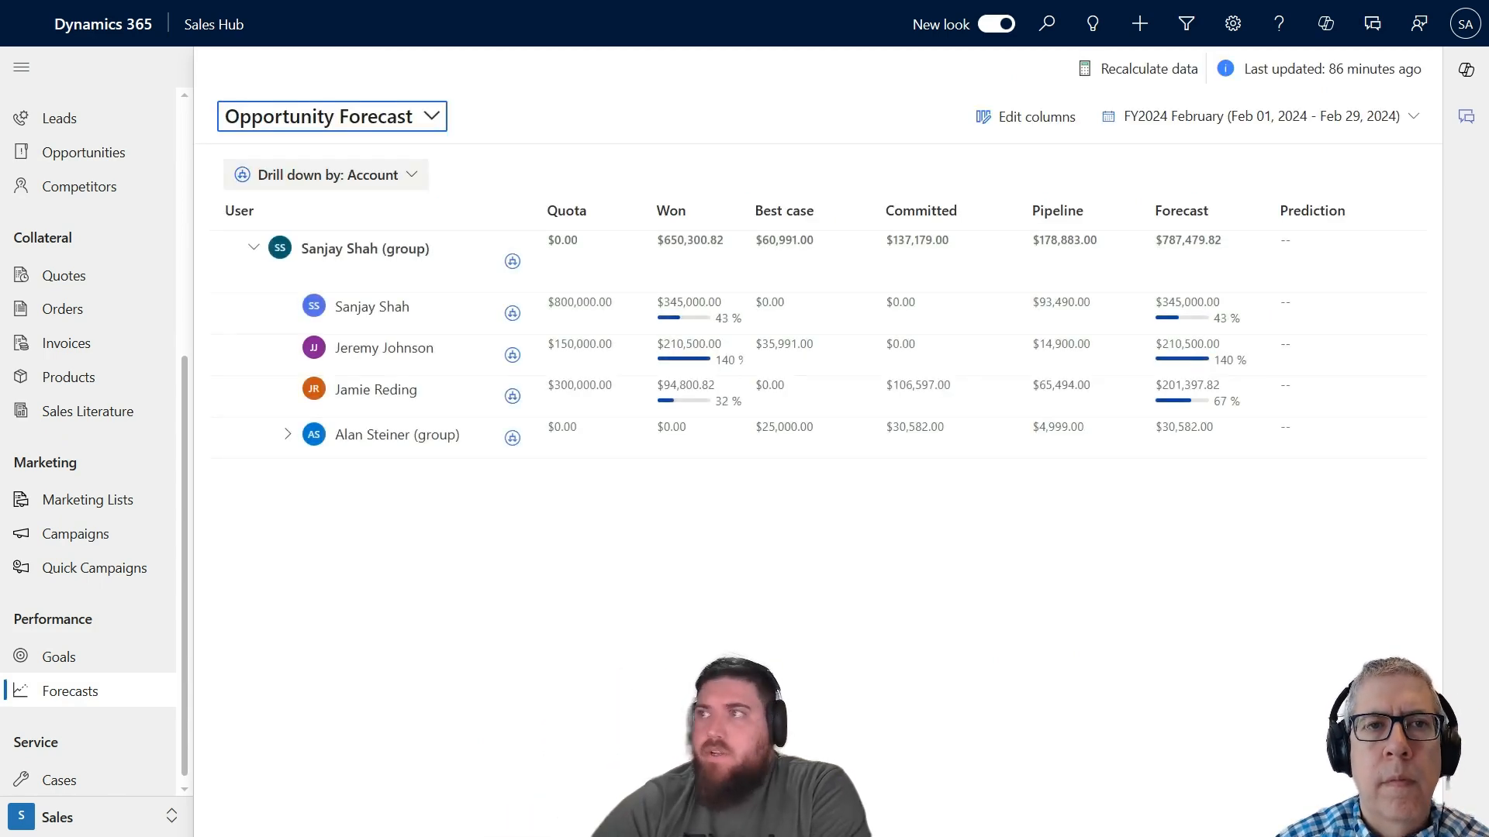
{"action": "mouse_move", "coordinate": [774, 220]}
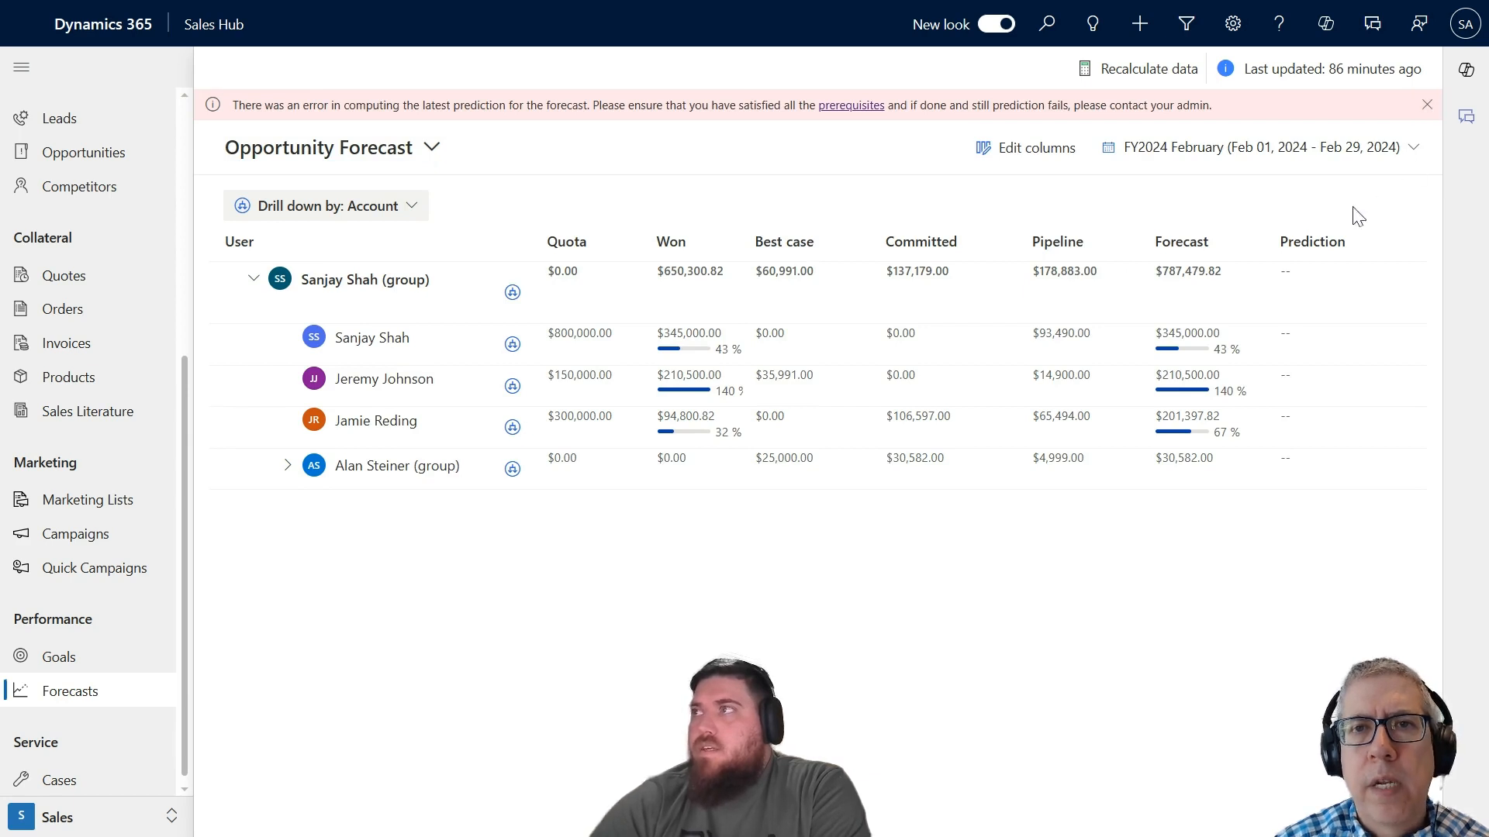
{"action": "mouse_move", "coordinate": [864, 141]}
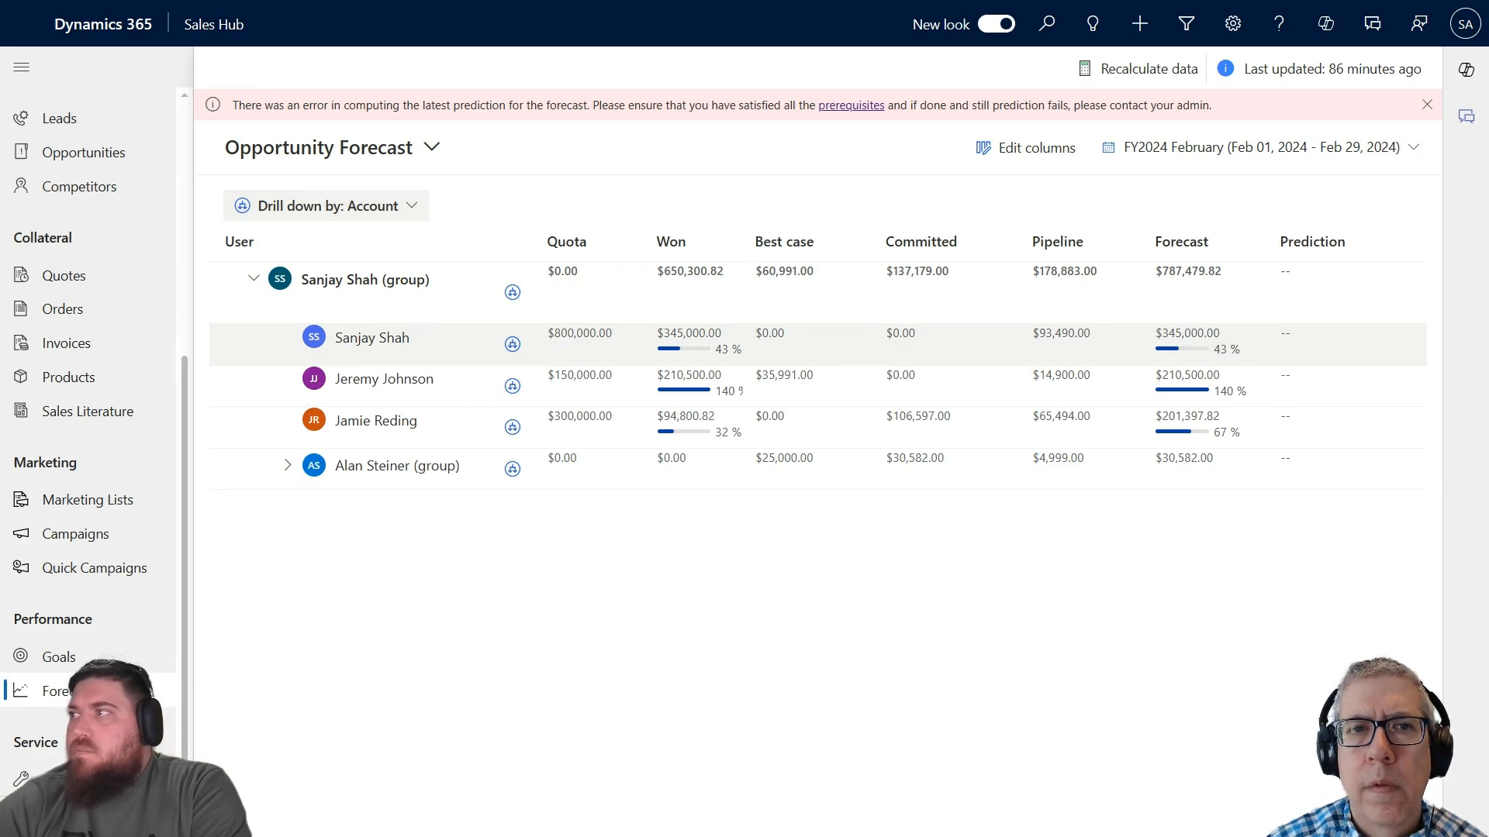
{"action": "left_click", "coordinate": [1426, 104]}
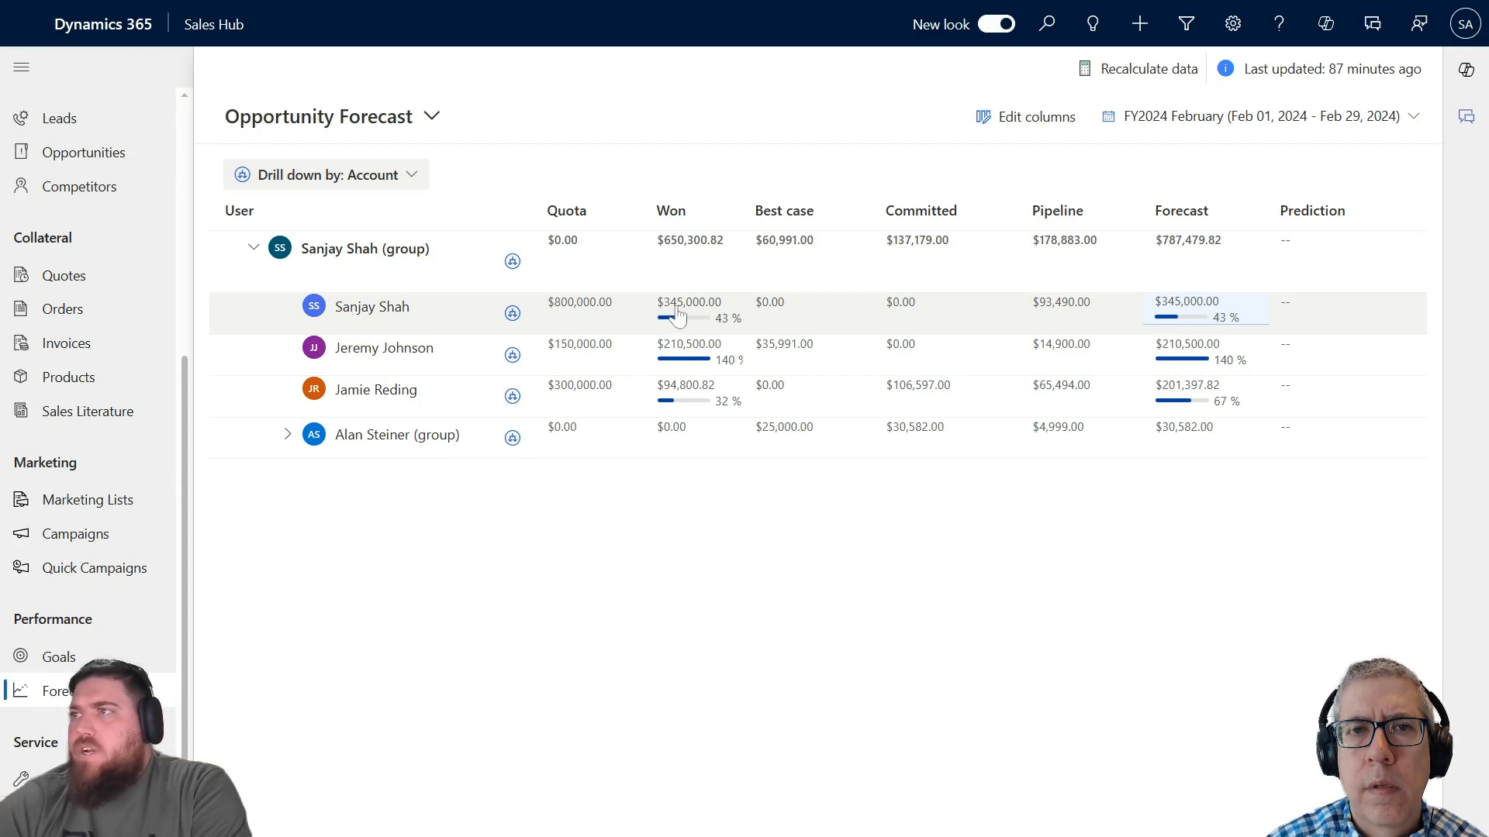
{"action": "mouse_move", "coordinate": [710, 323]}
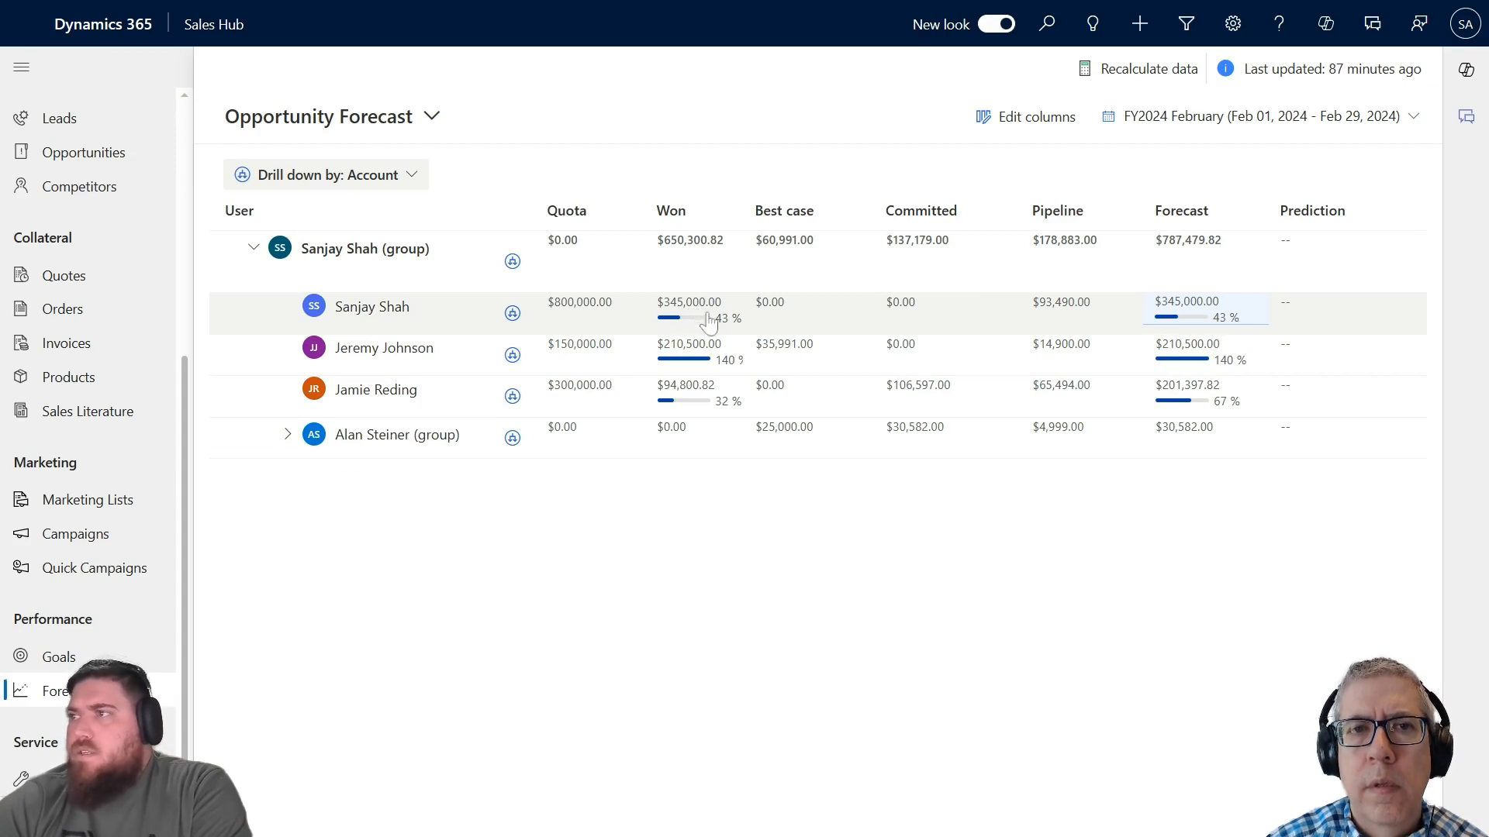
{"action": "mouse_move", "coordinate": [1204, 416]}
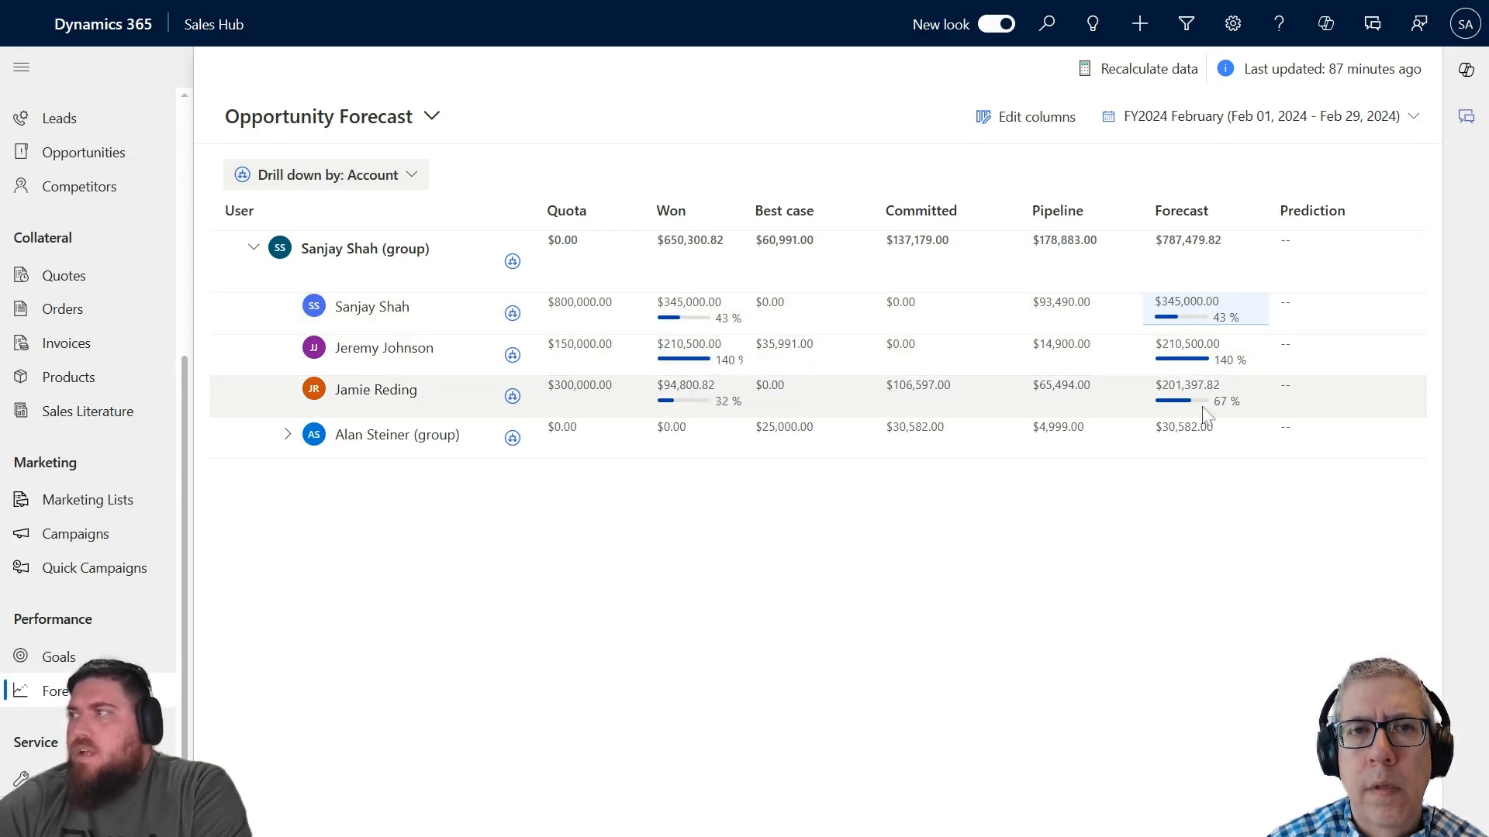
{"action": "mouse_move", "coordinate": [1192, 406]}
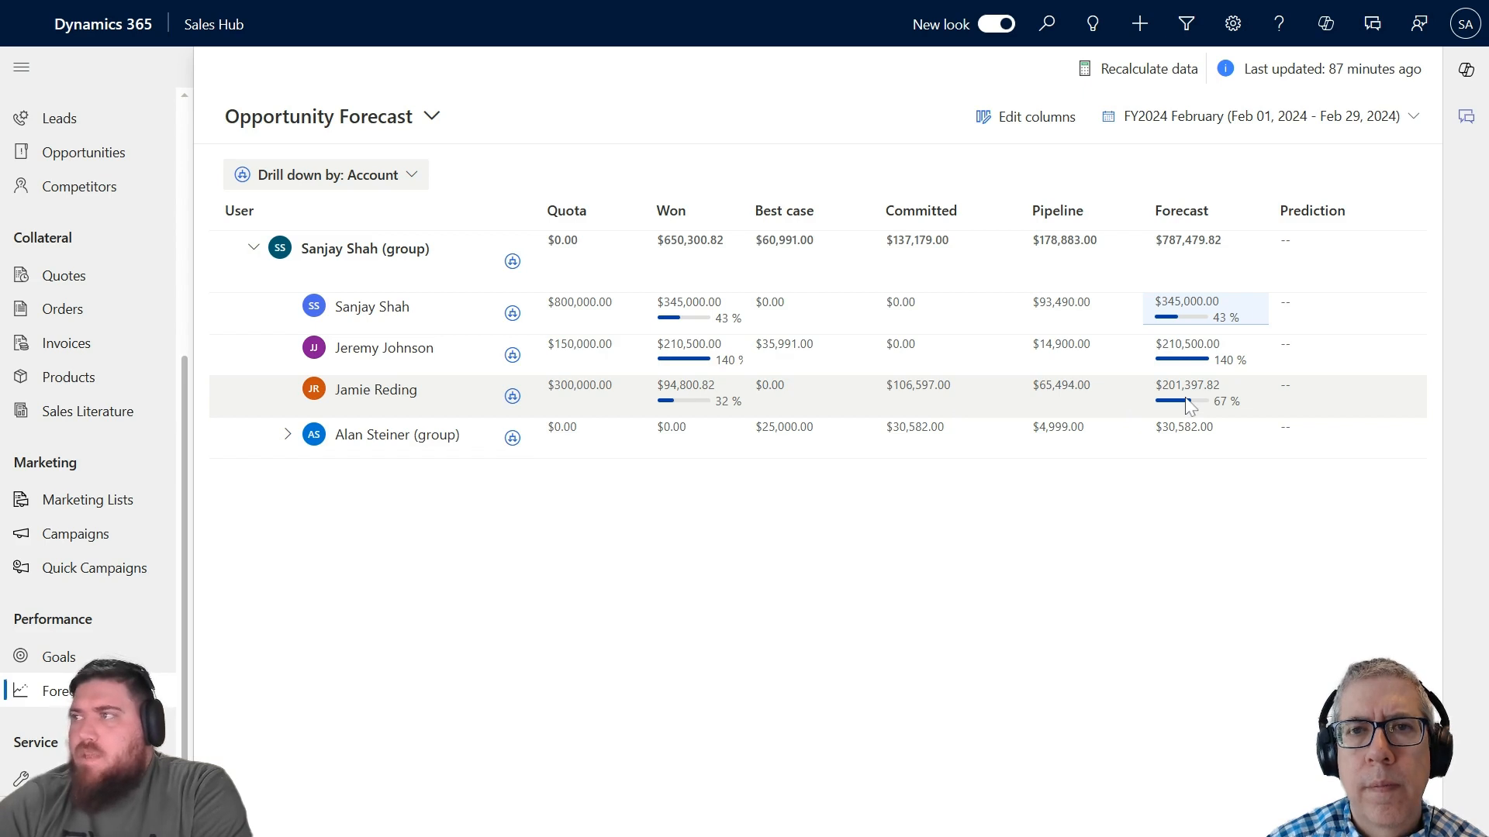
{"action": "mouse_move", "coordinate": [902, 406]}
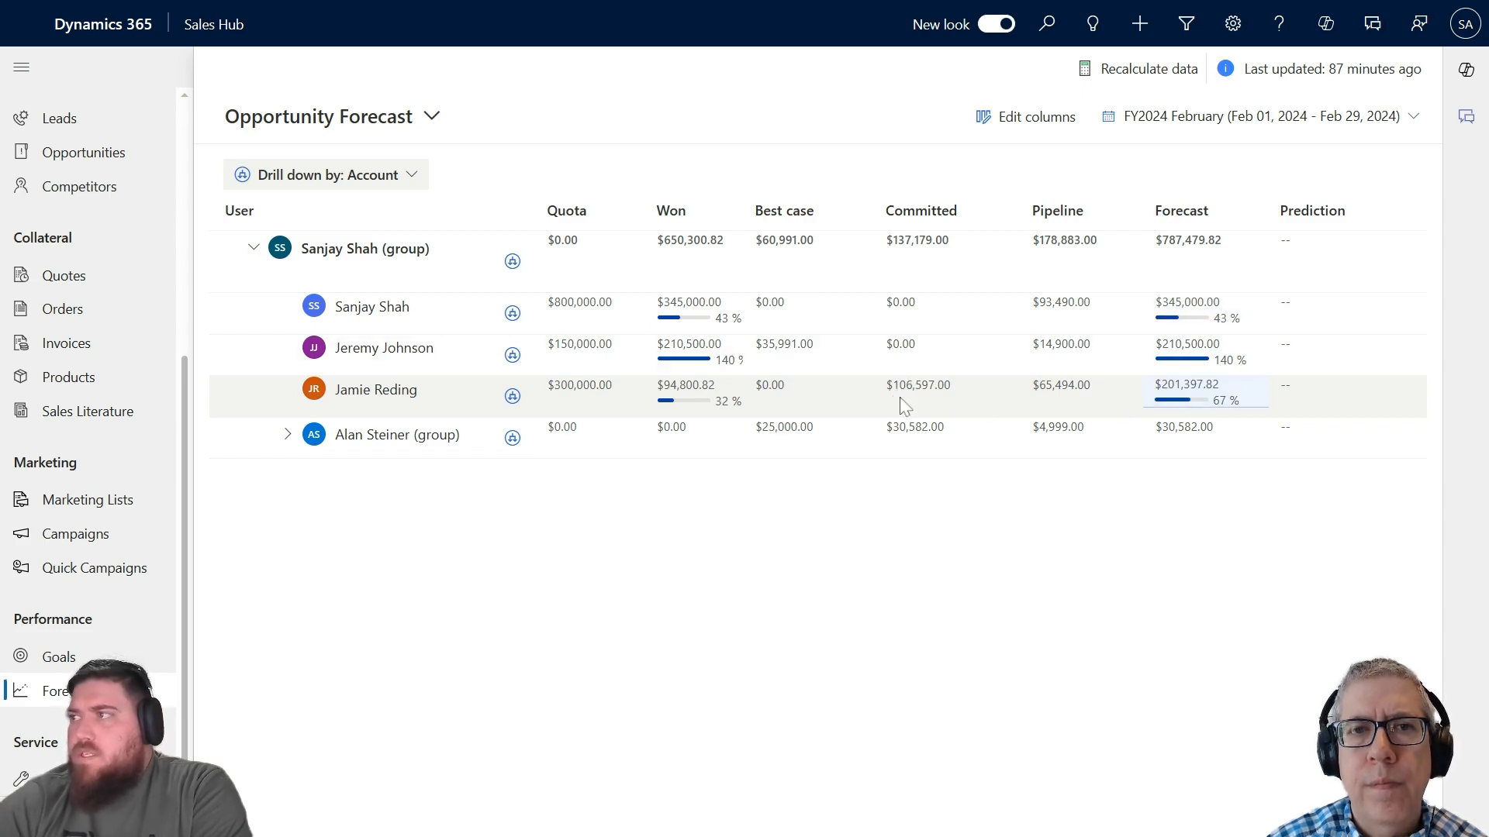
{"action": "mouse_move", "coordinate": [1071, 406]}
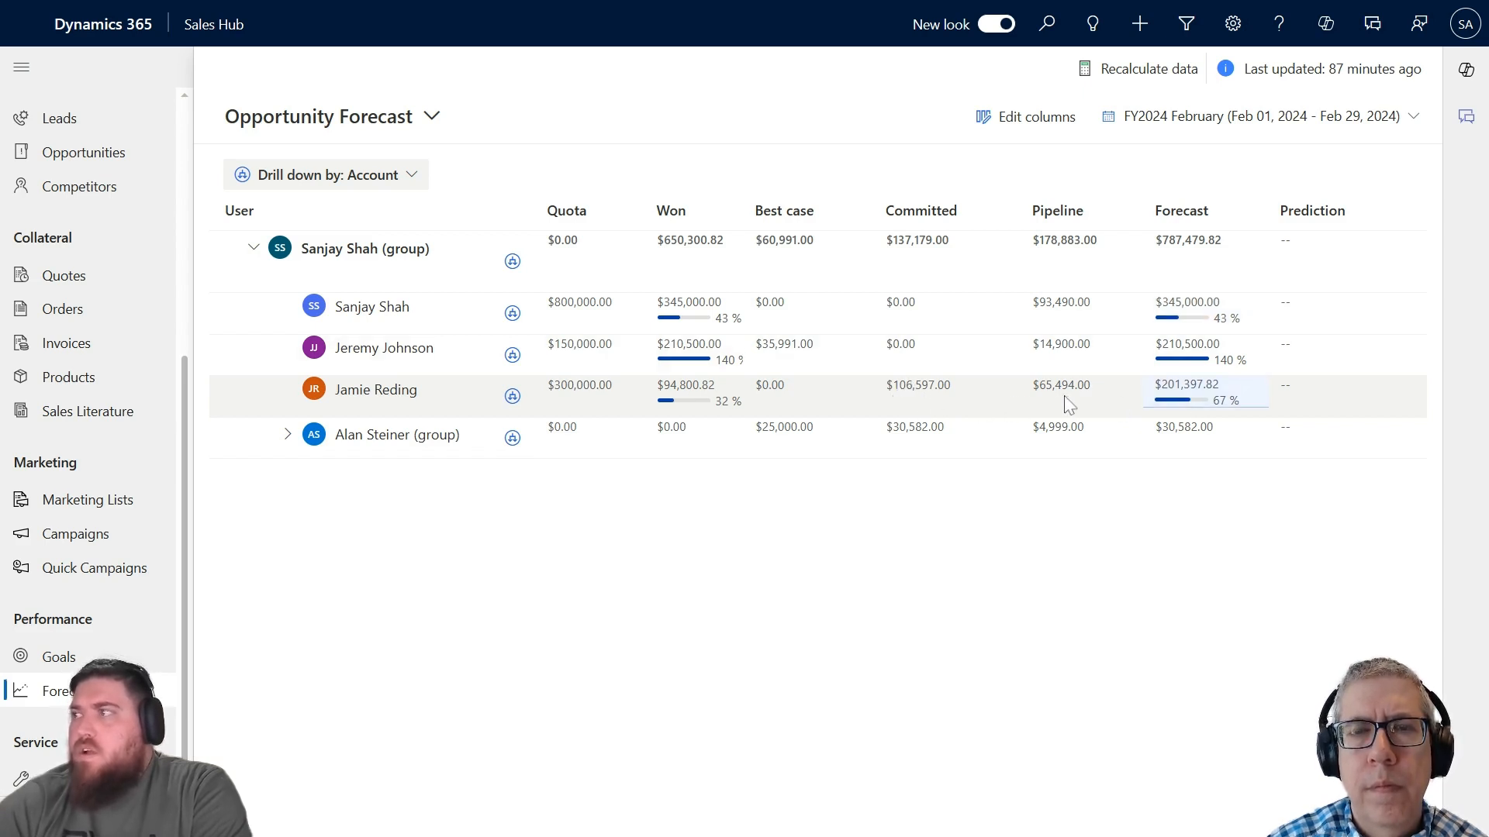
{"action": "mouse_move", "coordinate": [1181, 403]}
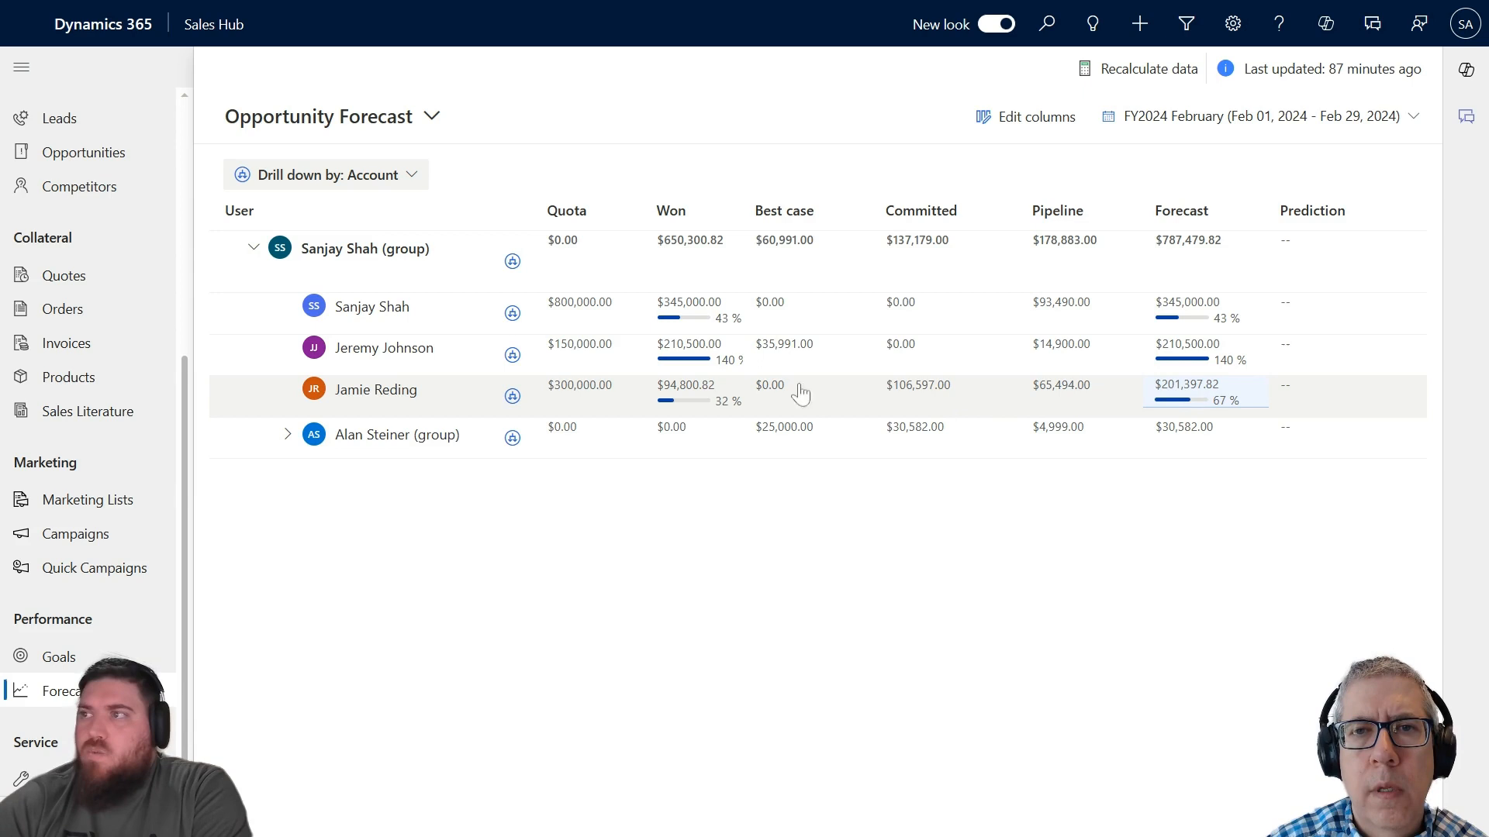
{"action": "mouse_move", "coordinate": [679, 400]}
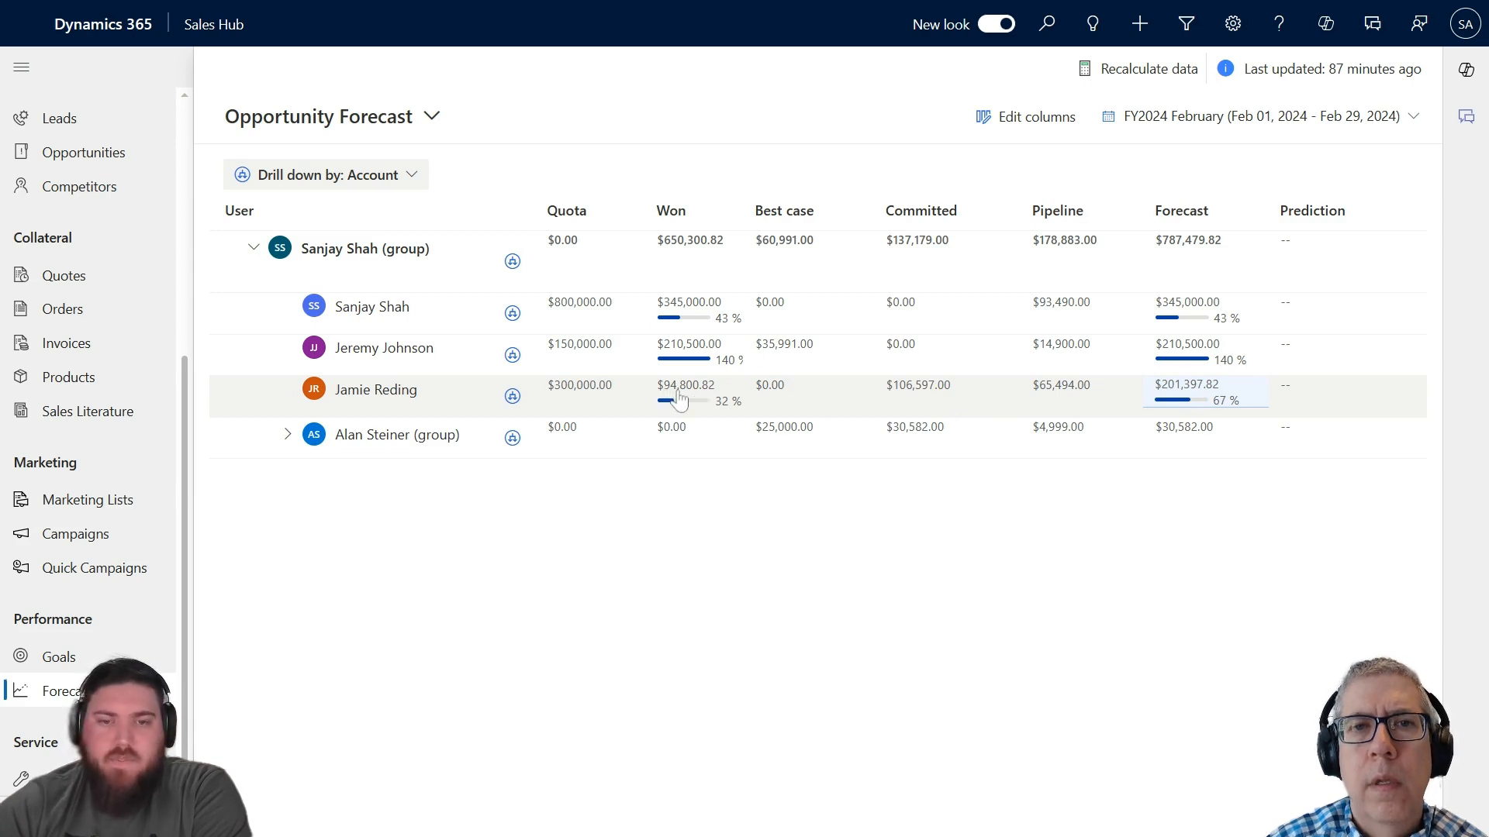
{"action": "mouse_move", "coordinate": [677, 401]}
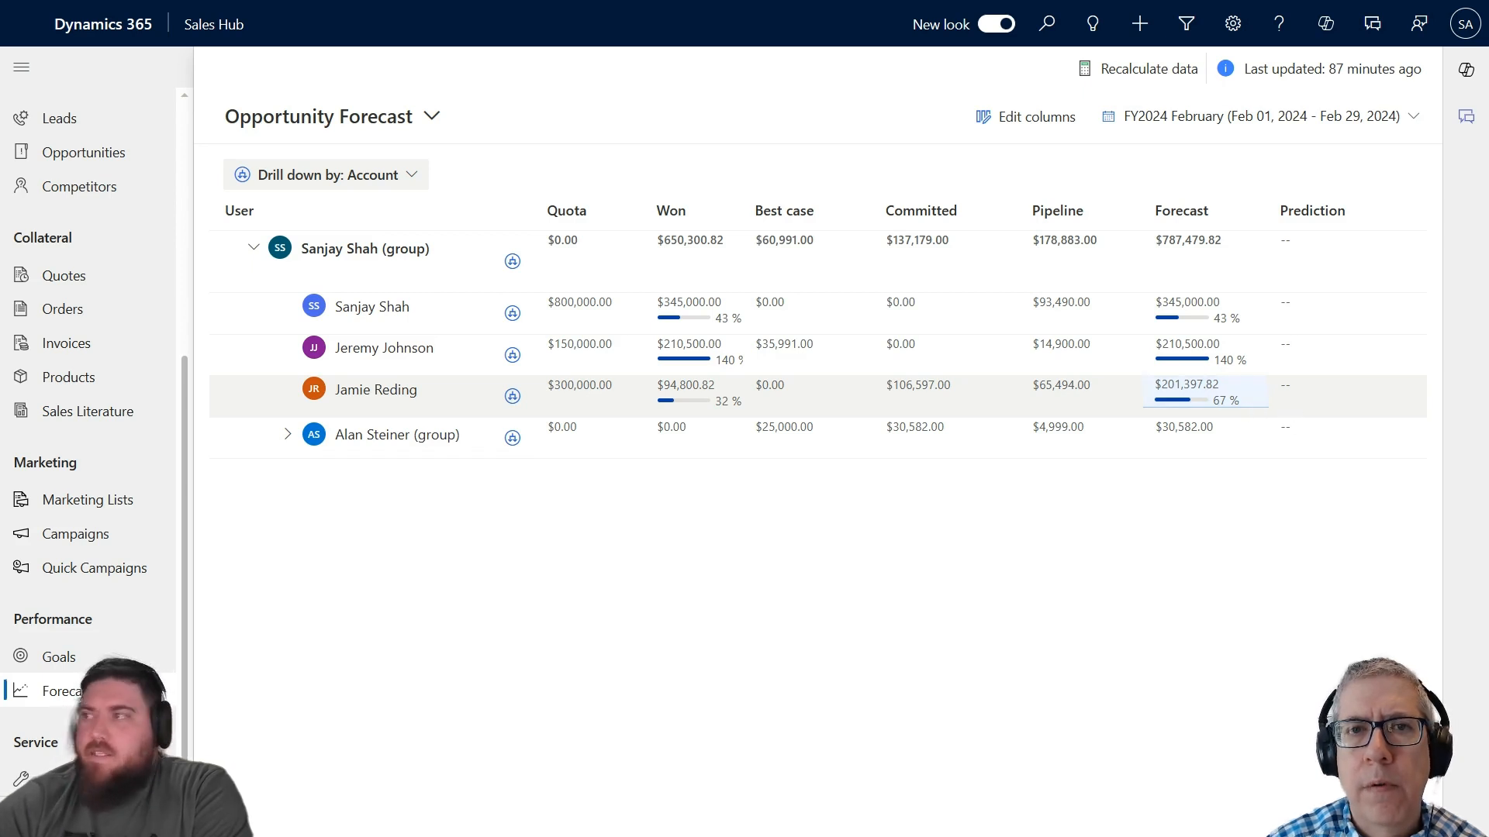
{"action": "mouse_move", "coordinate": [995, 397]}
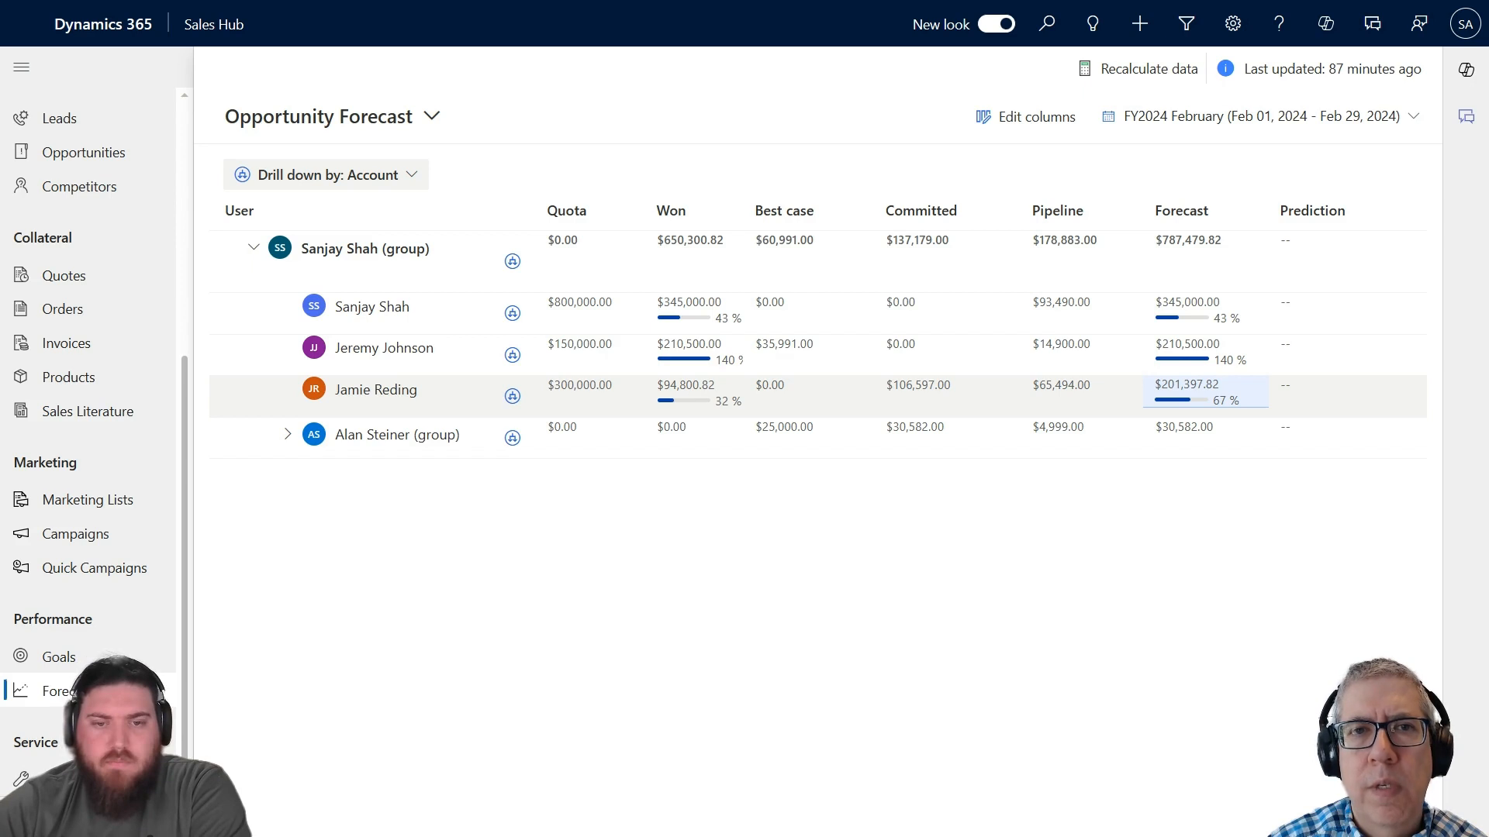
{"action": "mouse_move", "coordinate": [803, 555]}
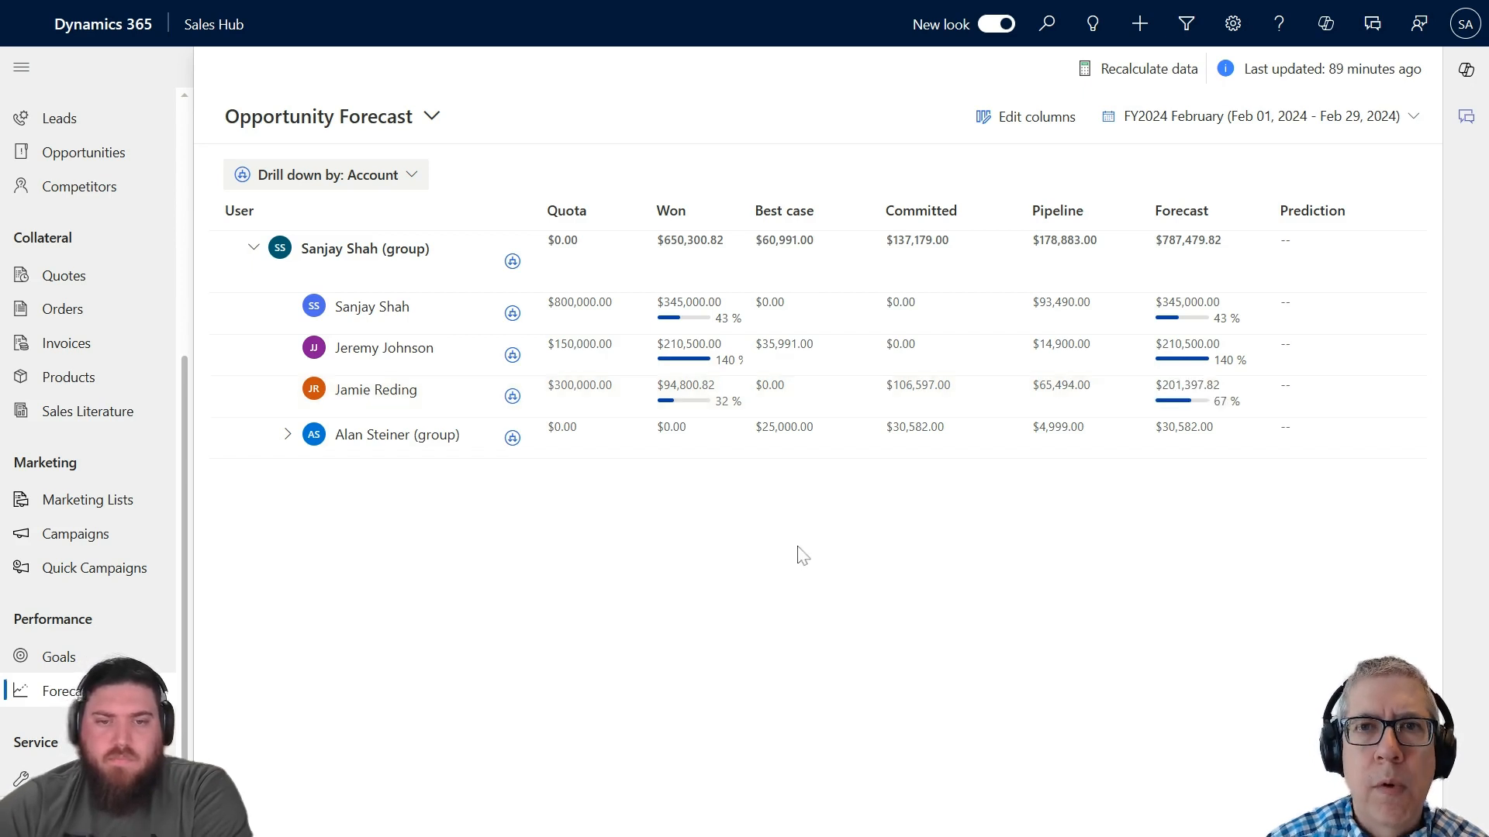
{"action": "mouse_move", "coordinate": [834, 547]}
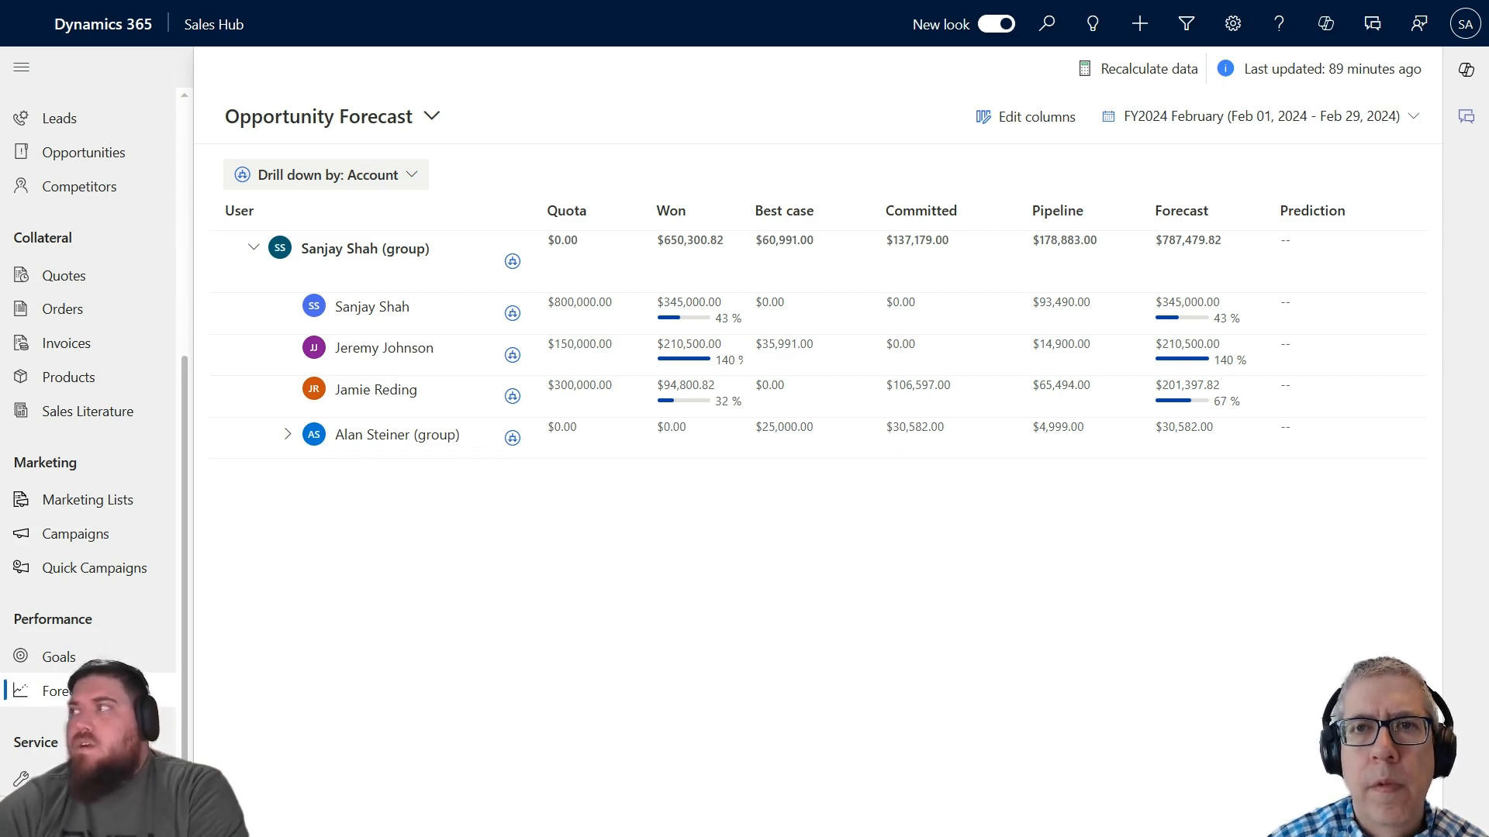
{"action": "left_click", "coordinate": [1284, 239]}
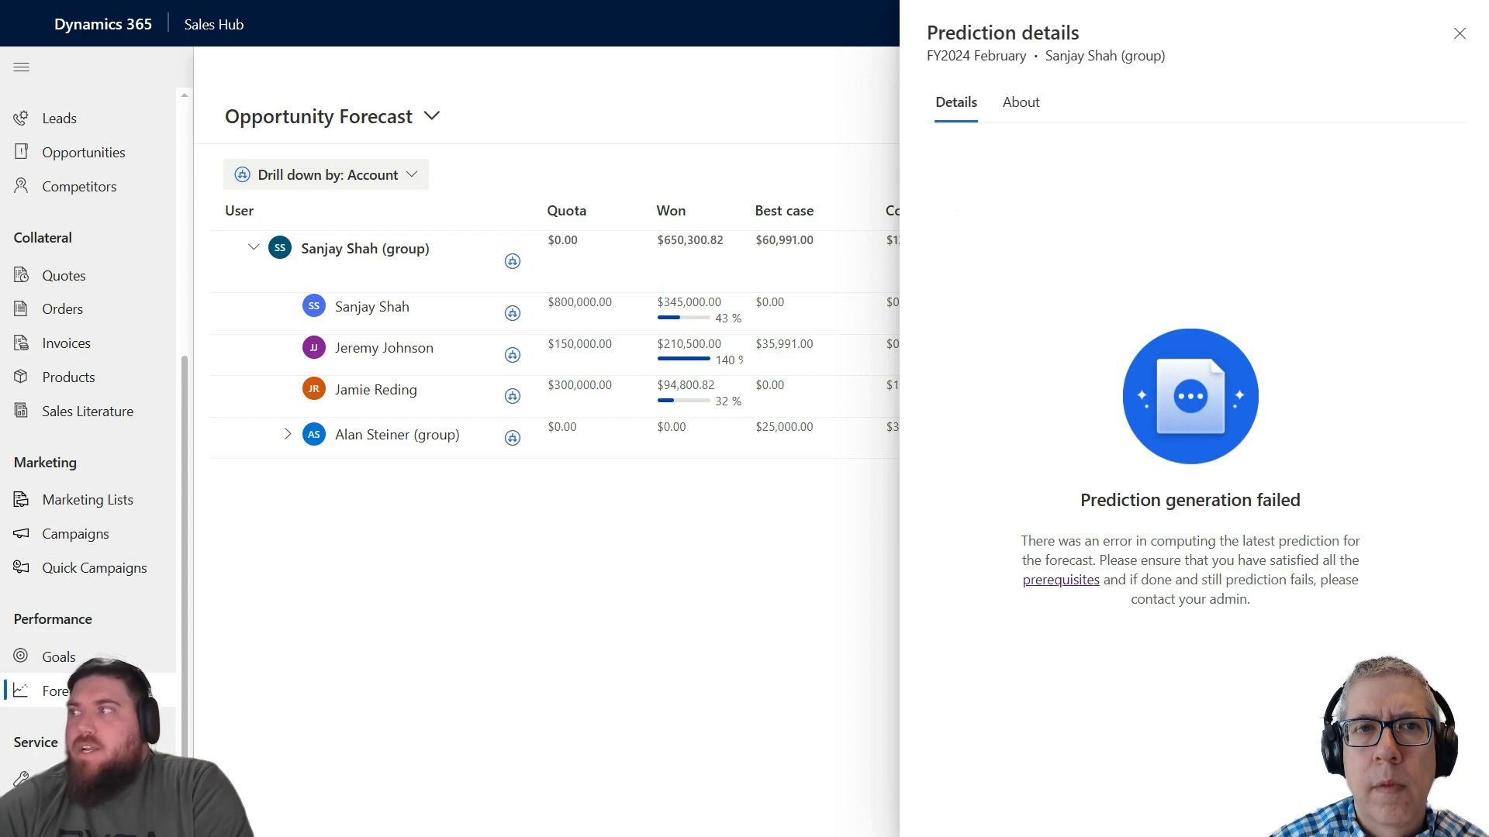
{"action": "mouse_move", "coordinate": [985, 662]}
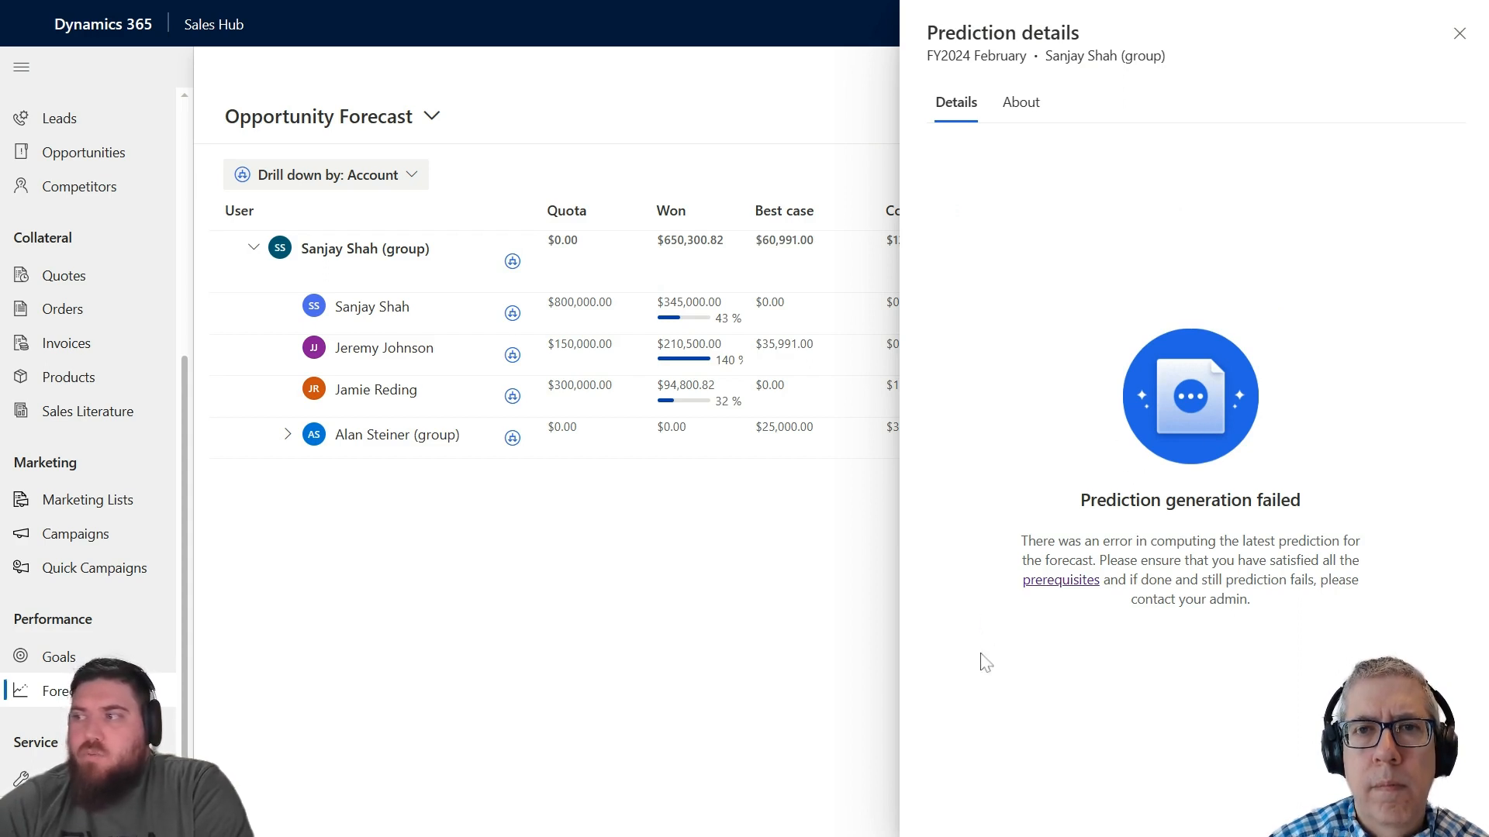
{"action": "mouse_move", "coordinate": [911, 772]}
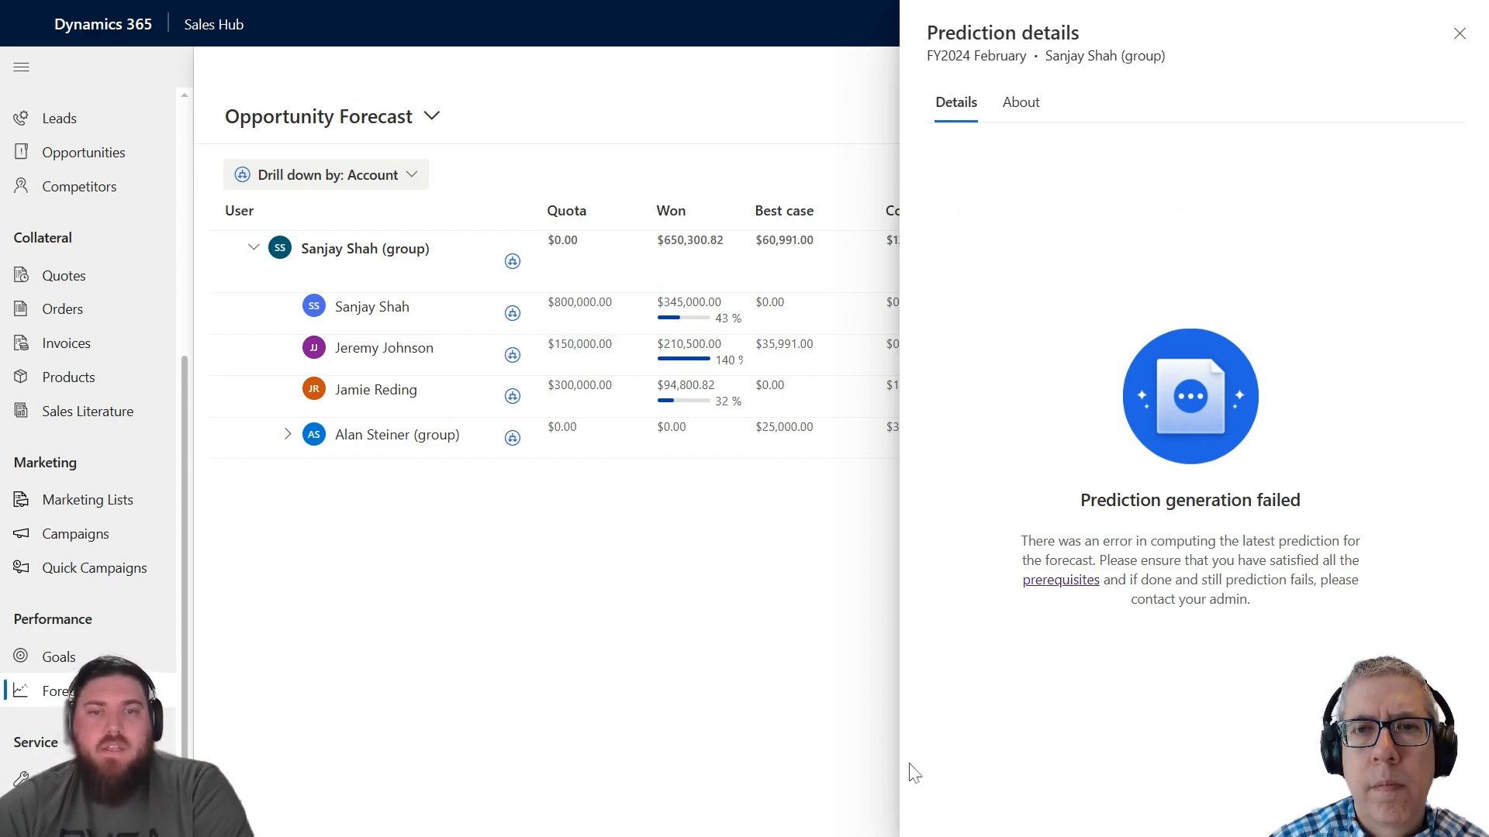
{"action": "mouse_move", "coordinate": [890, 744]}
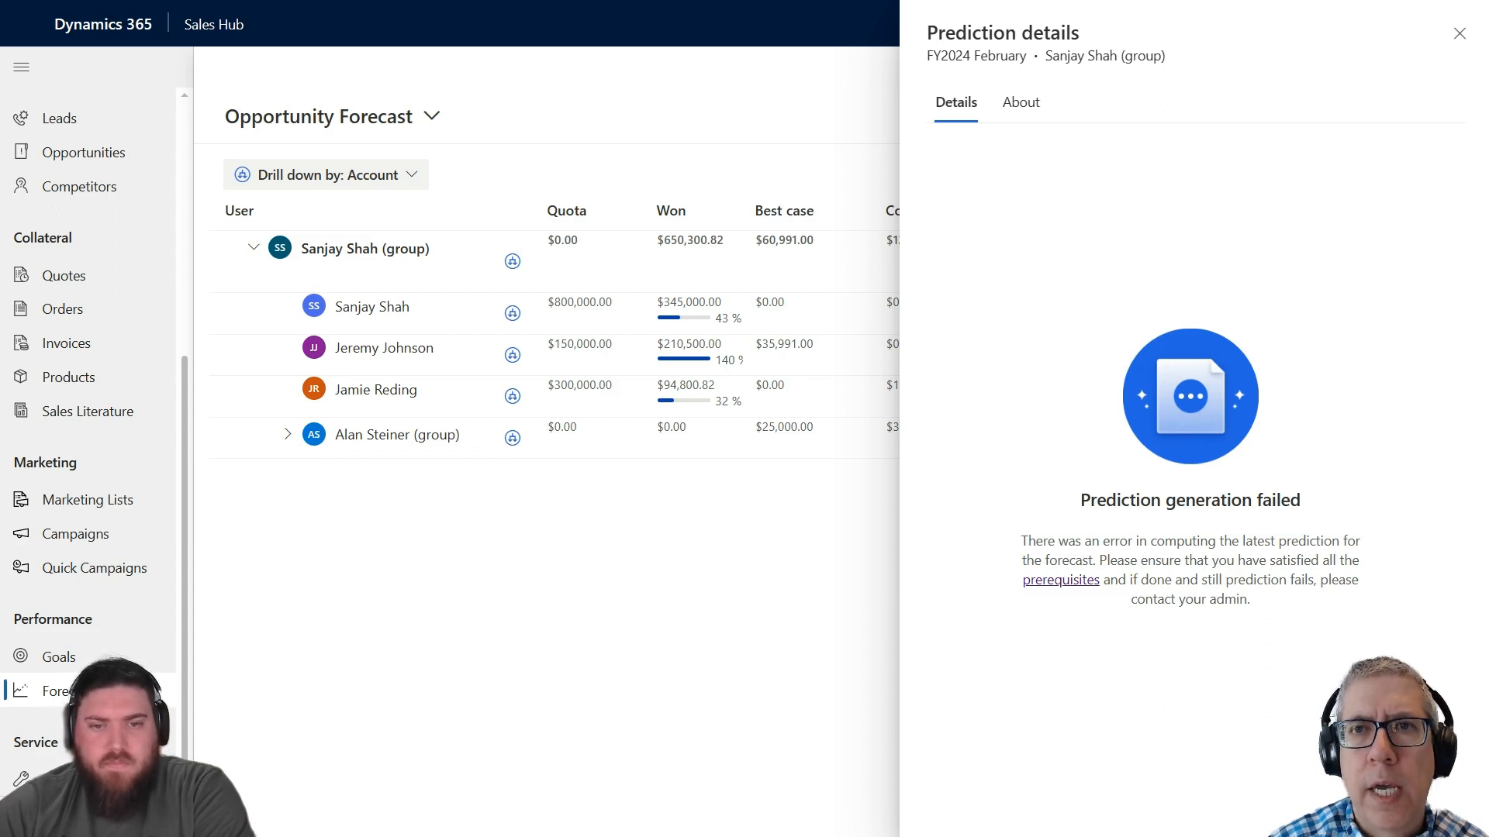
{"action": "mouse_move", "coordinate": [1300, 215]}
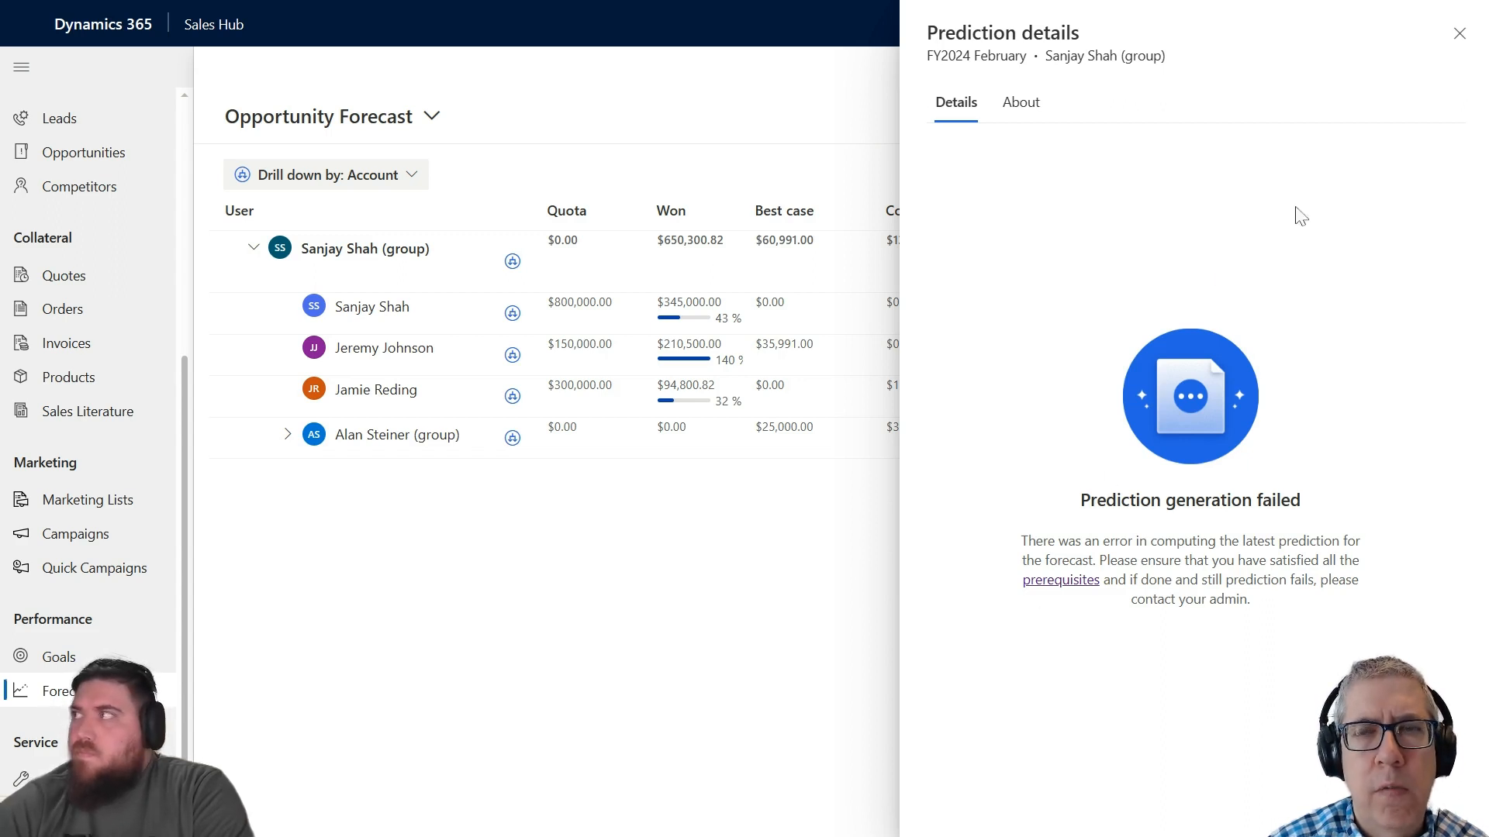
Close the prediction details panel on the forecast grid
{"action": "left_click", "coordinate": [1459, 33]}
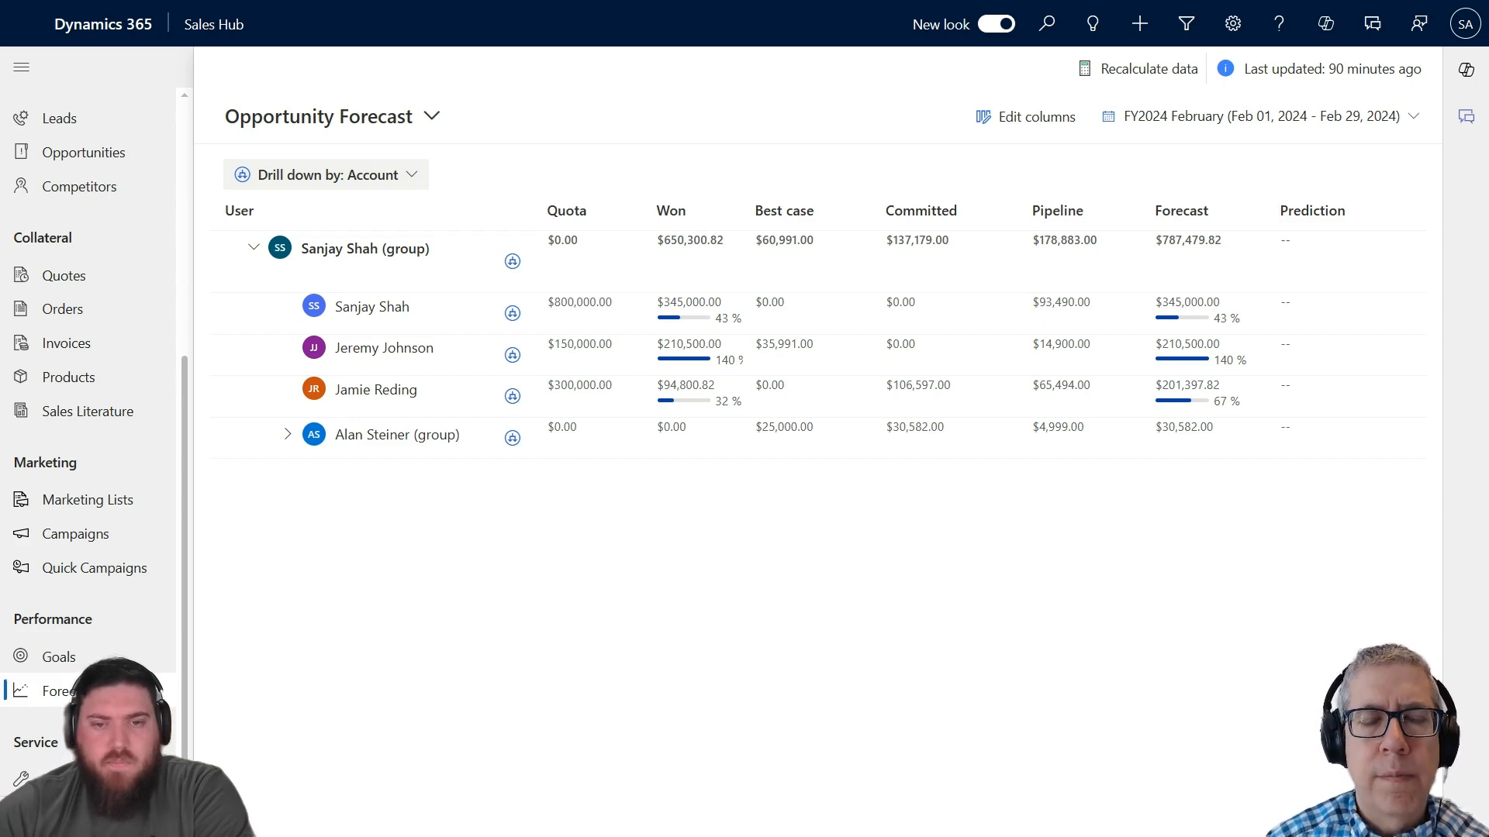
{"action": "mouse_move", "coordinate": [304, 180]}
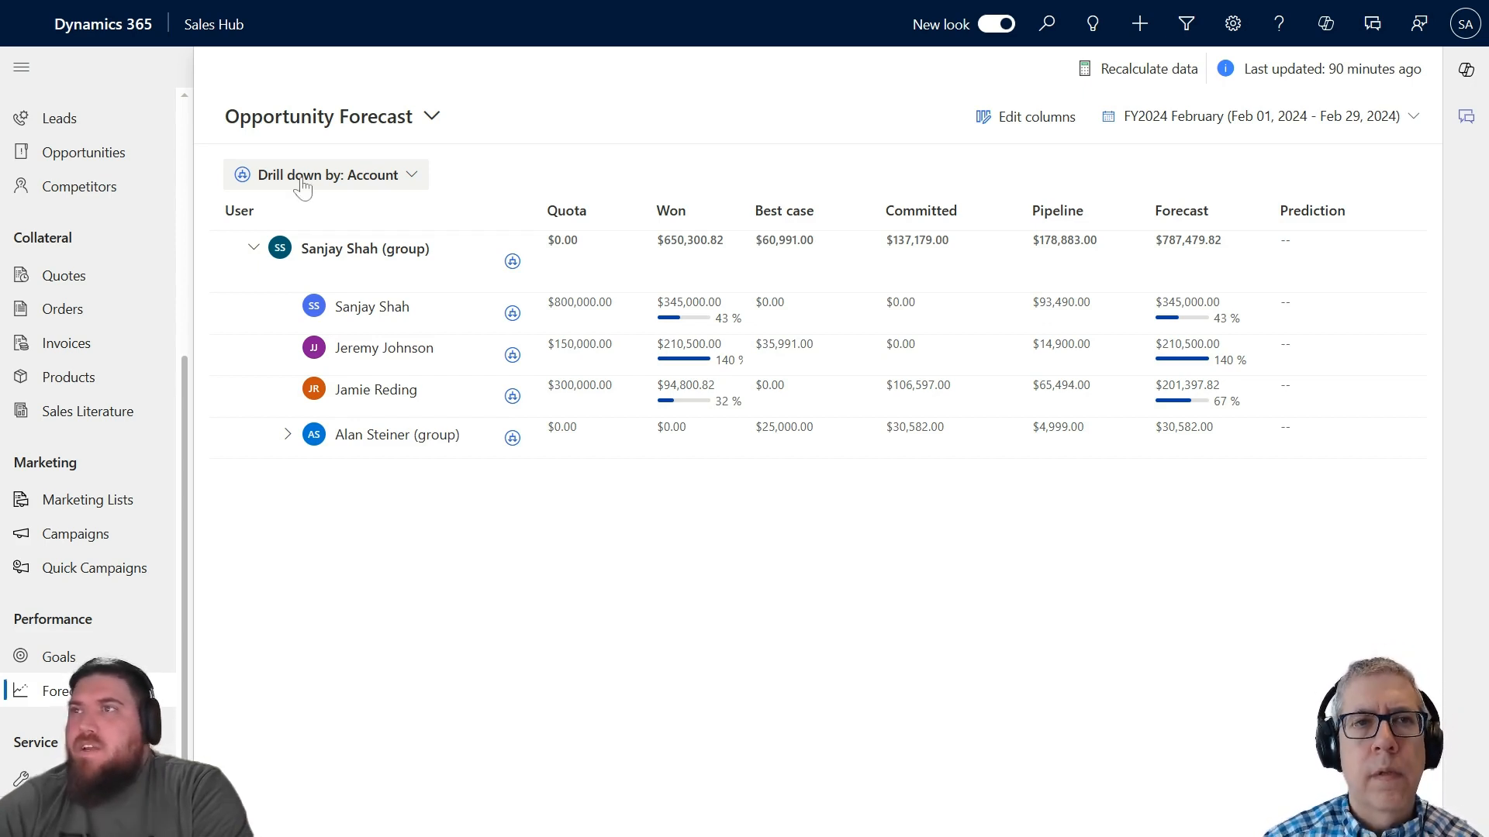
{"action": "mouse_move", "coordinate": [397, 185]}
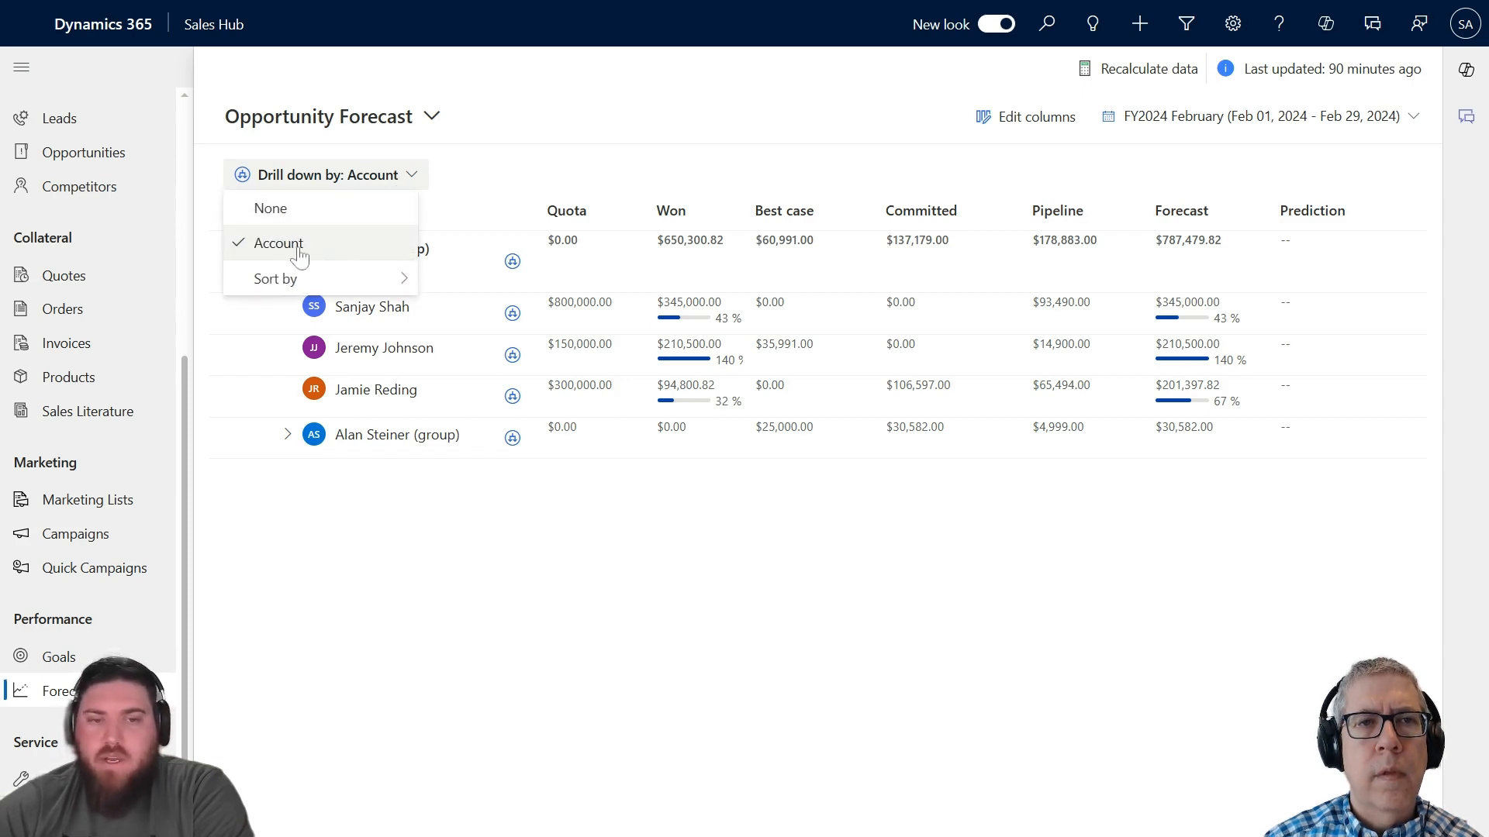
{"action": "mouse_move", "coordinate": [407, 553]}
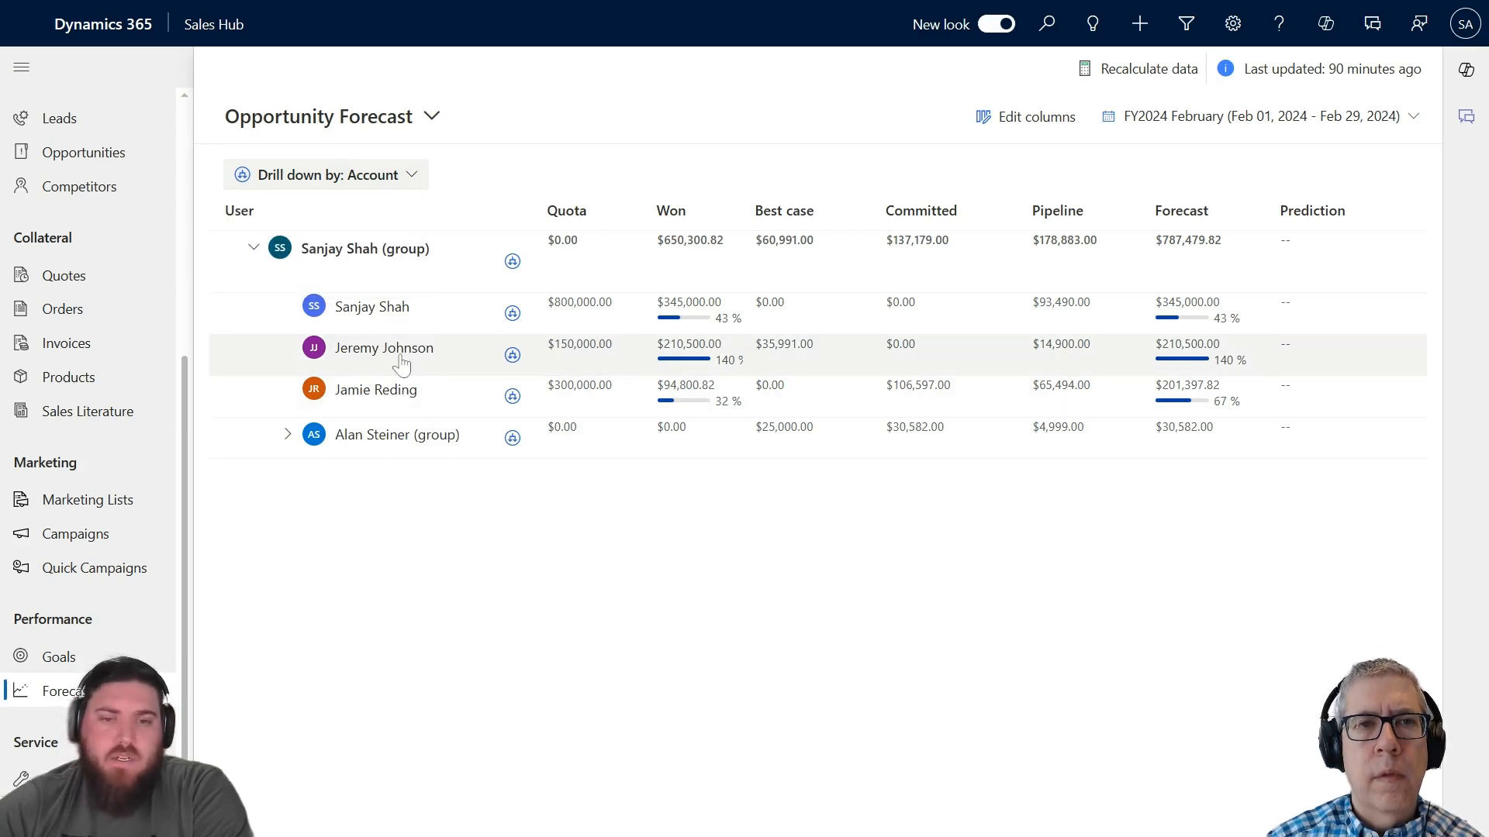
{"action": "mouse_move", "coordinate": [402, 364]}
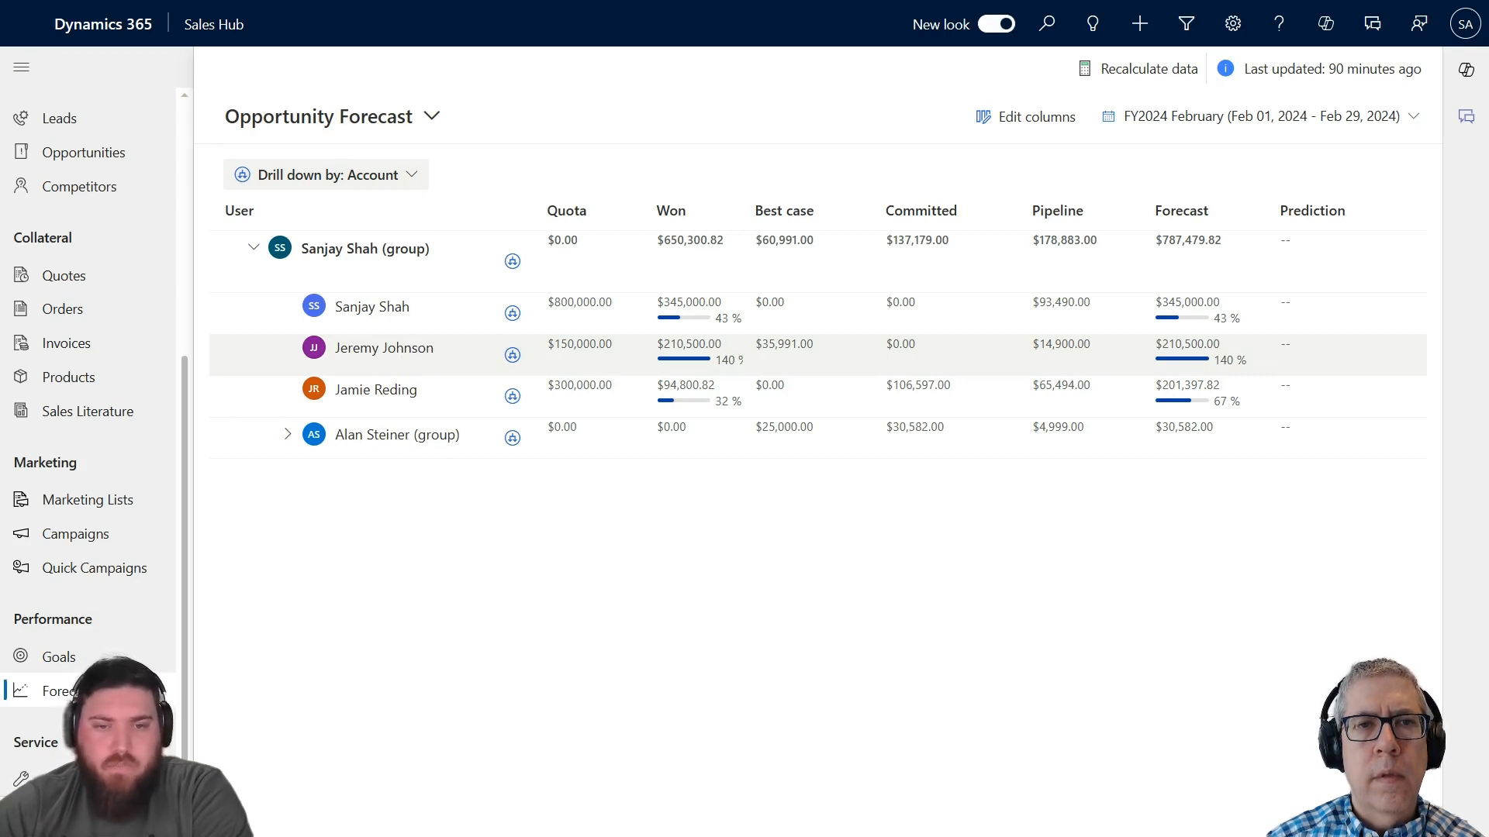
{"action": "left_click", "coordinate": [384, 346]}
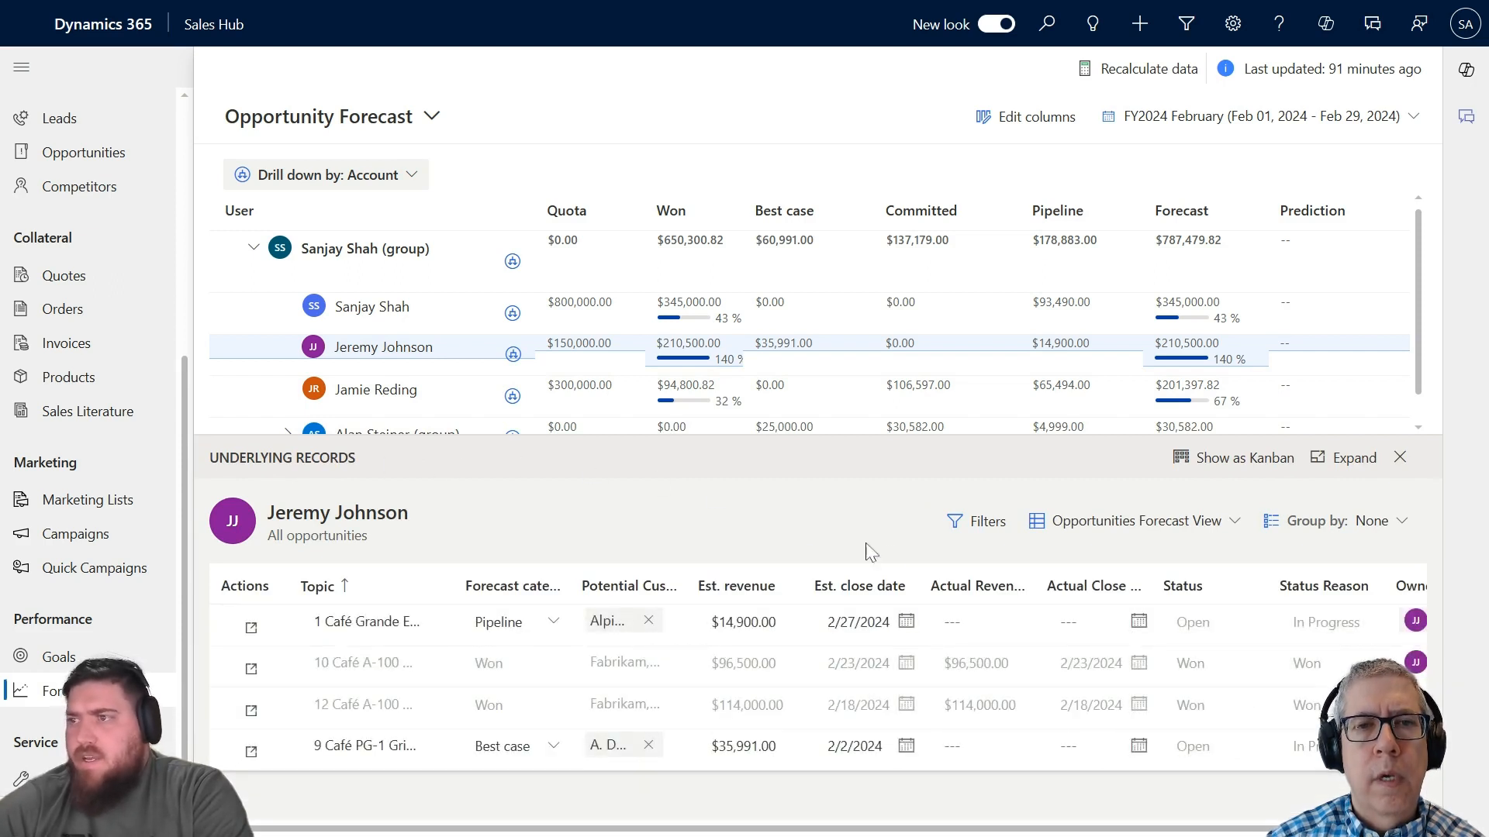
{"action": "left_click", "coordinate": [498, 622]}
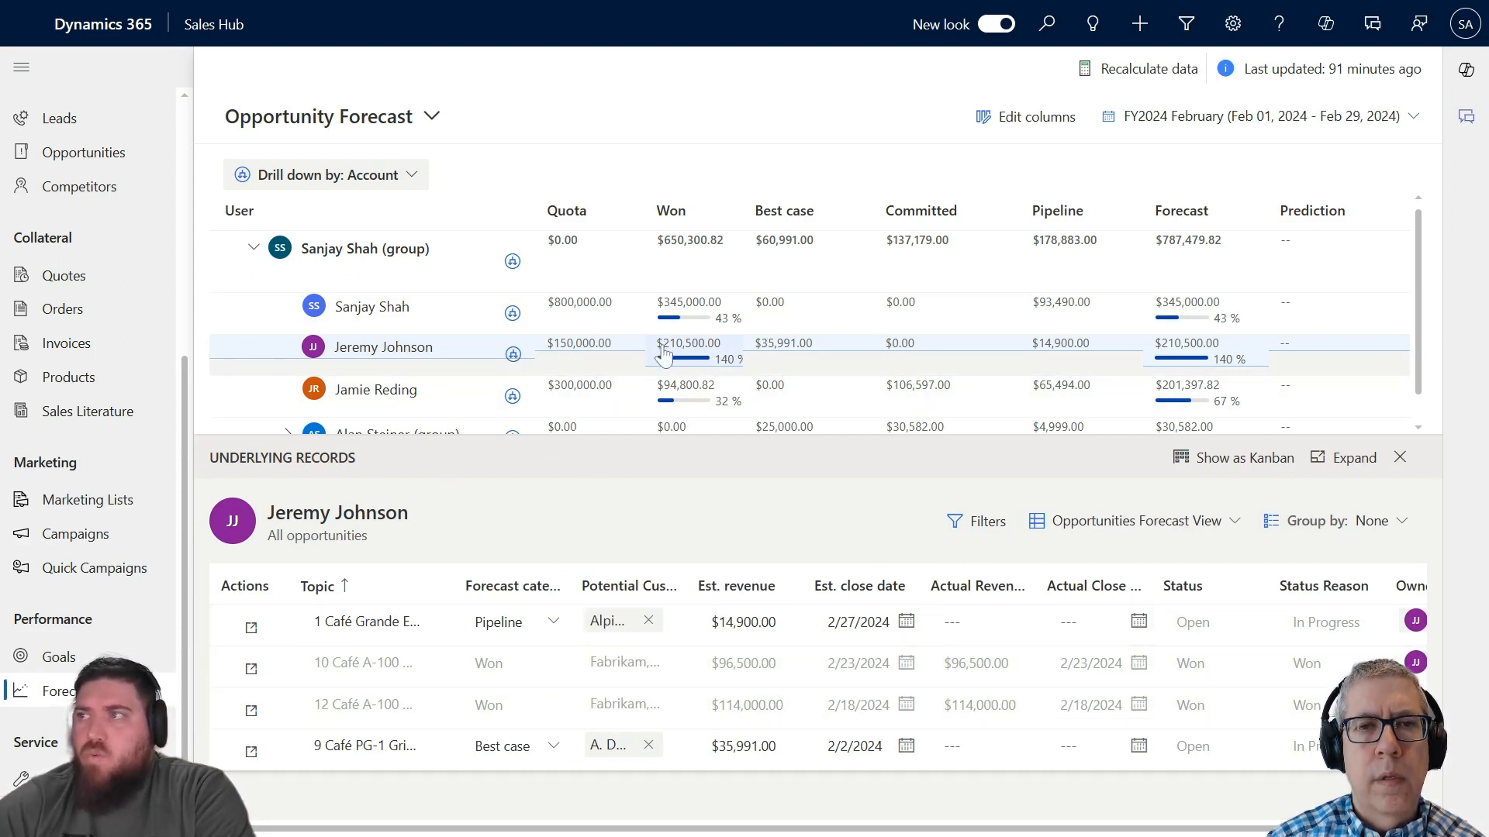
{"action": "mouse_move", "coordinate": [679, 356]}
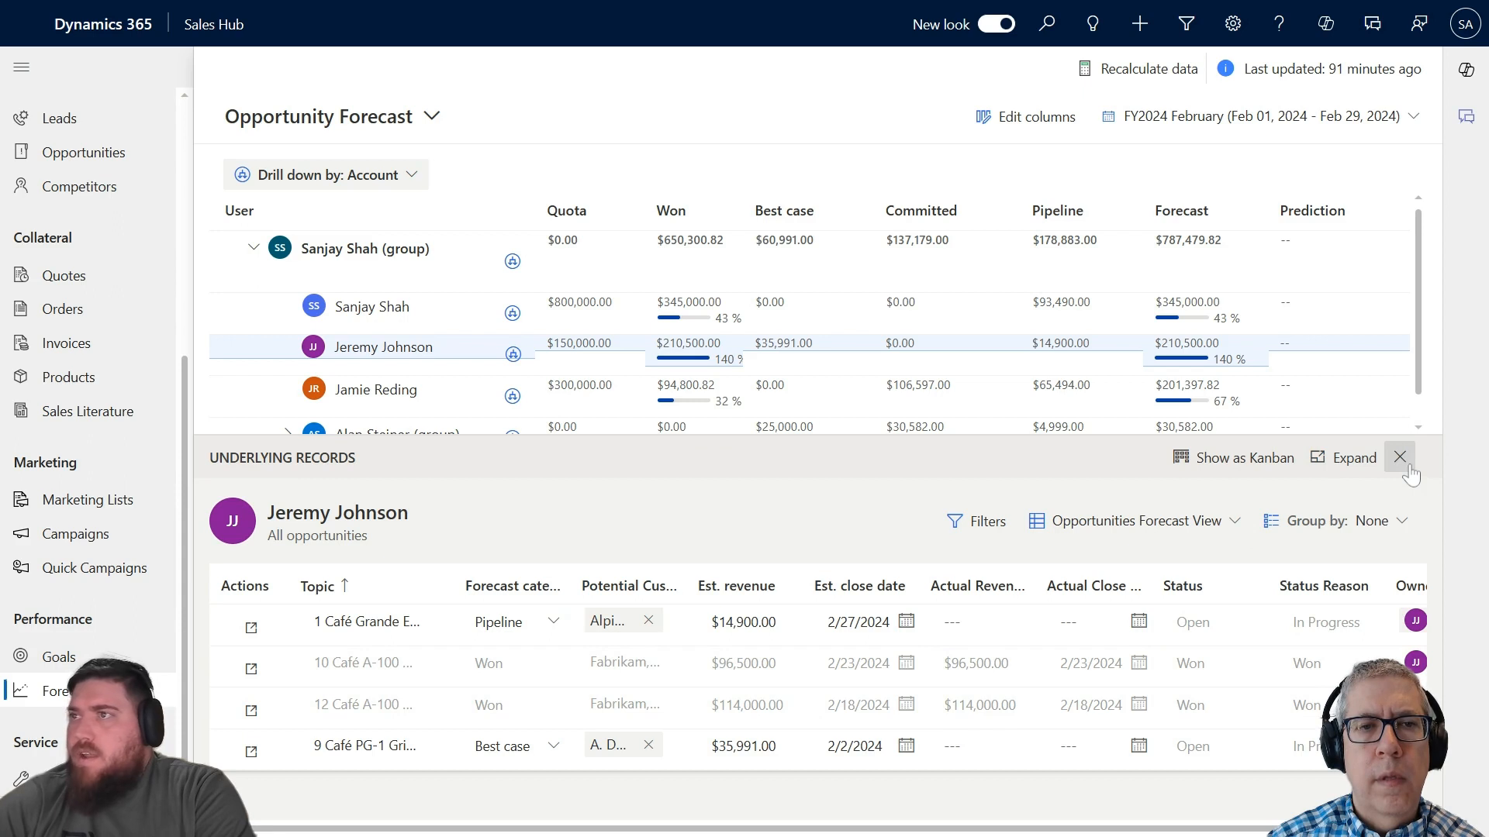
Close the underlying records and drill Jeremy Johnson's row down into A. Datum, Alpine Ski House, Fabrikam
{"action": "left_click", "coordinate": [1398, 456]}
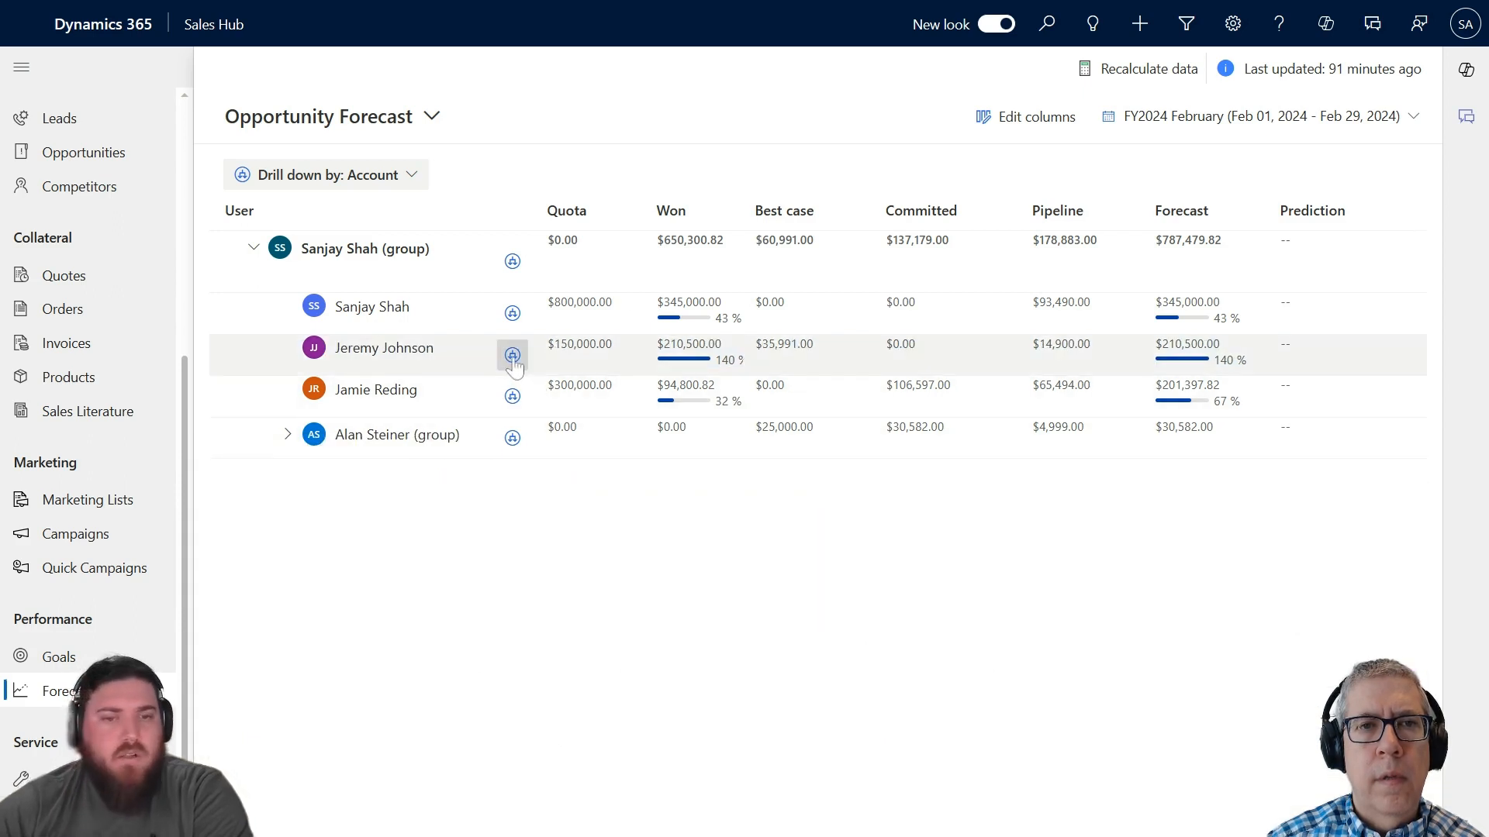
{"action": "mouse_move", "coordinate": [512, 355]}
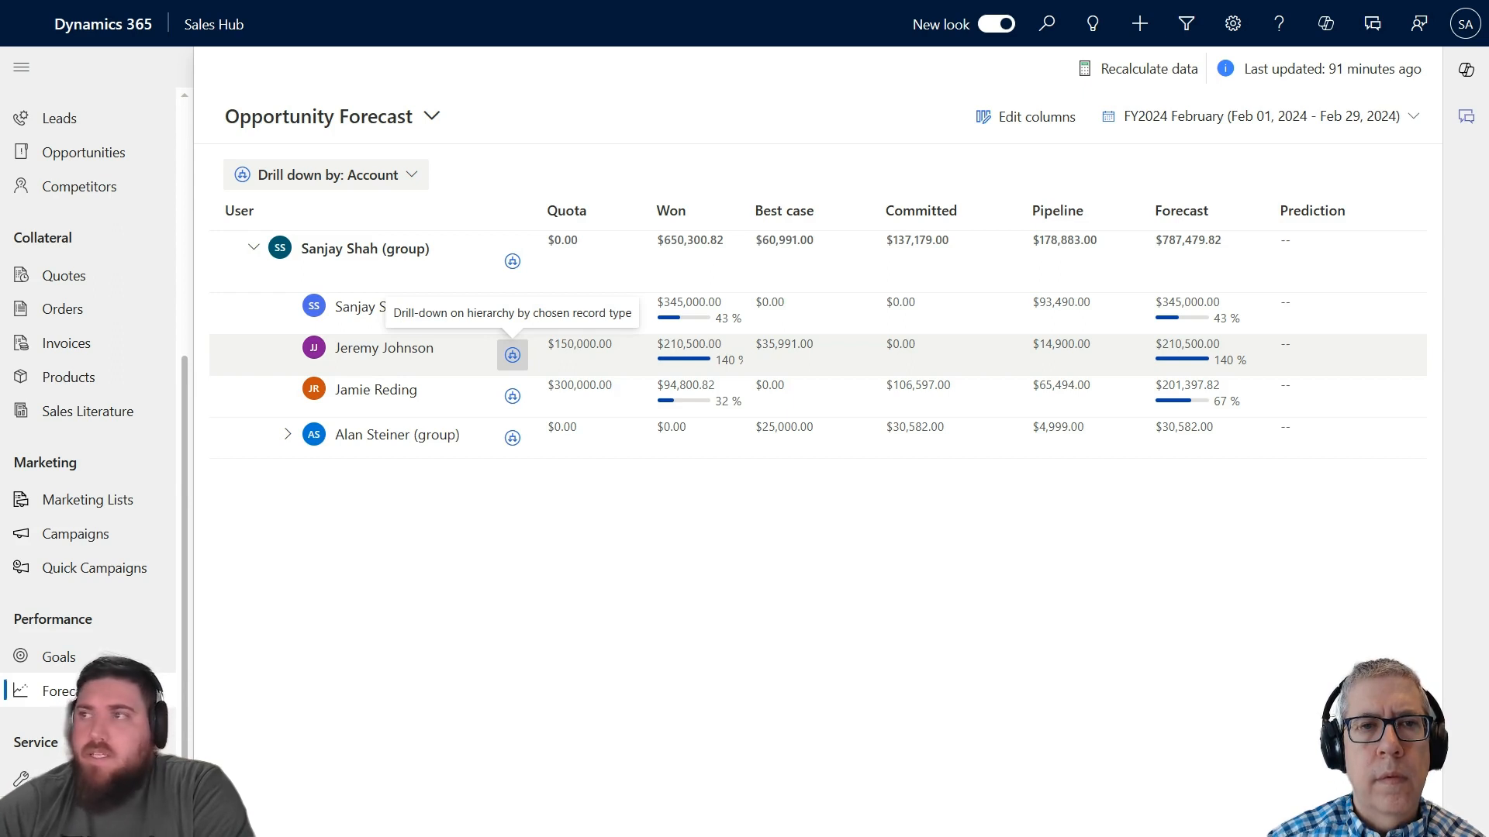
{"action": "left_click", "coordinate": [511, 354]}
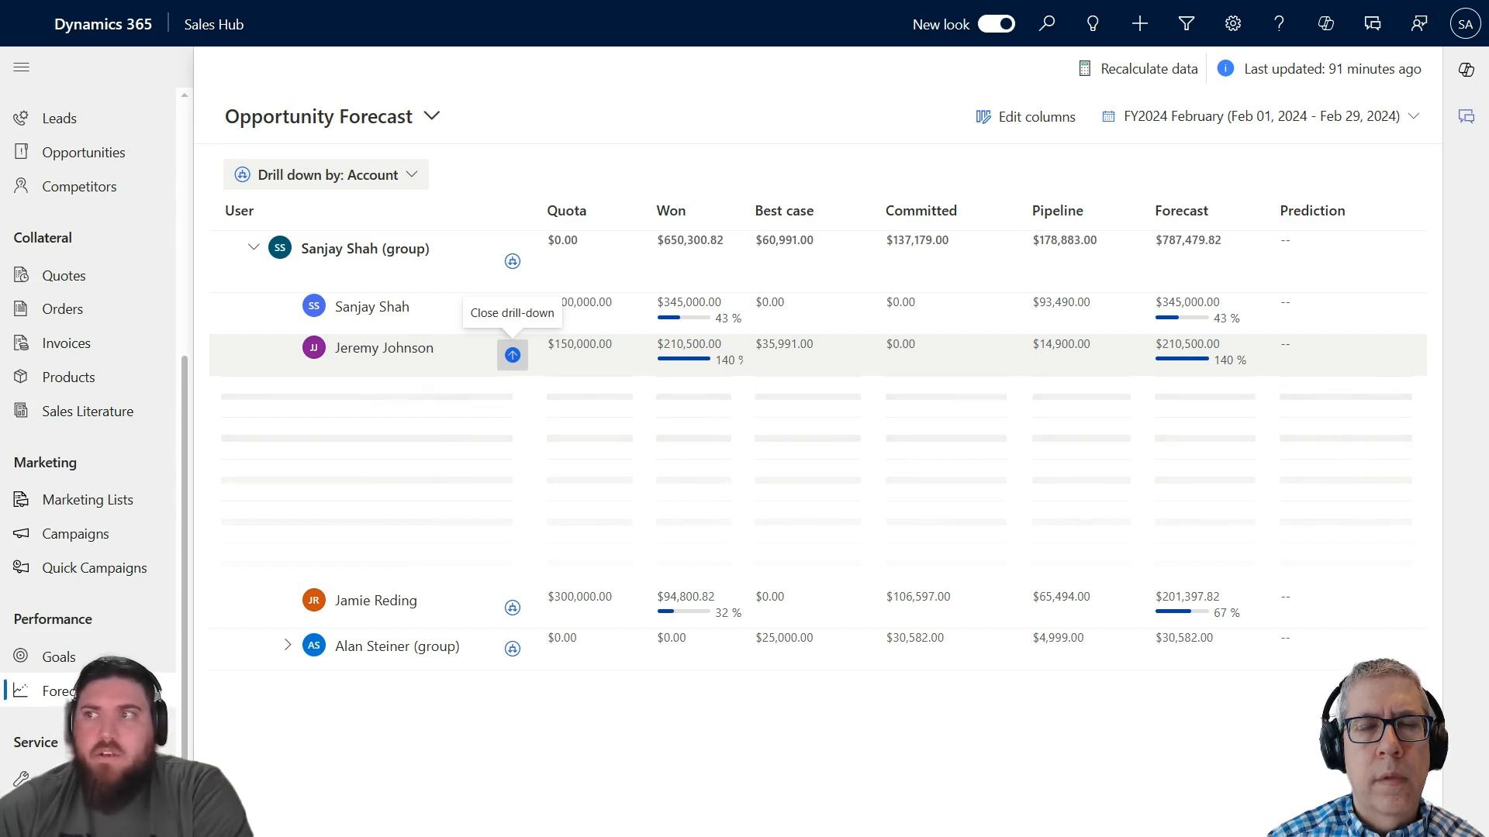
{"action": "left_click", "coordinate": [511, 355]}
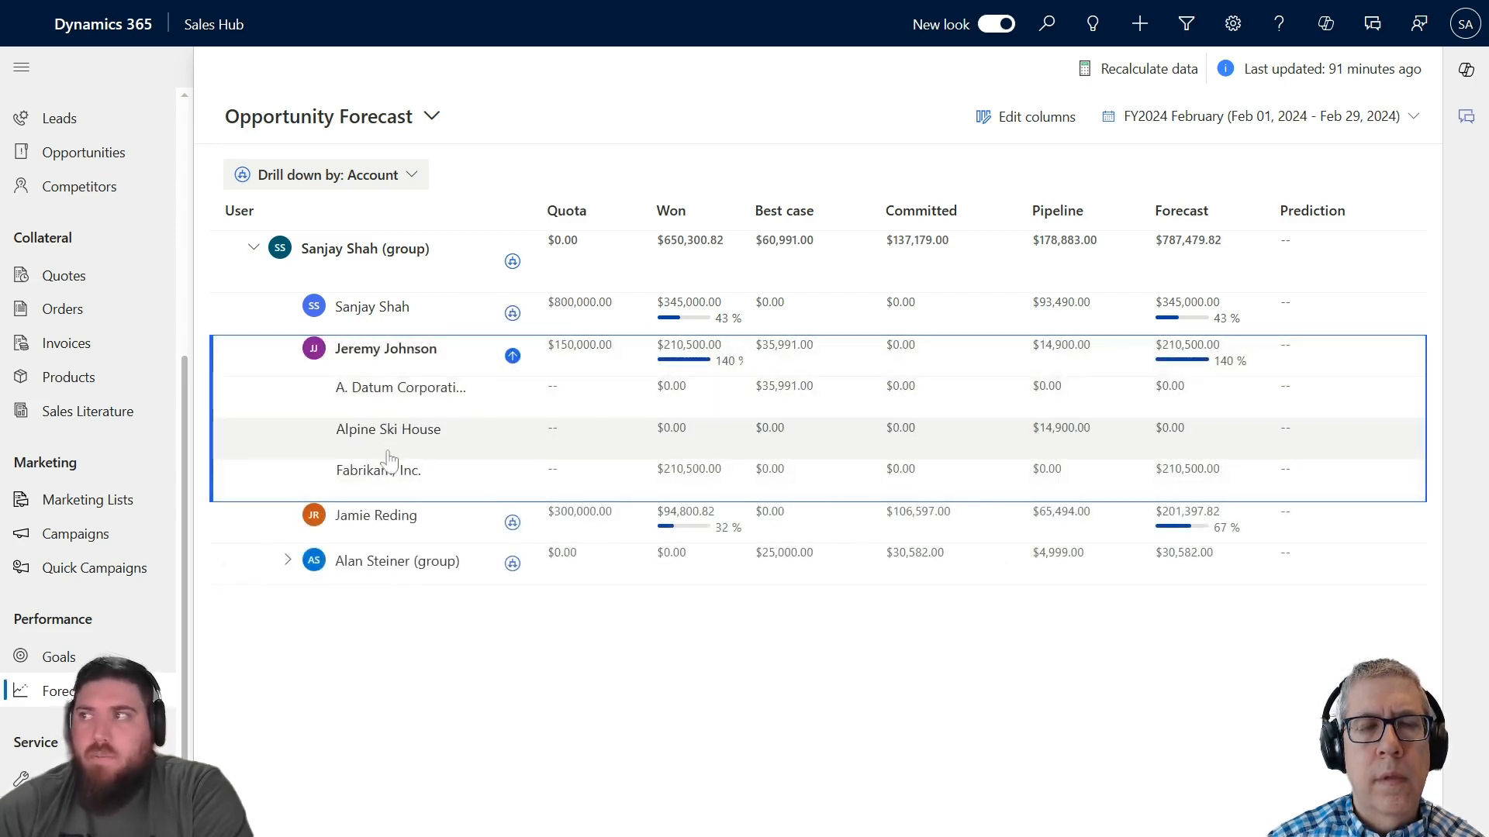
{"action": "mouse_move", "coordinate": [709, 472]}
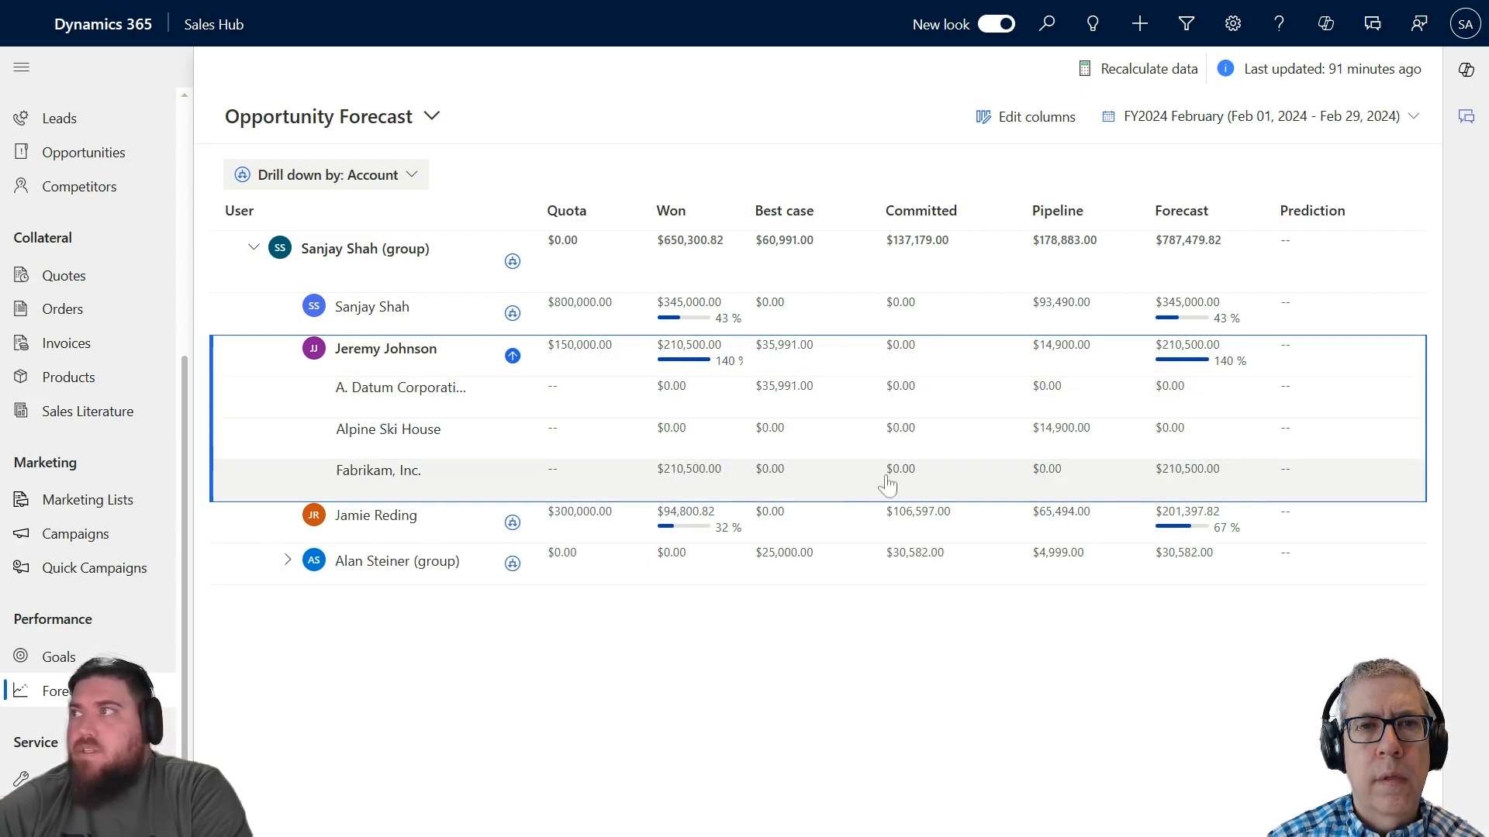
{"action": "mouse_move", "coordinate": [1032, 413]}
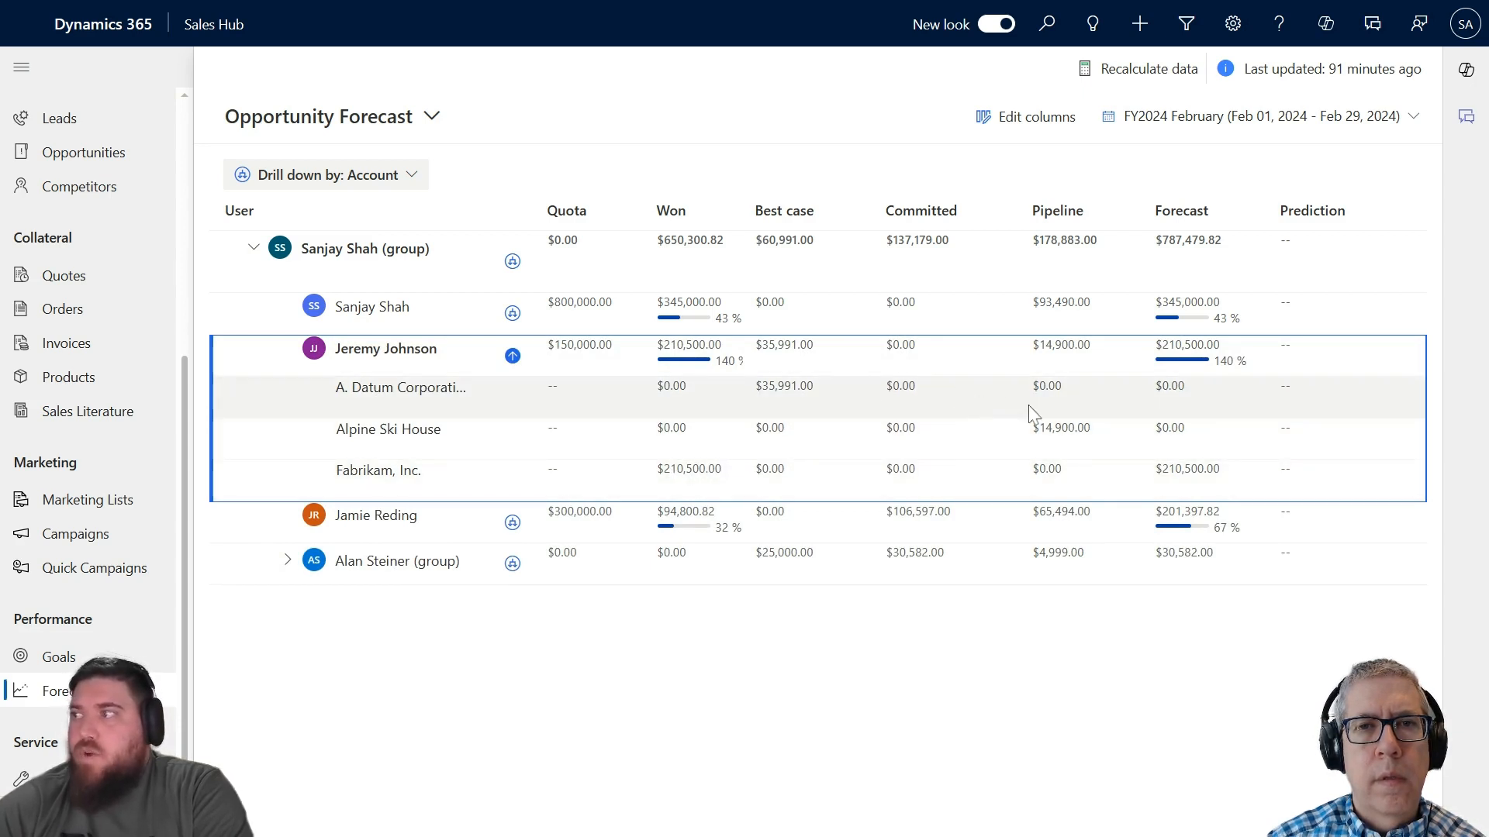
{"action": "mouse_move", "coordinate": [1146, 444]}
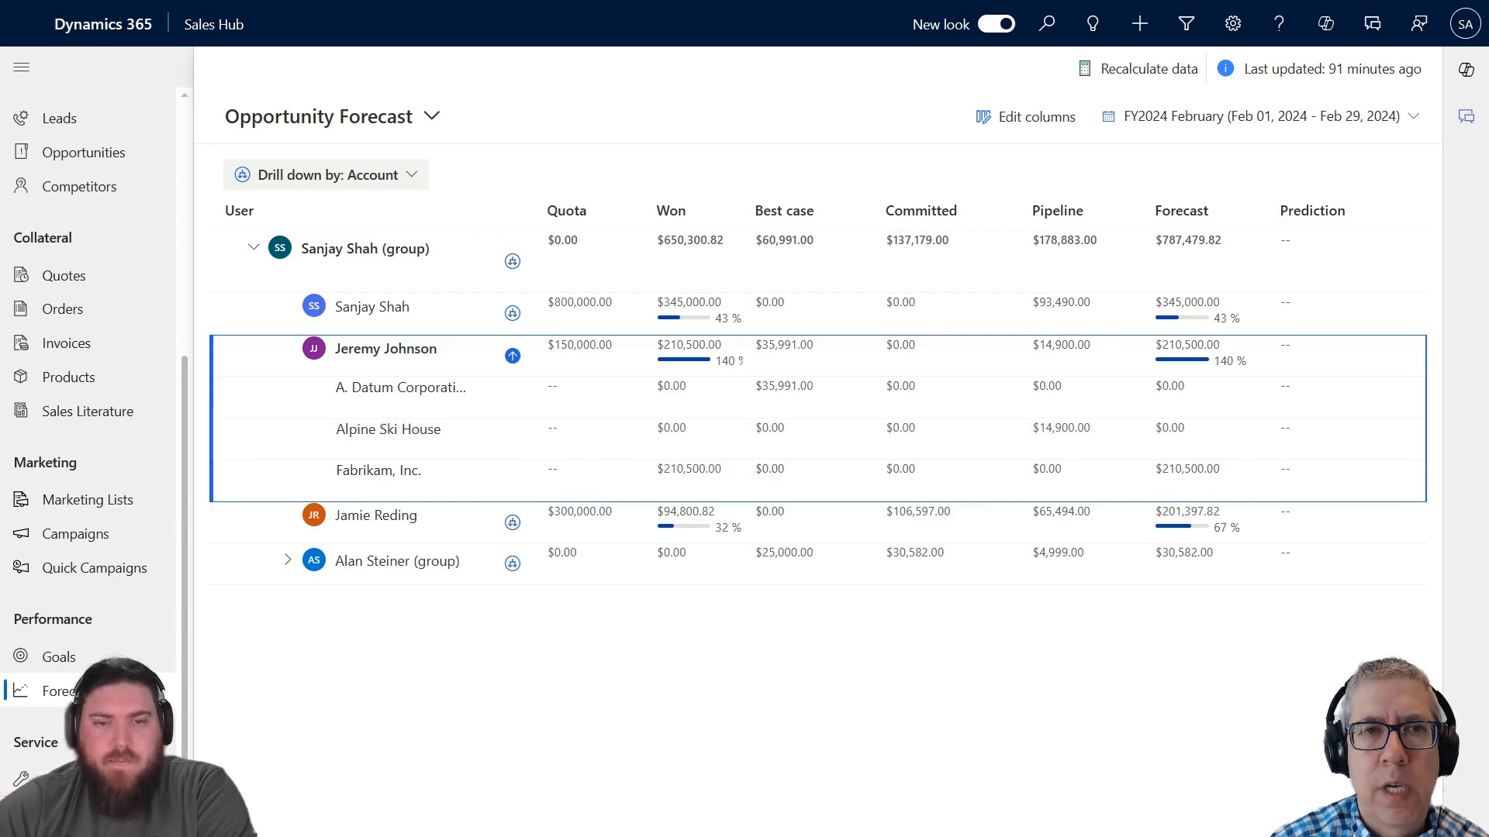
{"action": "mouse_move", "coordinate": [578, 706]}
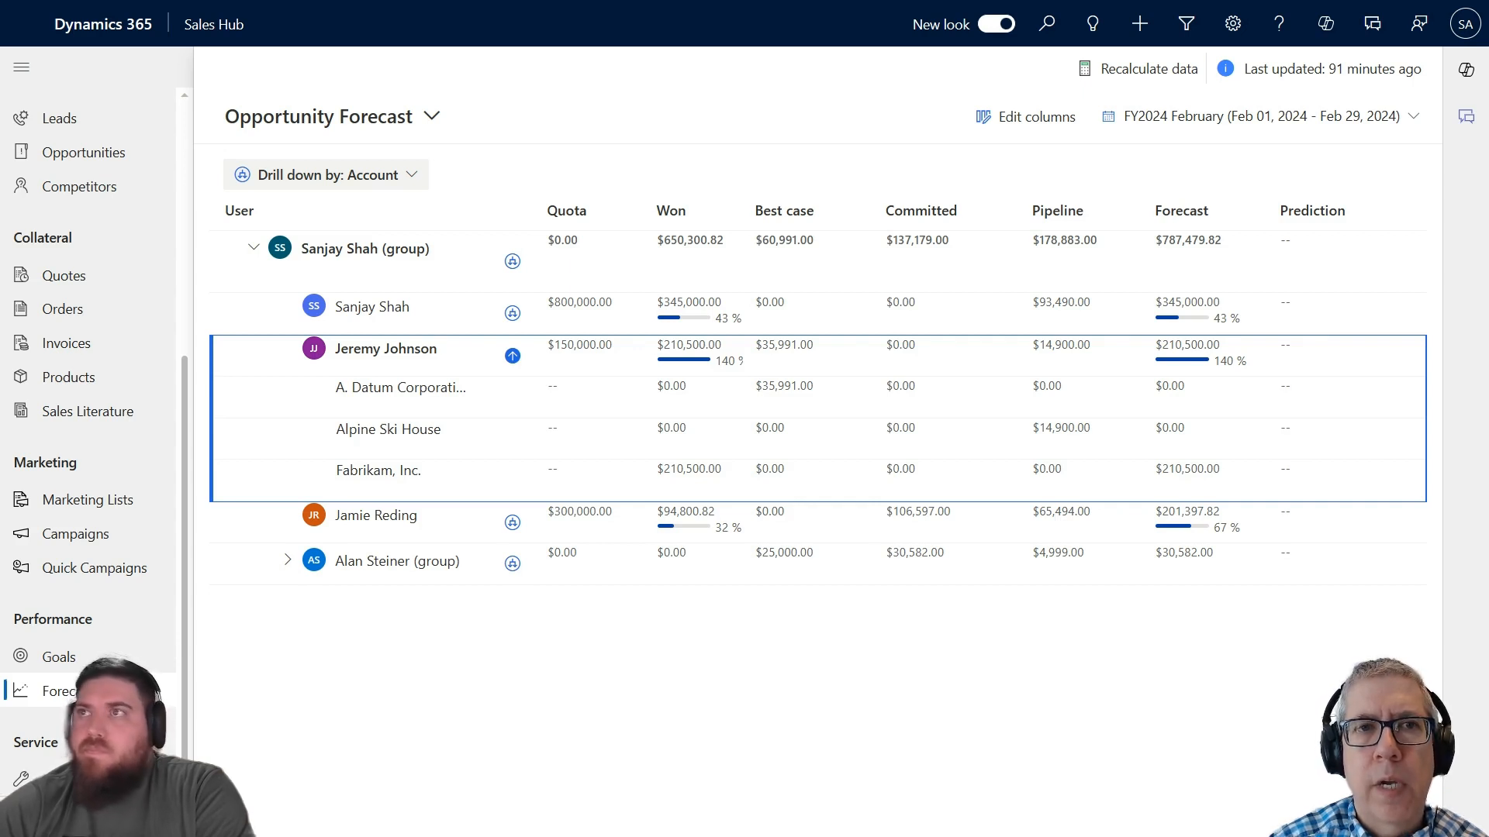
{"action": "mouse_move", "coordinate": [355, 129]}
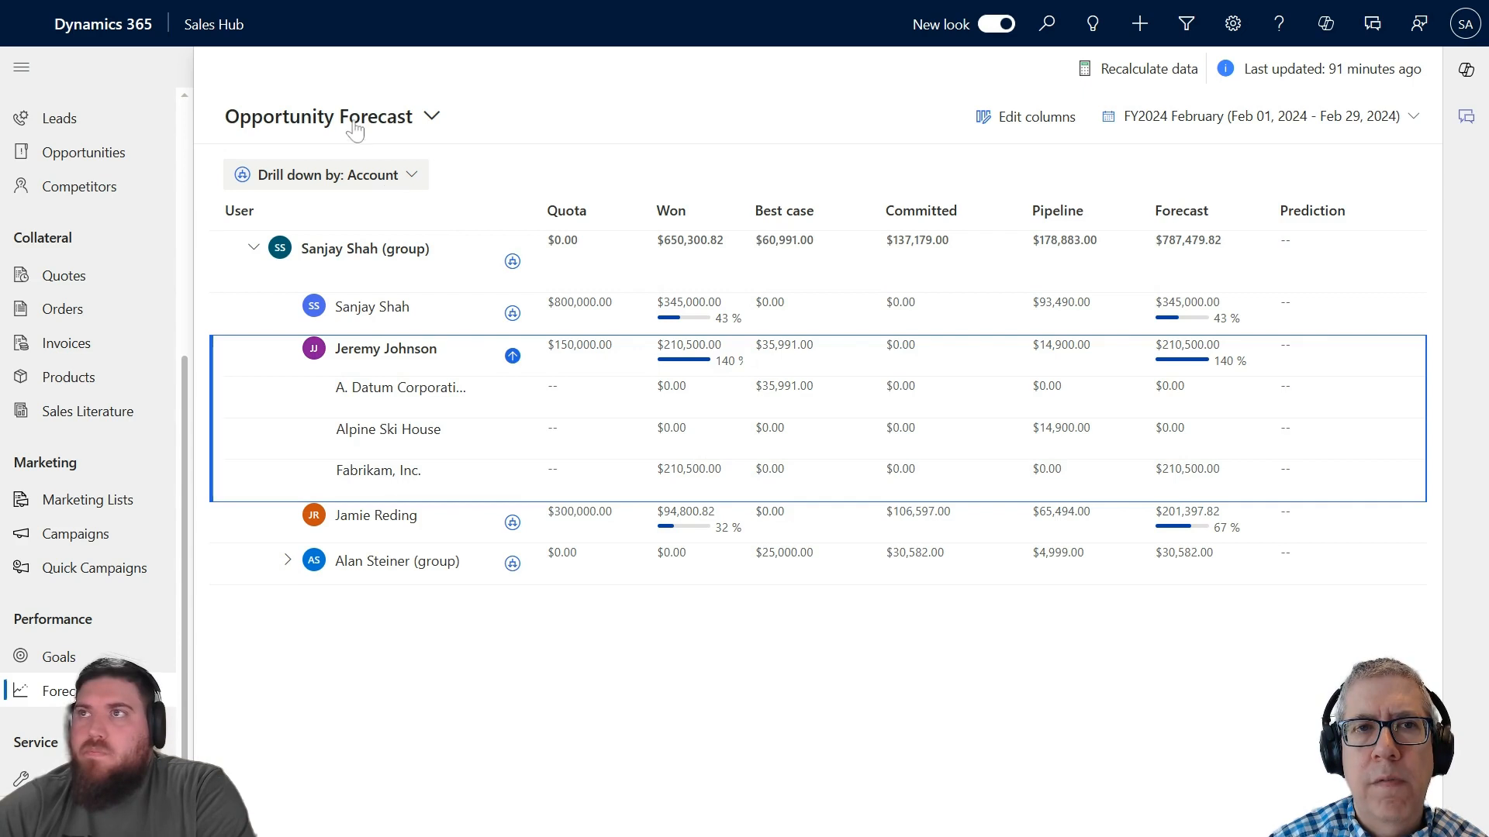
Open the forecast picker listing active Opportunity Forecast and inactive Test Forecast
{"action": "left_click", "coordinate": [432, 116]}
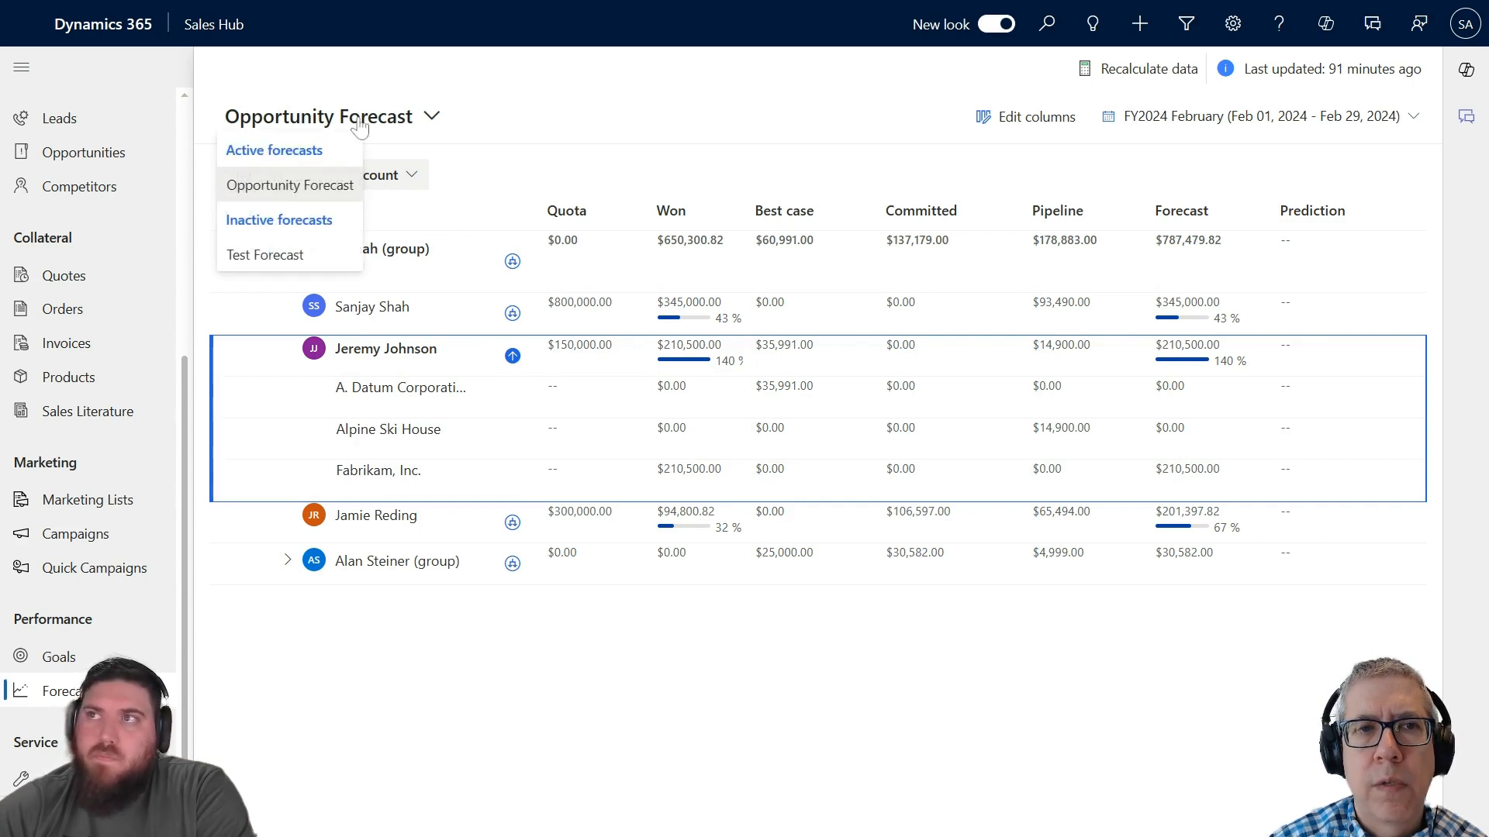
{"action": "mouse_move", "coordinate": [296, 156]}
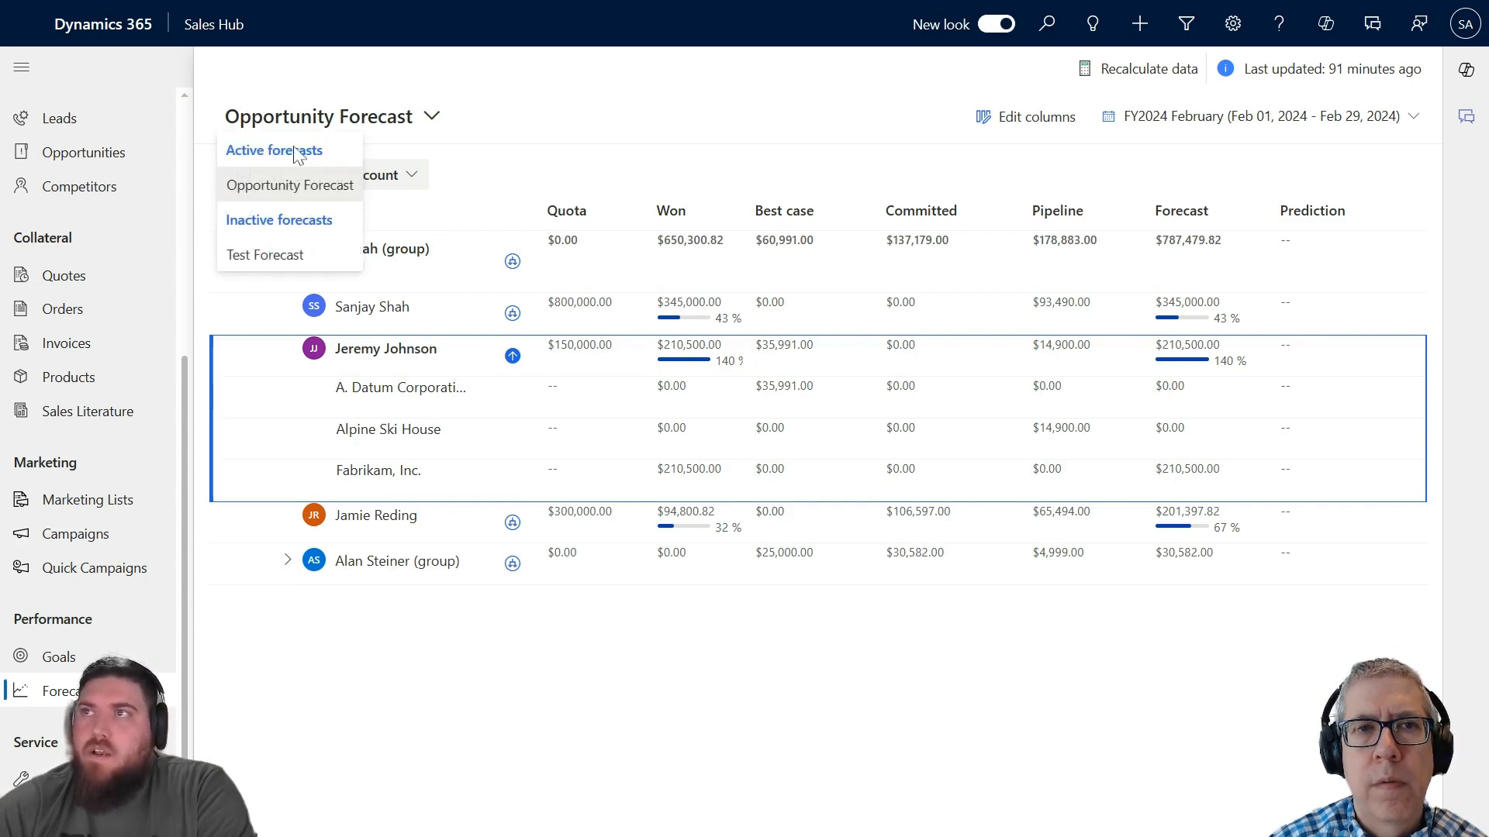
{"action": "mouse_move", "coordinate": [298, 202]}
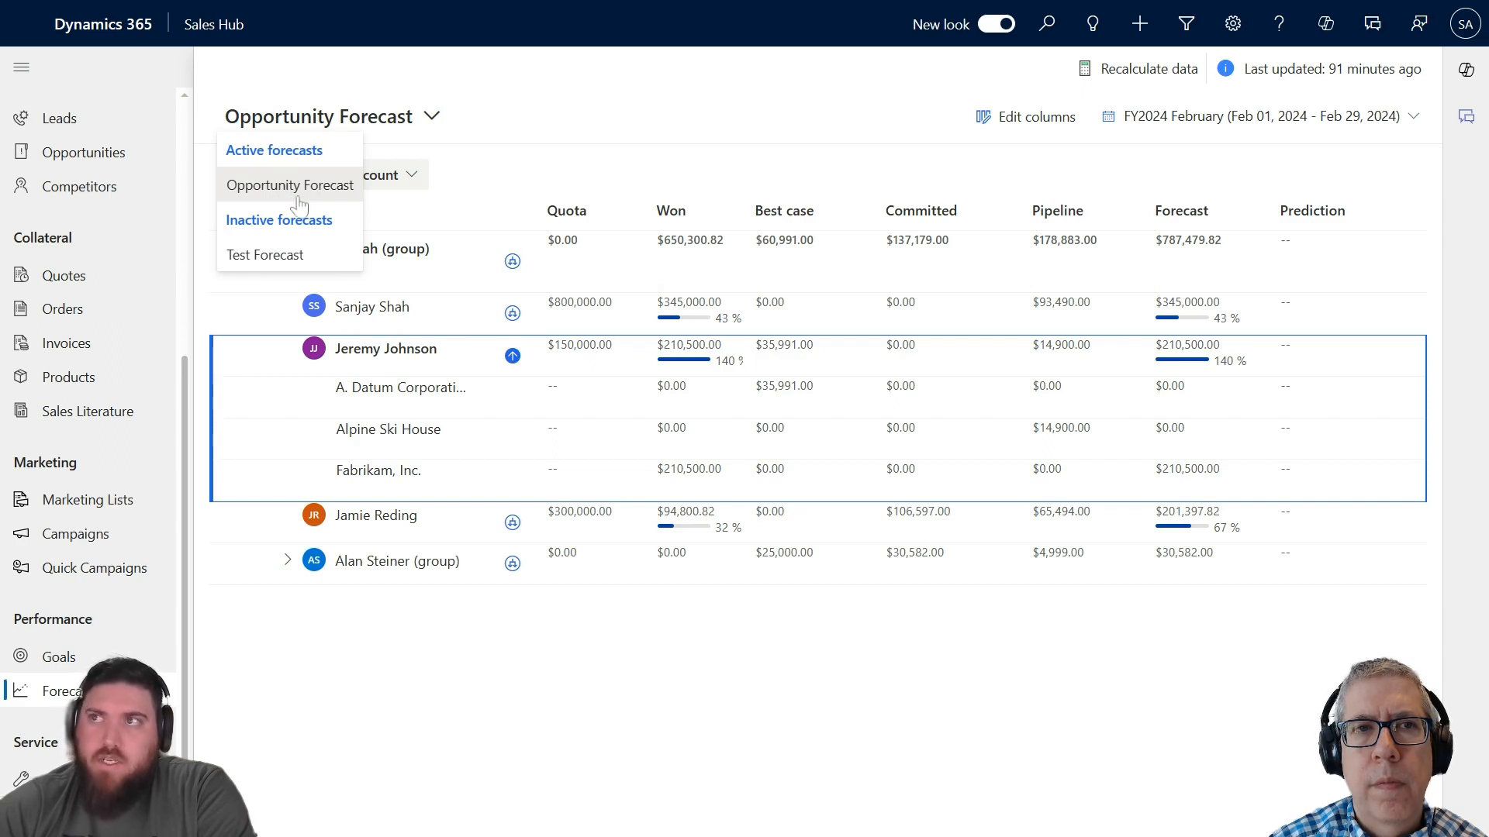
{"action": "mouse_move", "coordinate": [289, 255]}
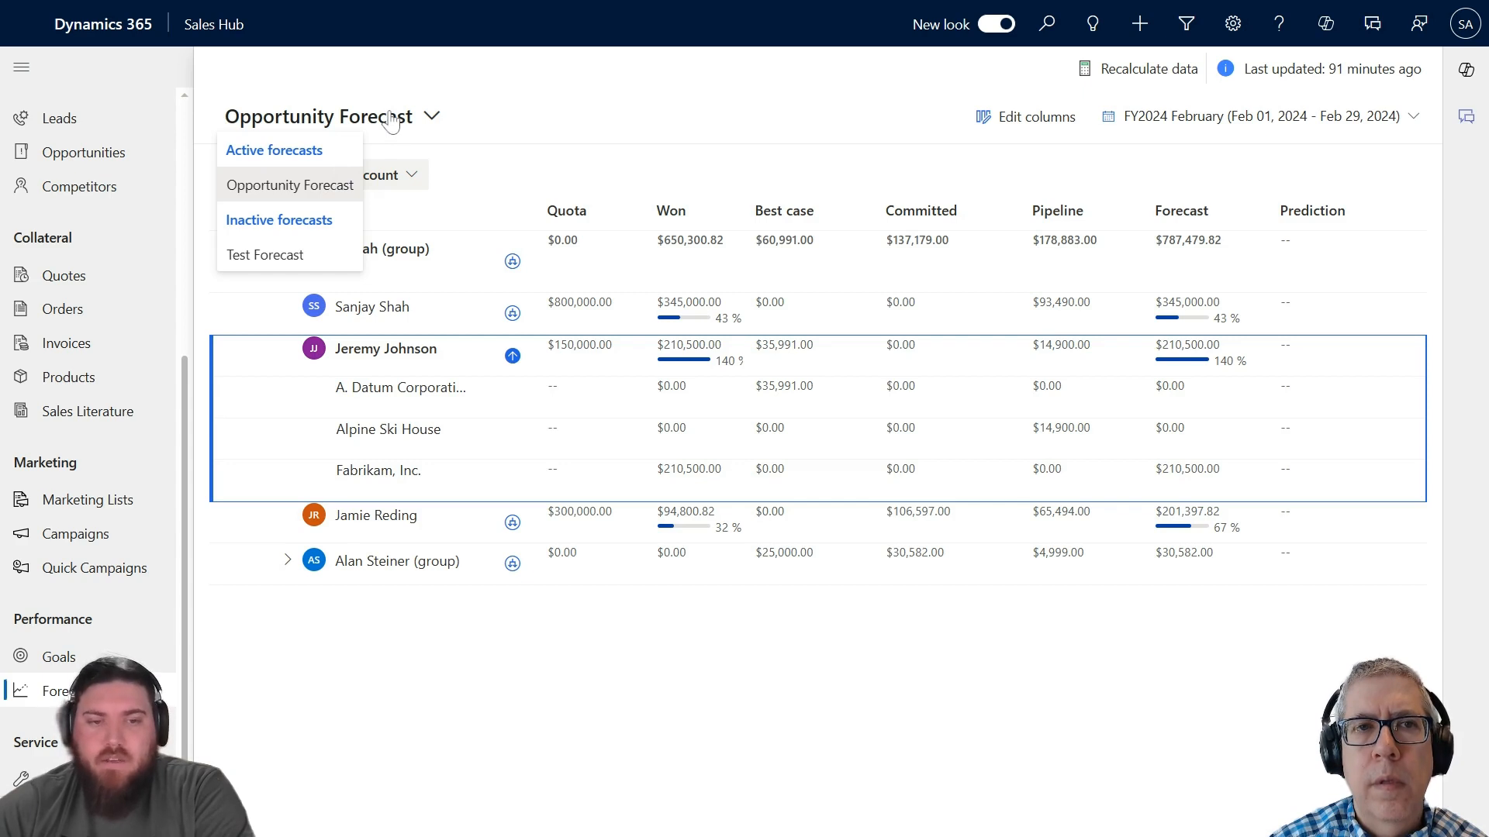
{"action": "mouse_move", "coordinate": [390, 121]}
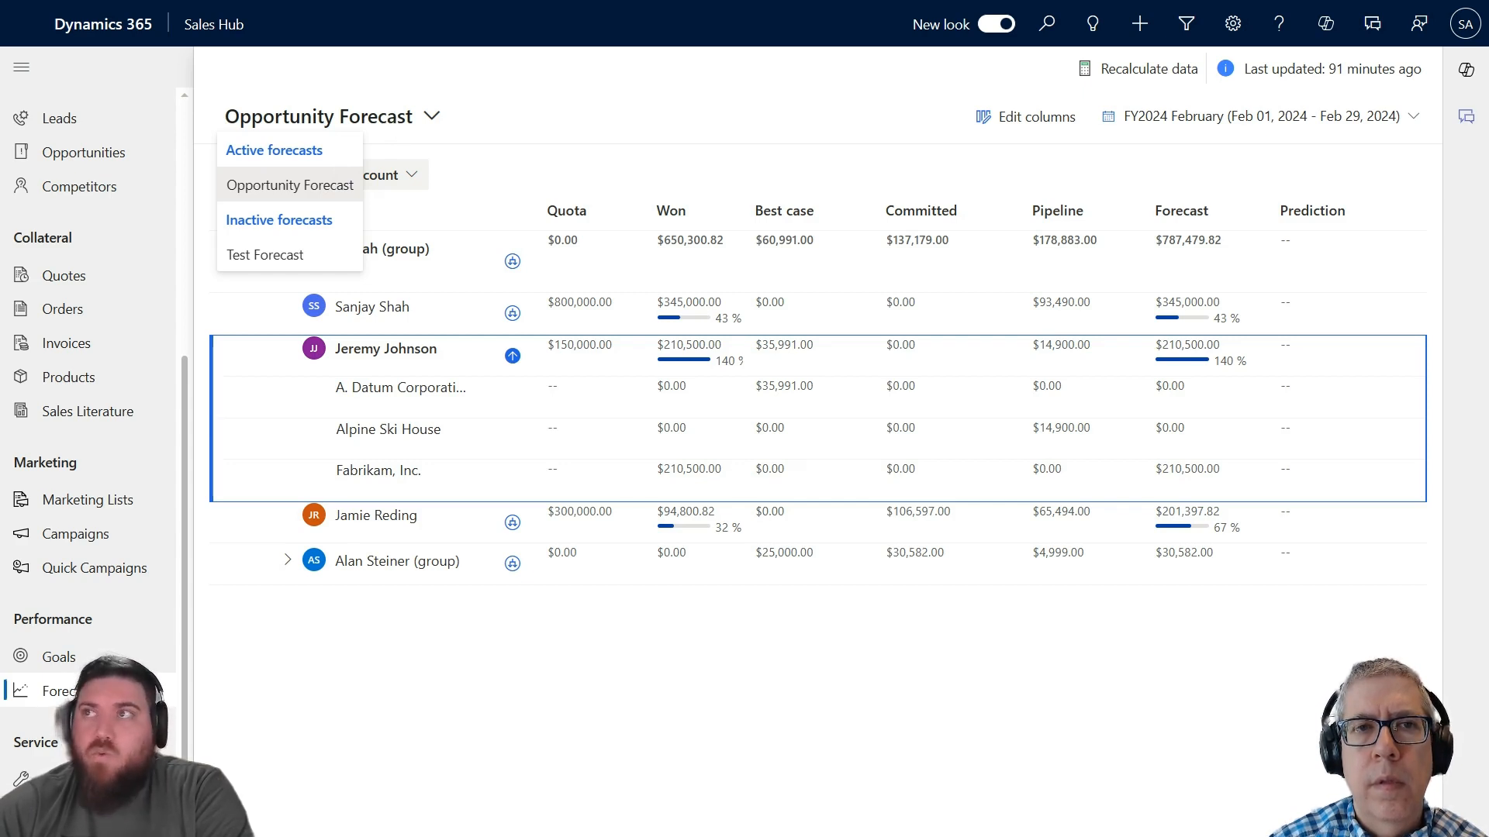
{"action": "mouse_move", "coordinate": [314, 200]}
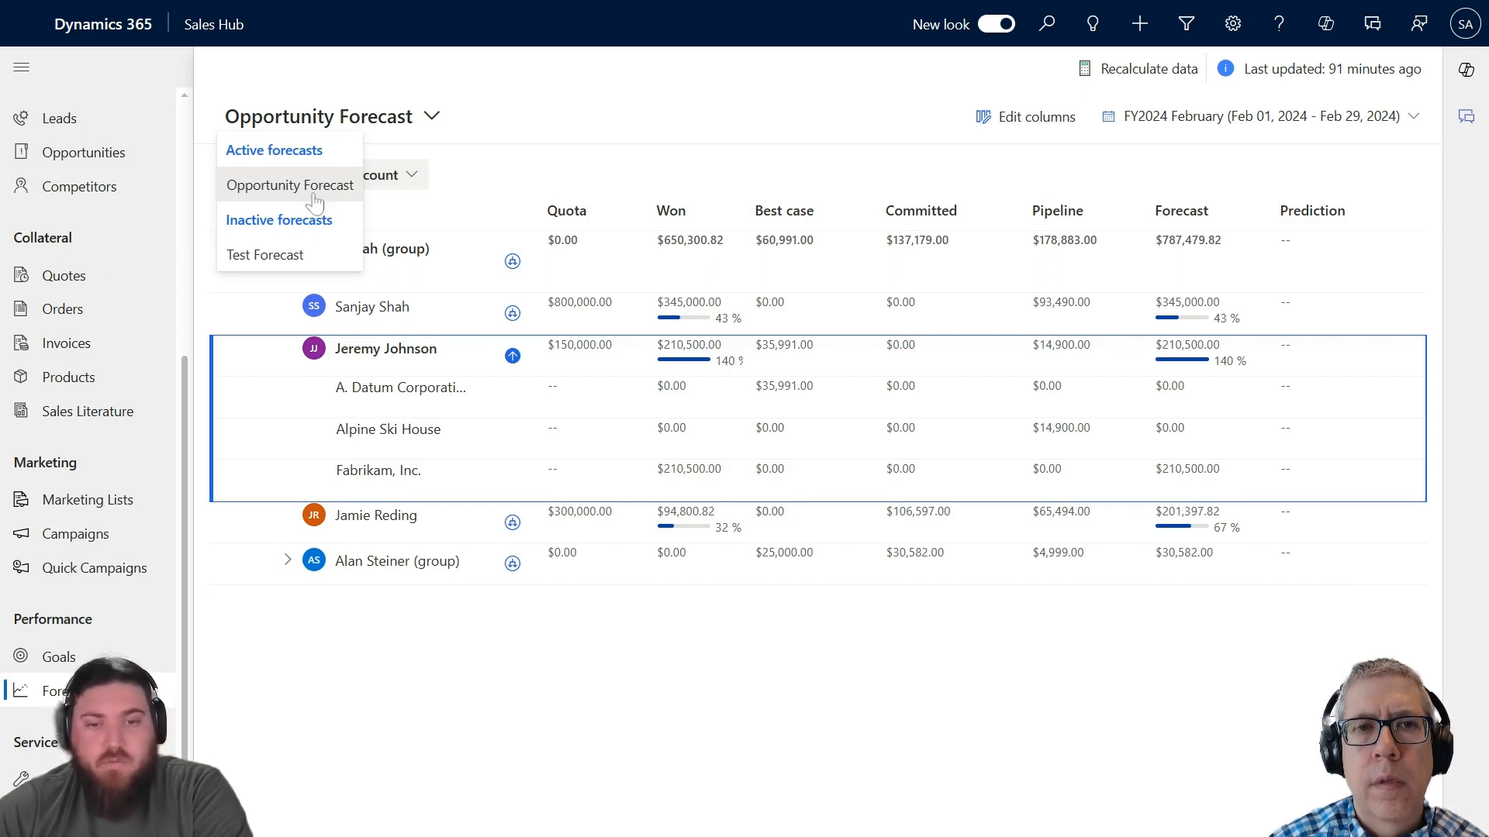
{"action": "mouse_move", "coordinate": [314, 204]}
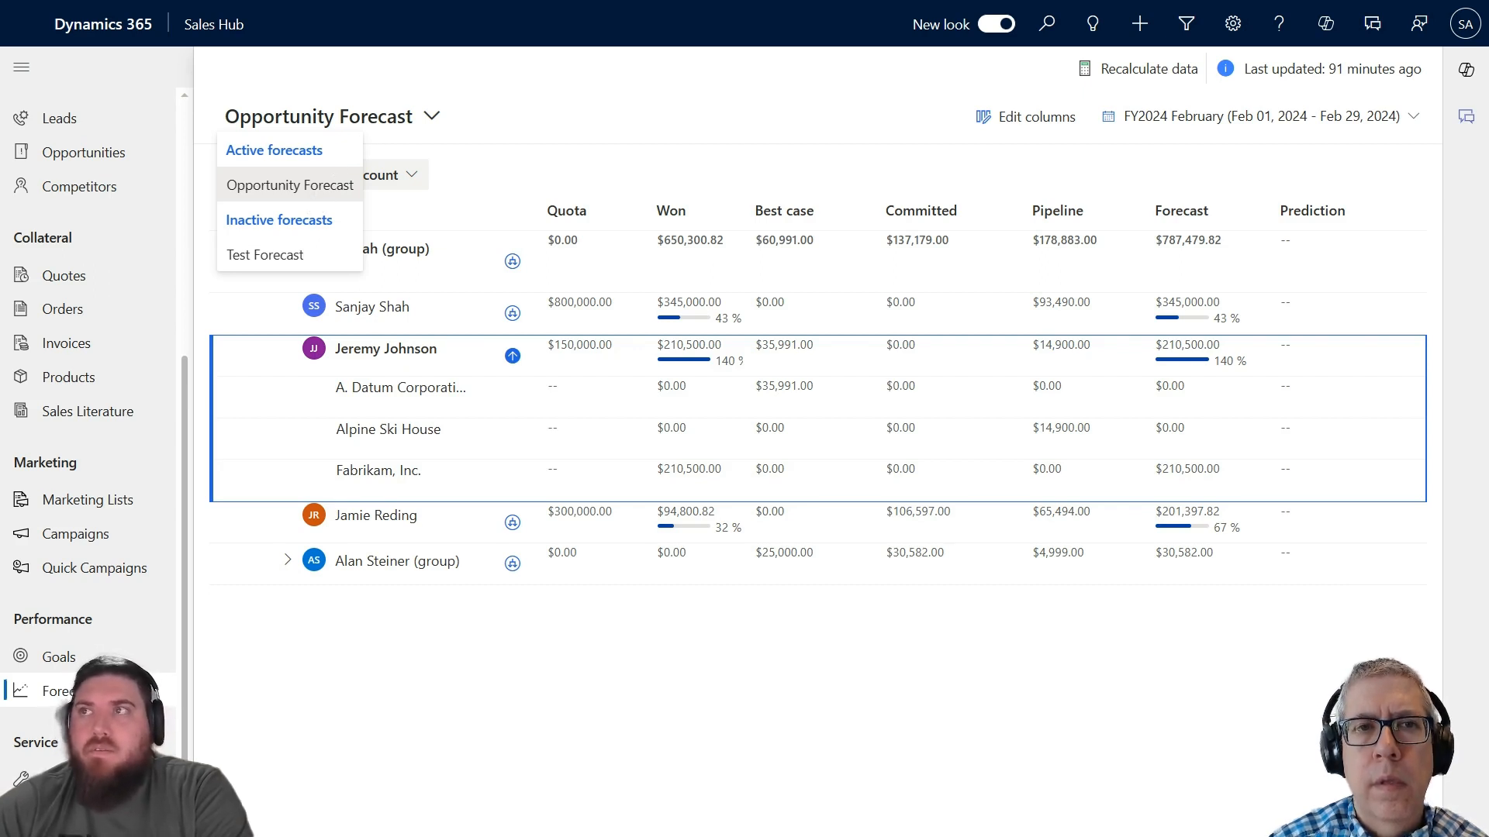
{"action": "mouse_move", "coordinate": [343, 210]}
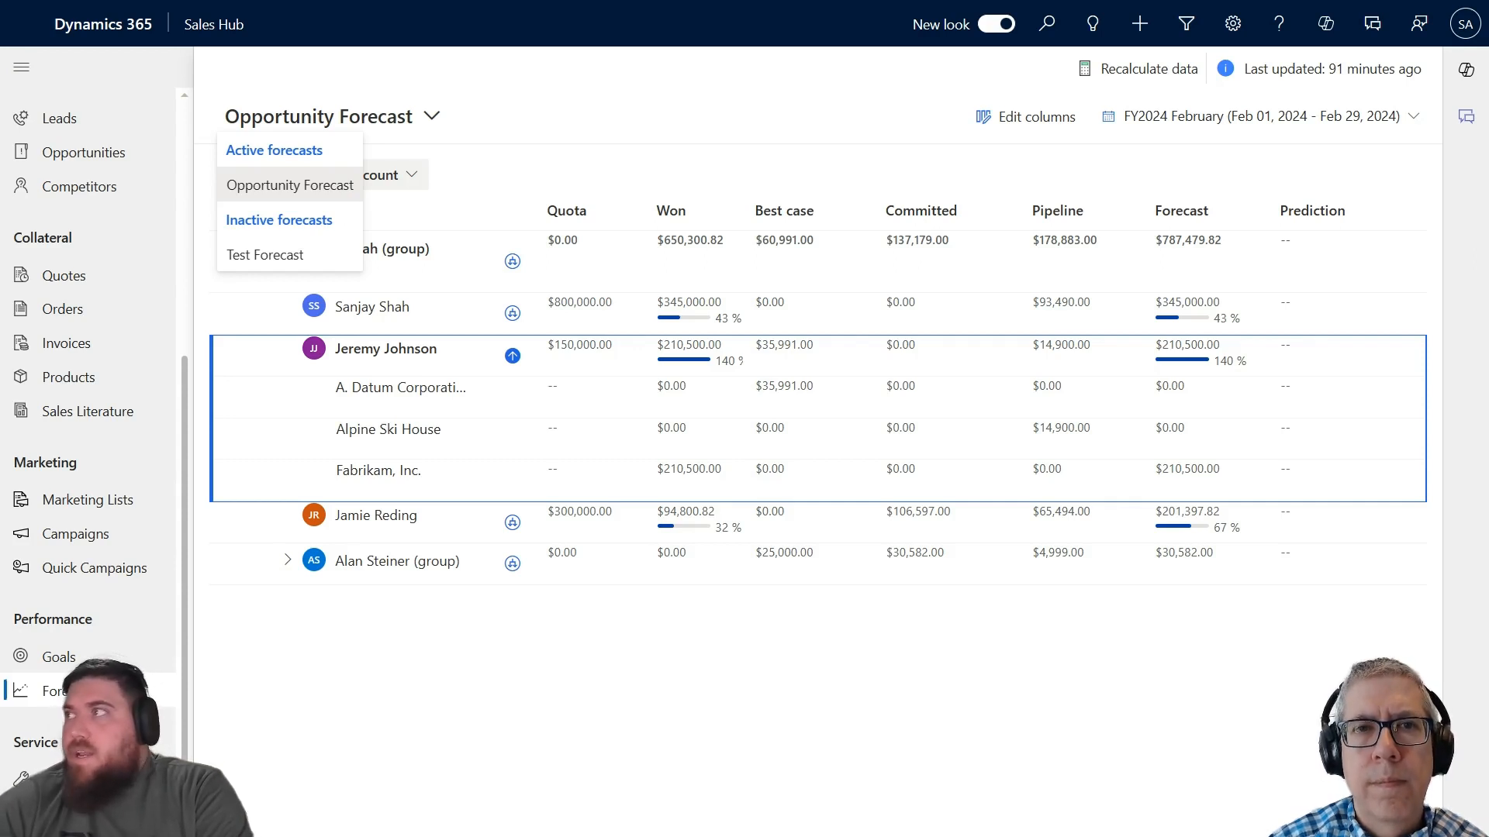
Open the Edit columns pane showing all eight checked forecast columns
{"action": "left_click", "coordinate": [1035, 117]}
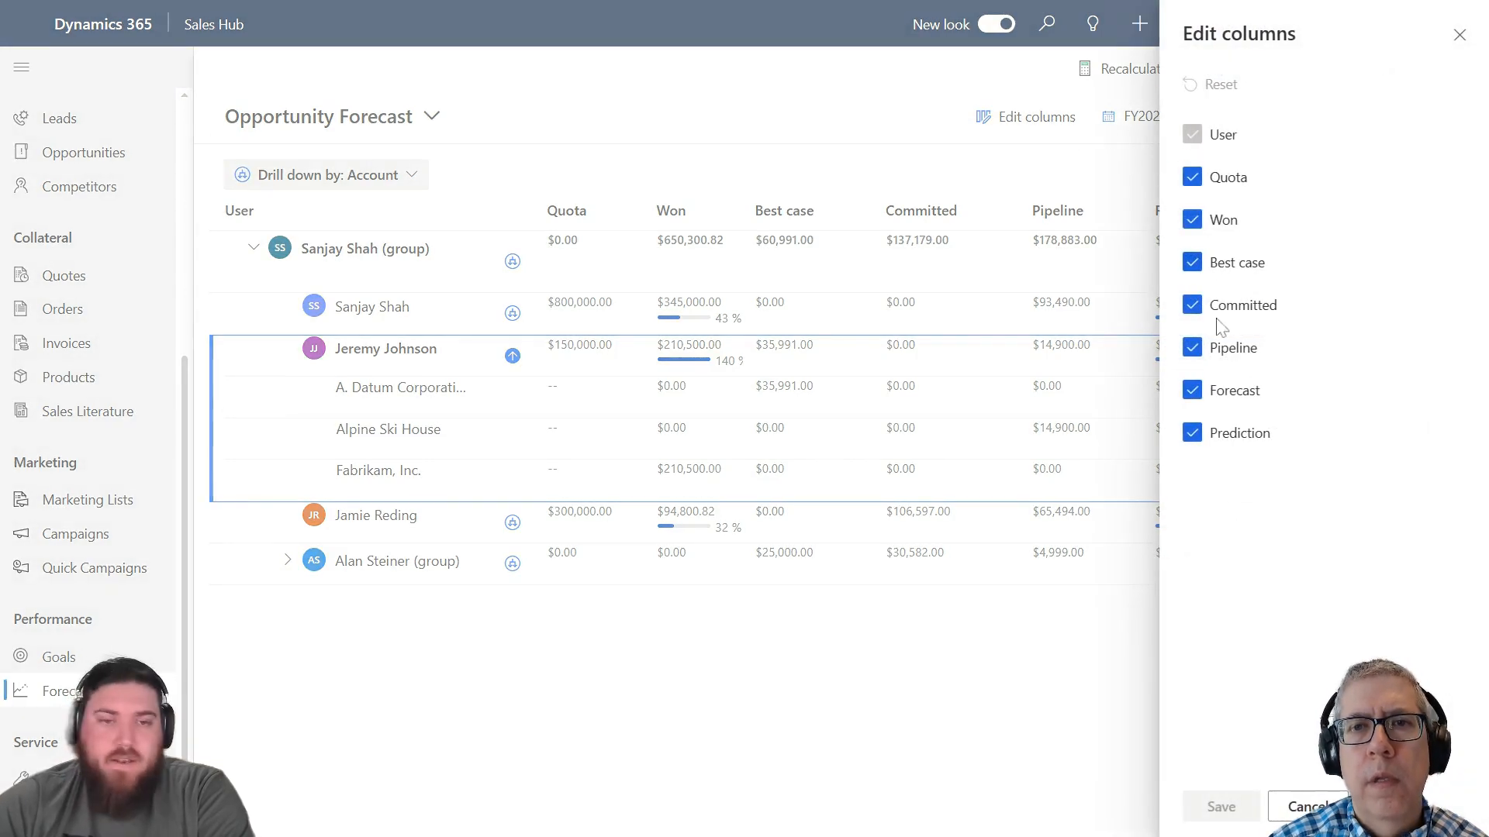
{"action": "mouse_move", "coordinate": [1220, 456]}
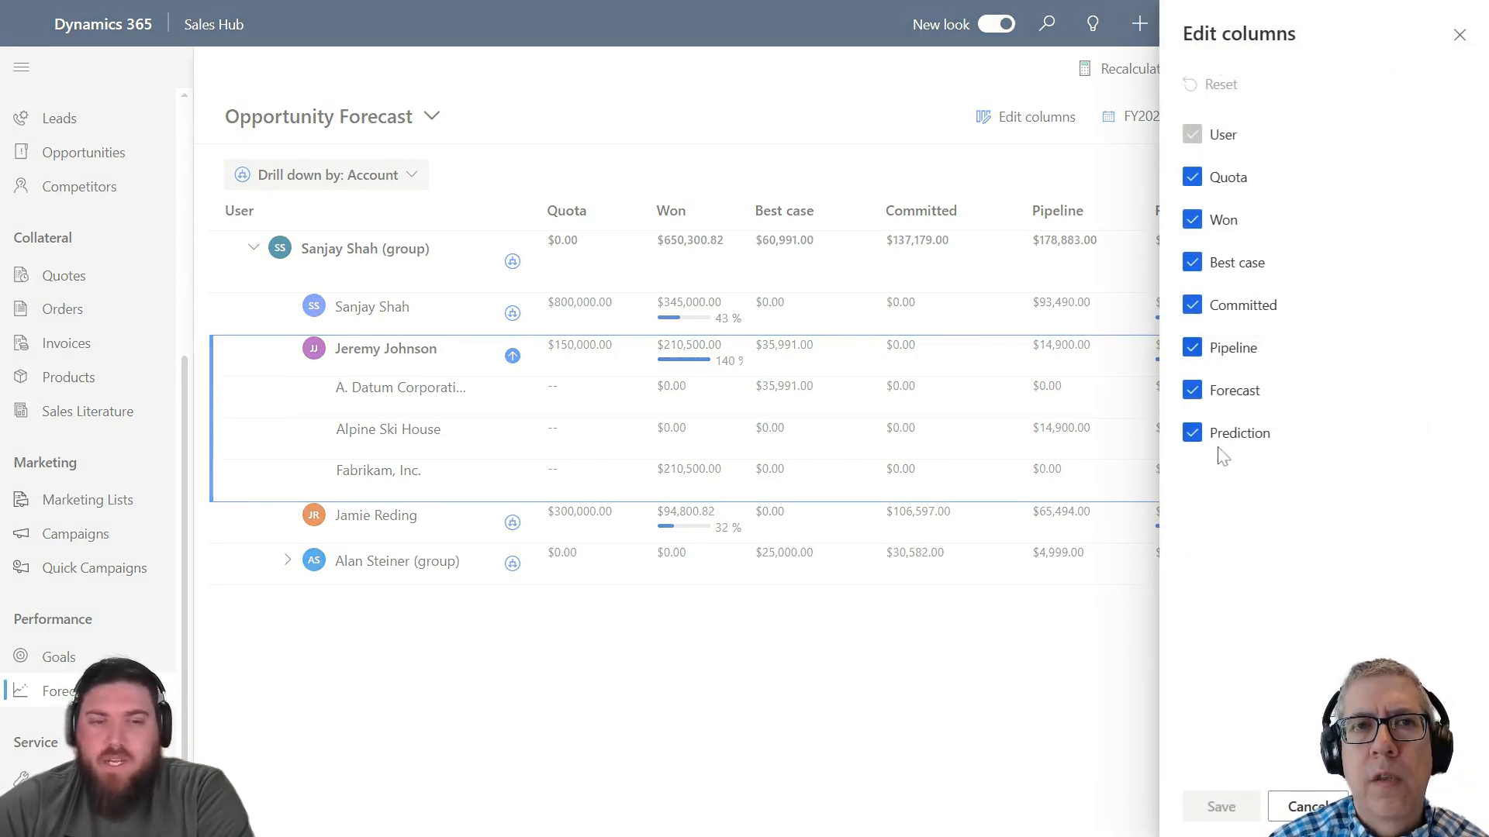